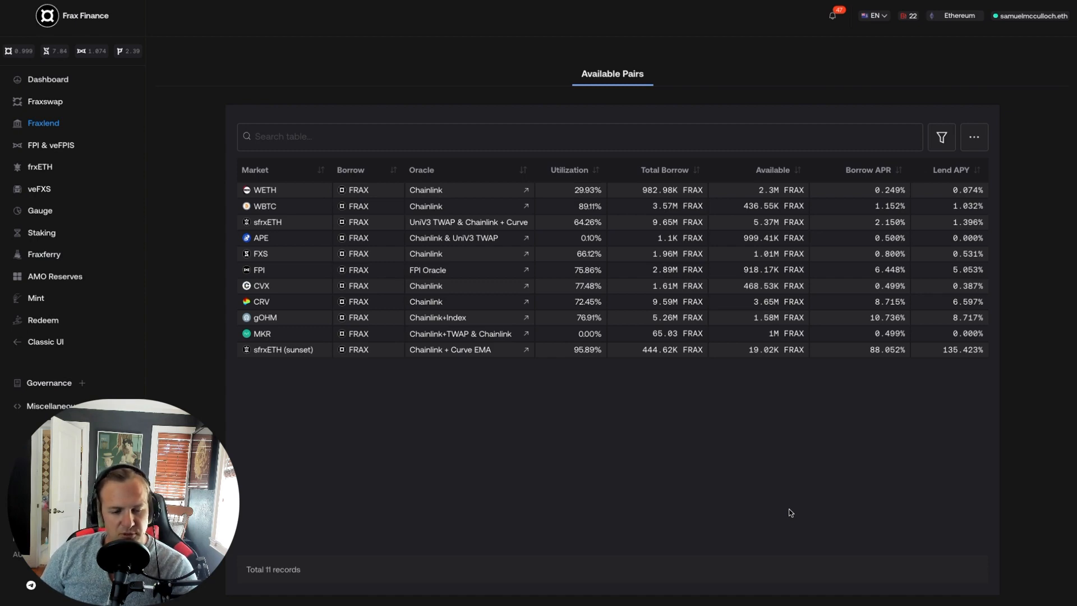
mouse_move(756, 370)
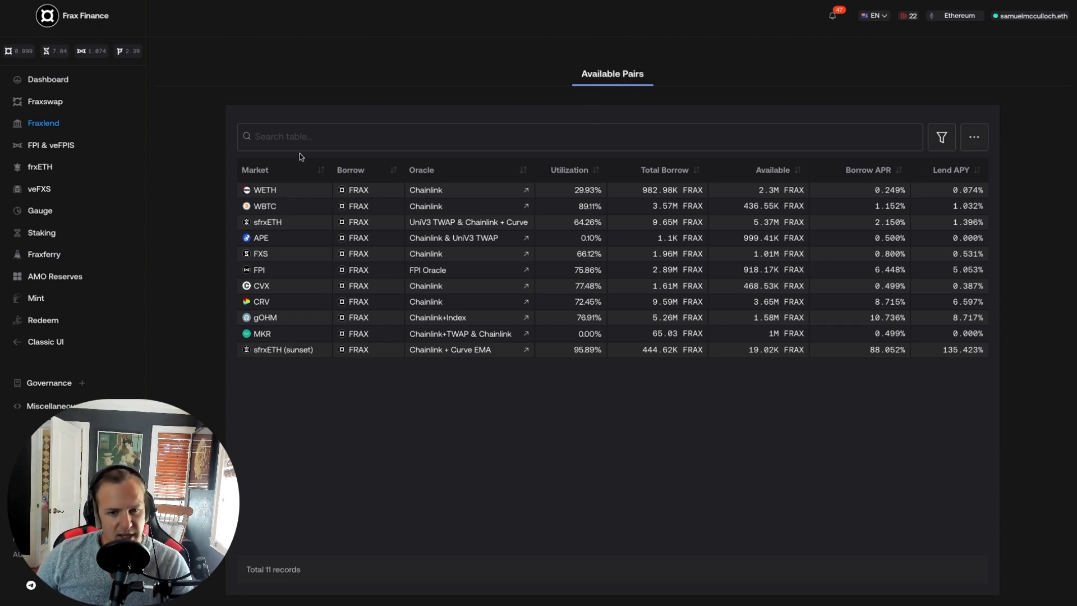
mouse_move(468, 211)
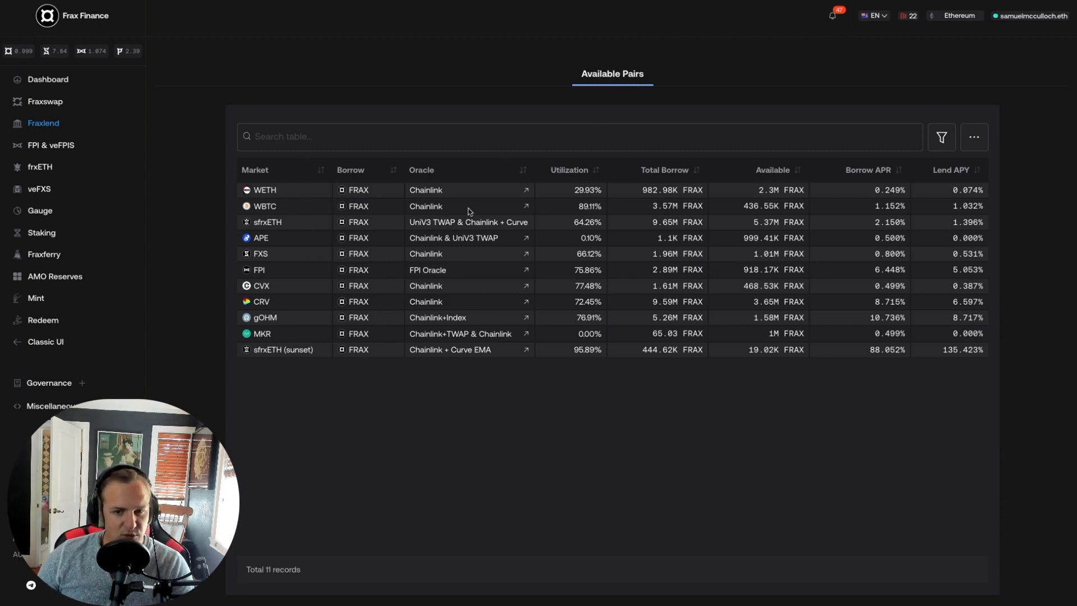
mouse_move(709, 273)
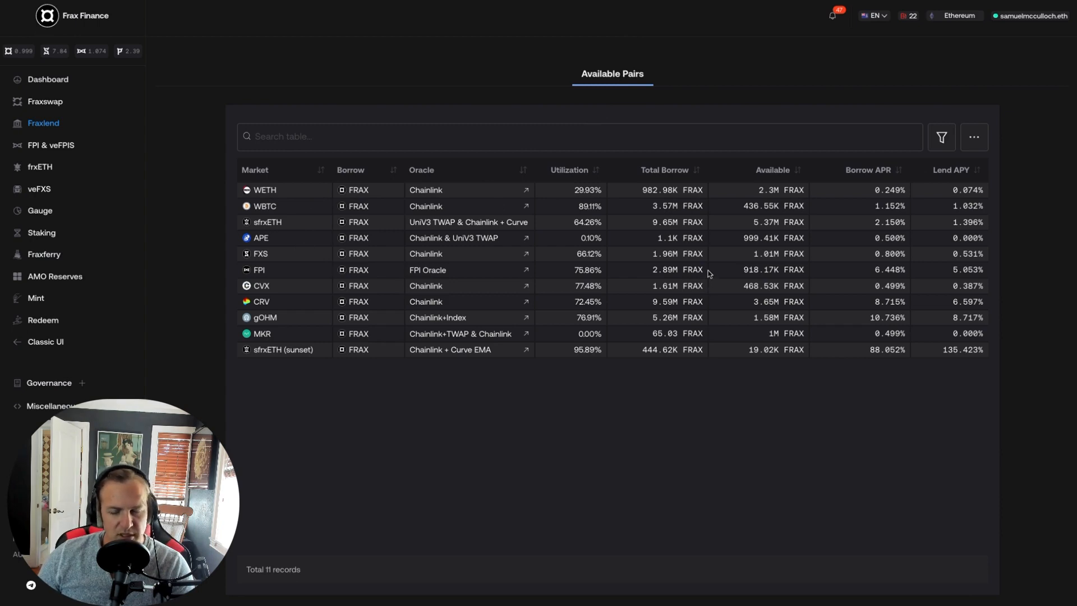
mouse_move(606, 257)
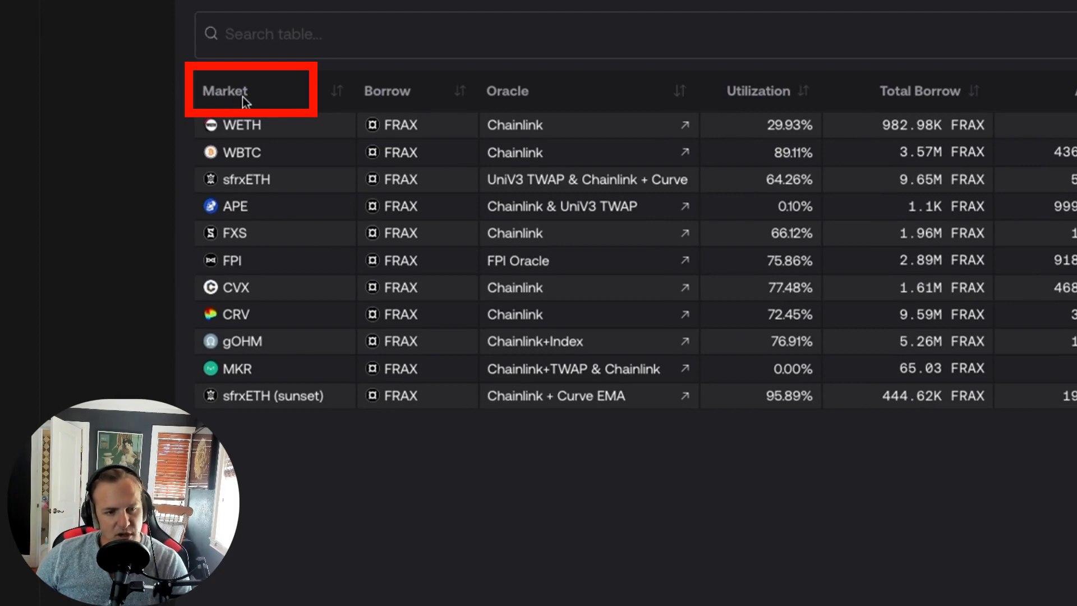
mouse_move(230, 81)
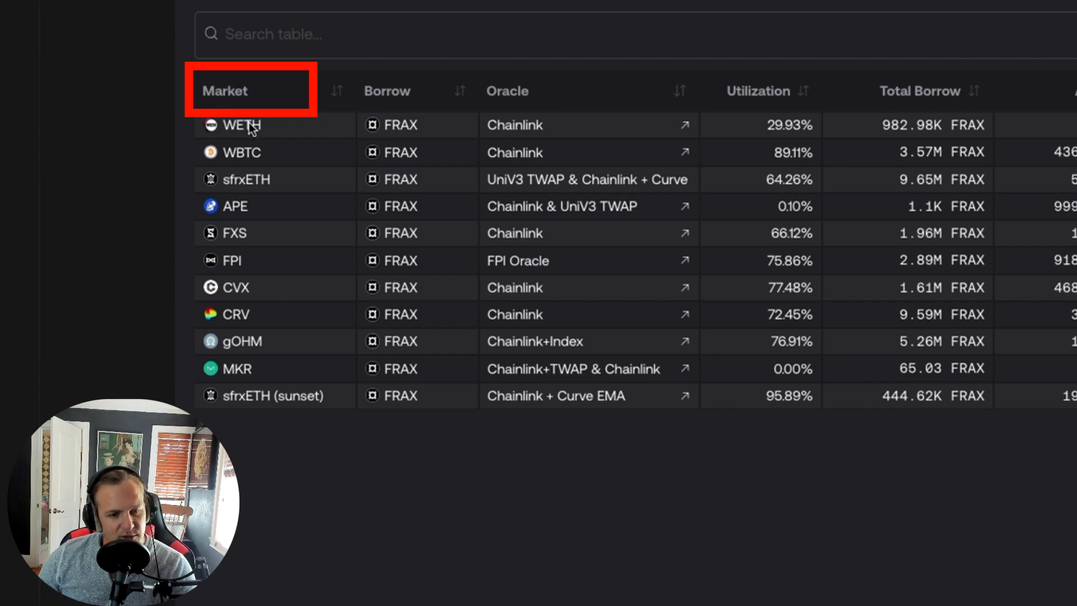
mouse_move(254, 155)
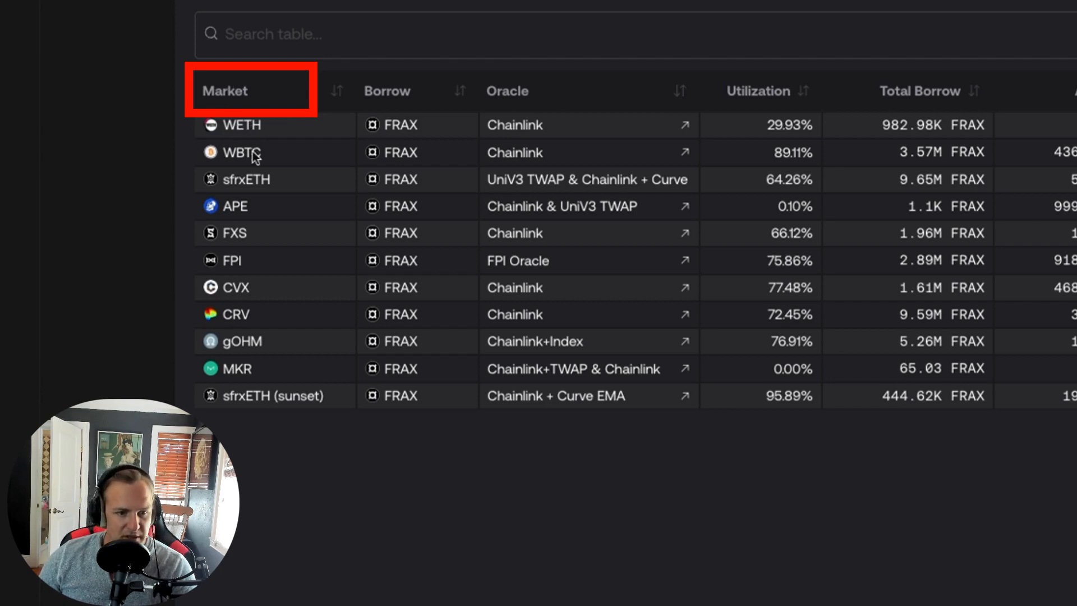
mouse_move(252, 198)
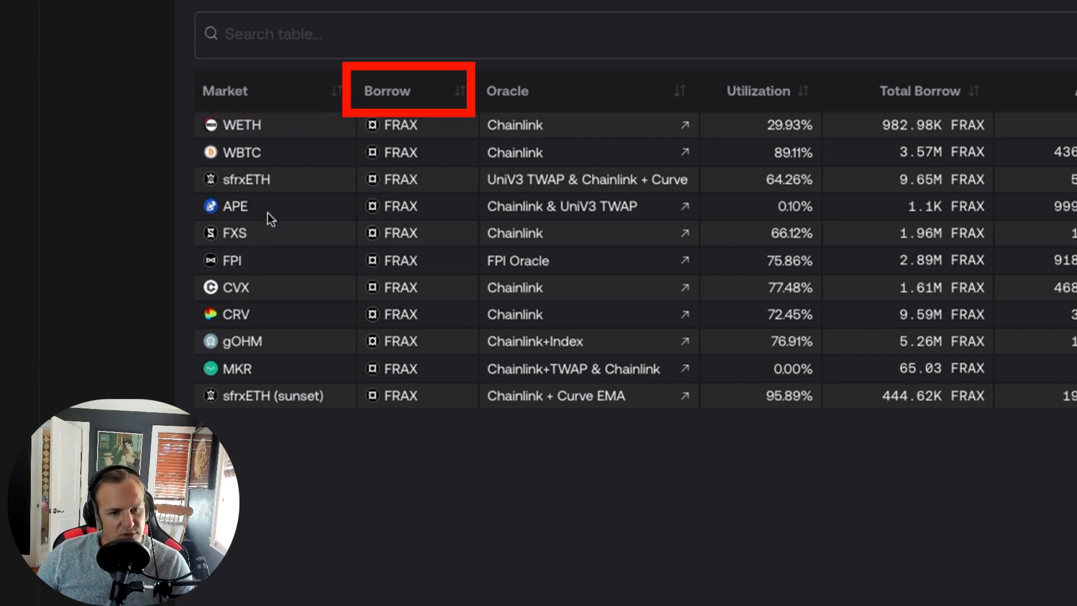
mouse_move(390, 93)
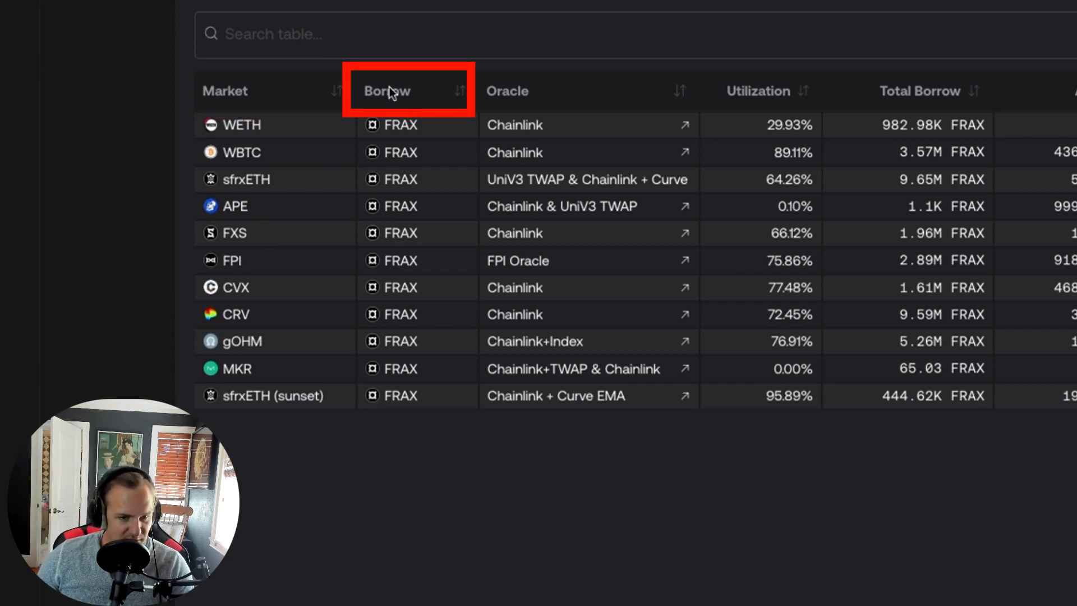
mouse_move(400, 132)
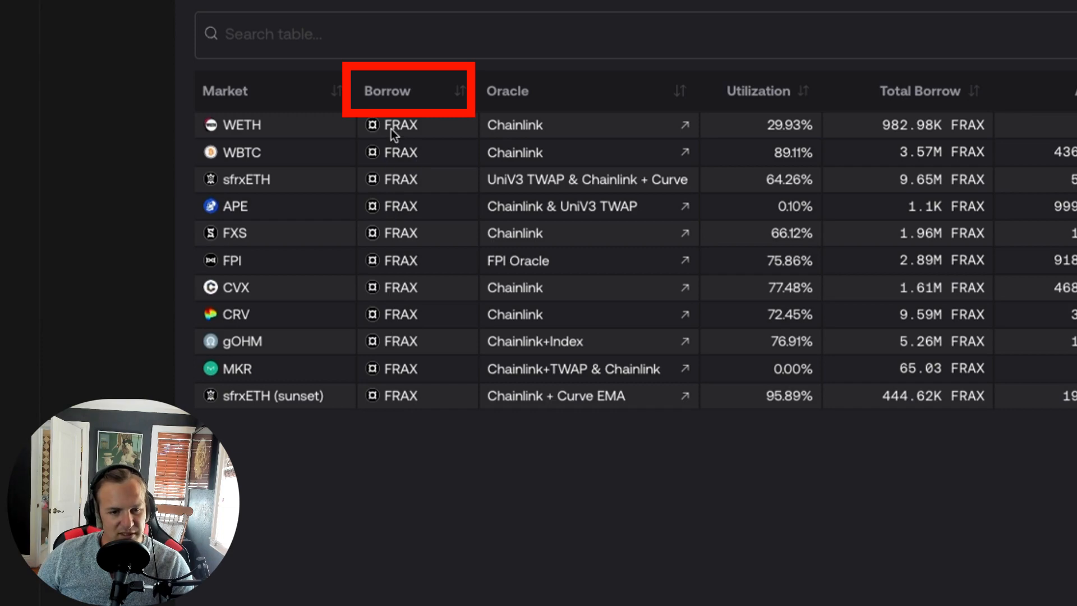
mouse_move(266, 211)
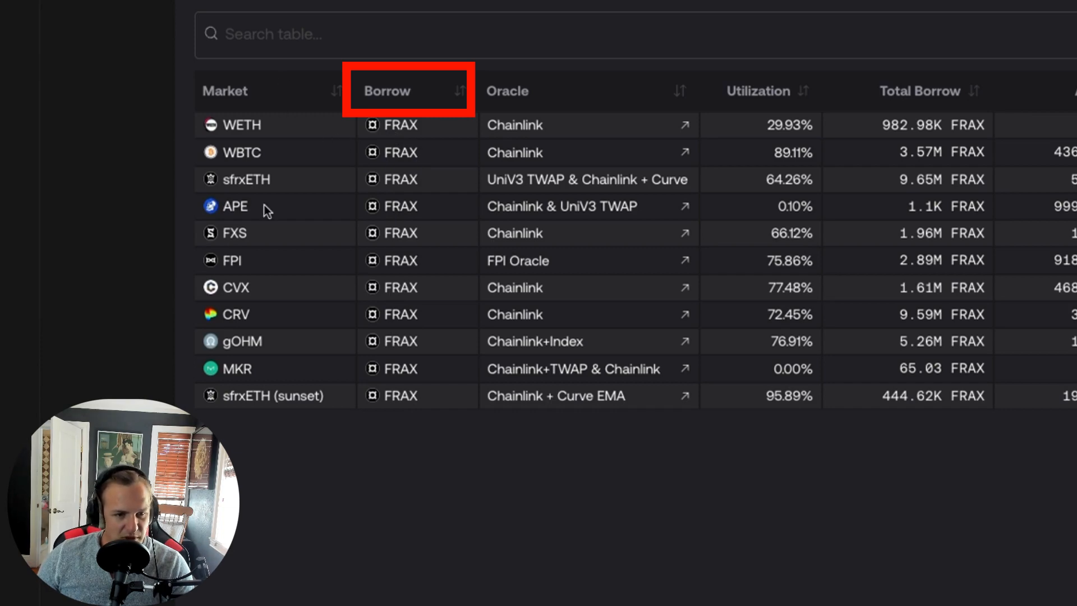
mouse_move(400, 91)
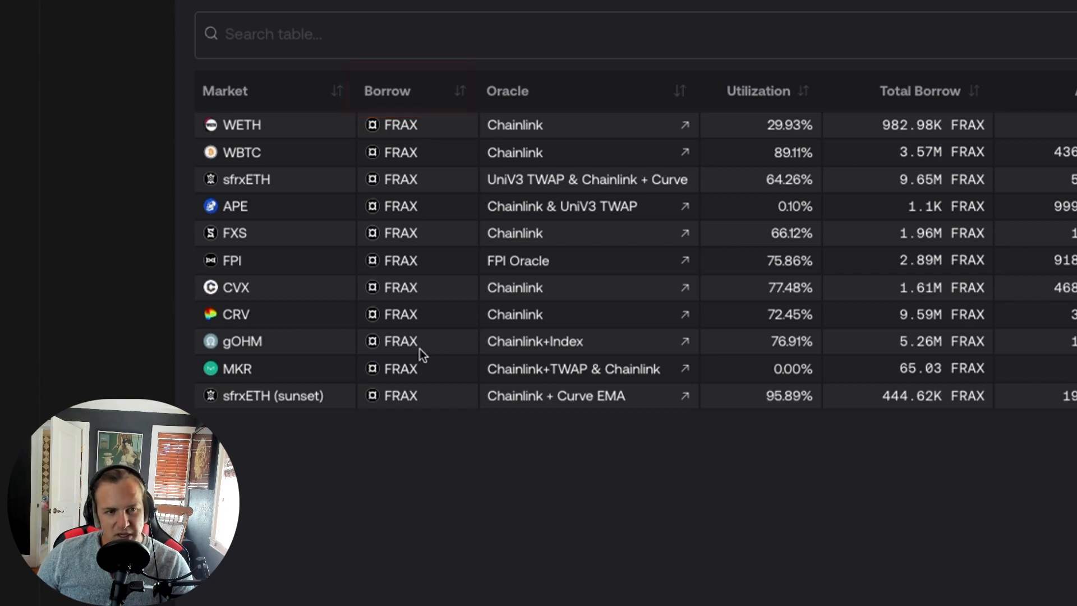
mouse_move(343, 180)
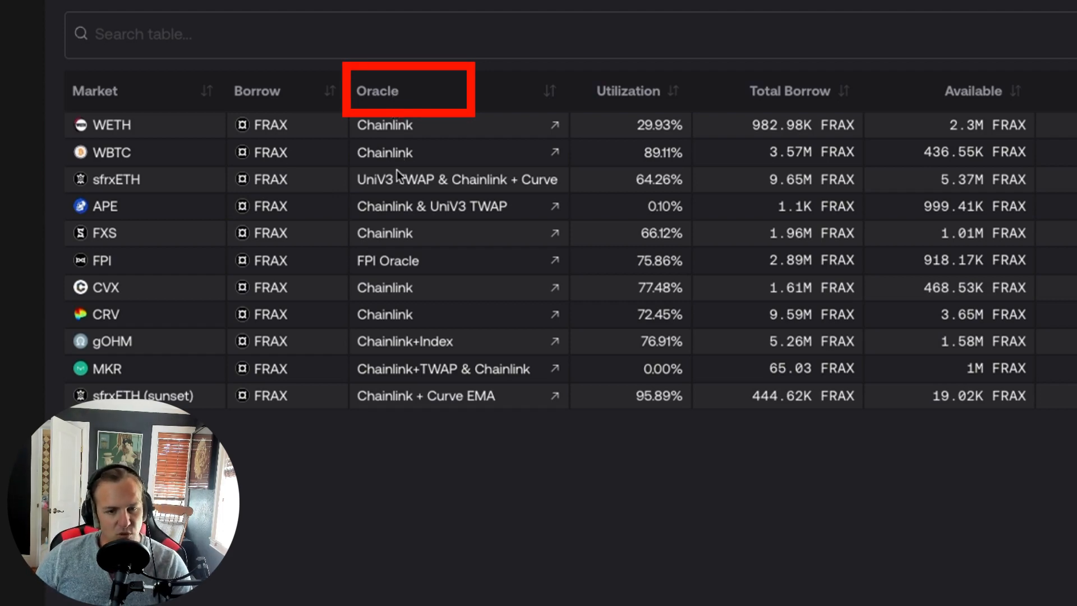
mouse_move(402, 211)
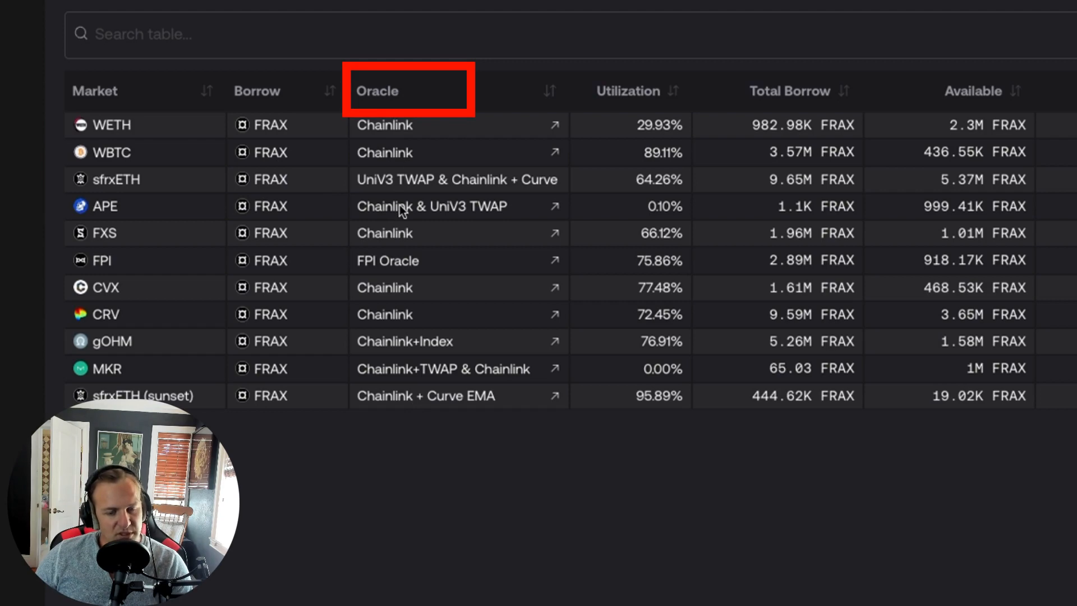
mouse_move(412, 233)
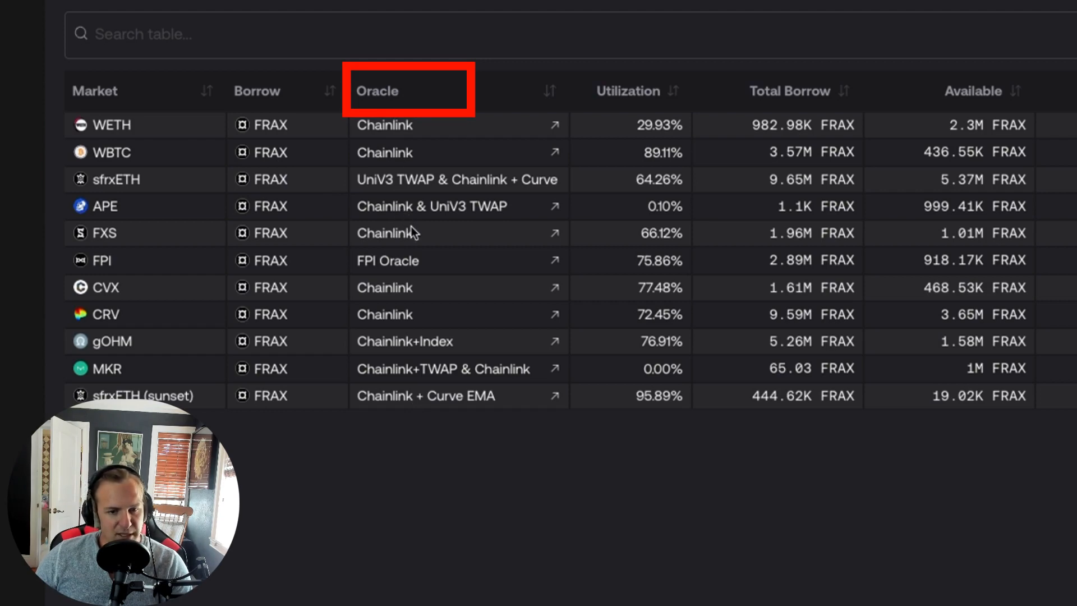
mouse_move(350, 141)
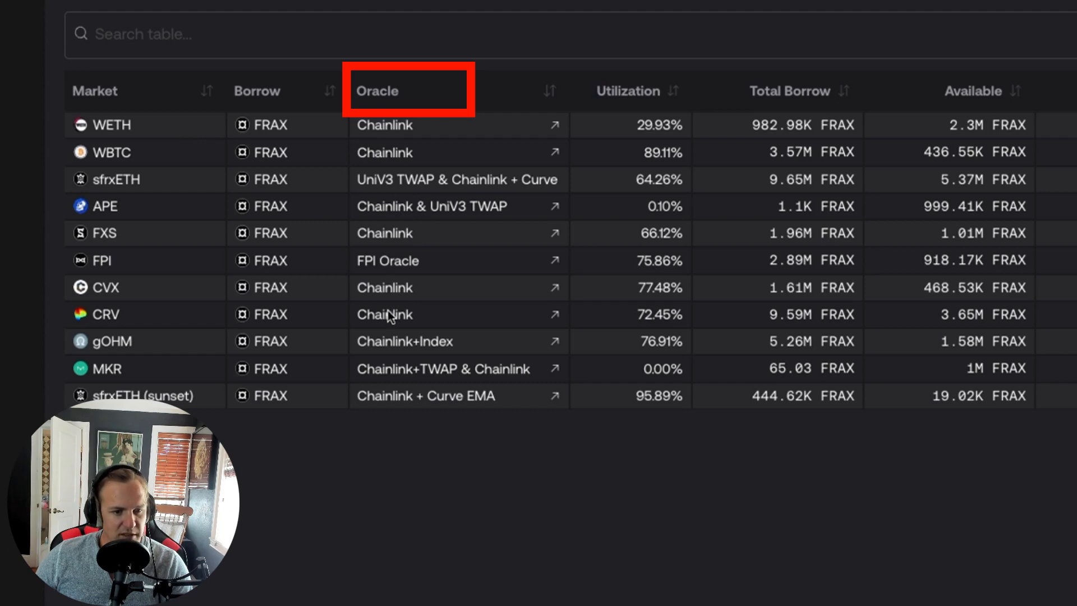
mouse_move(385, 271)
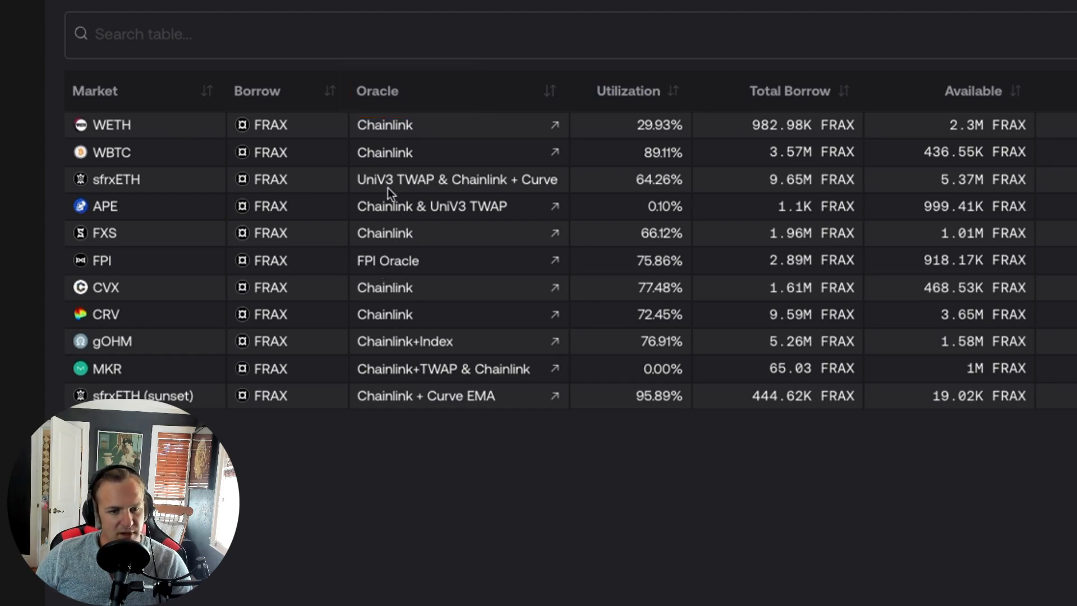
mouse_move(443, 186)
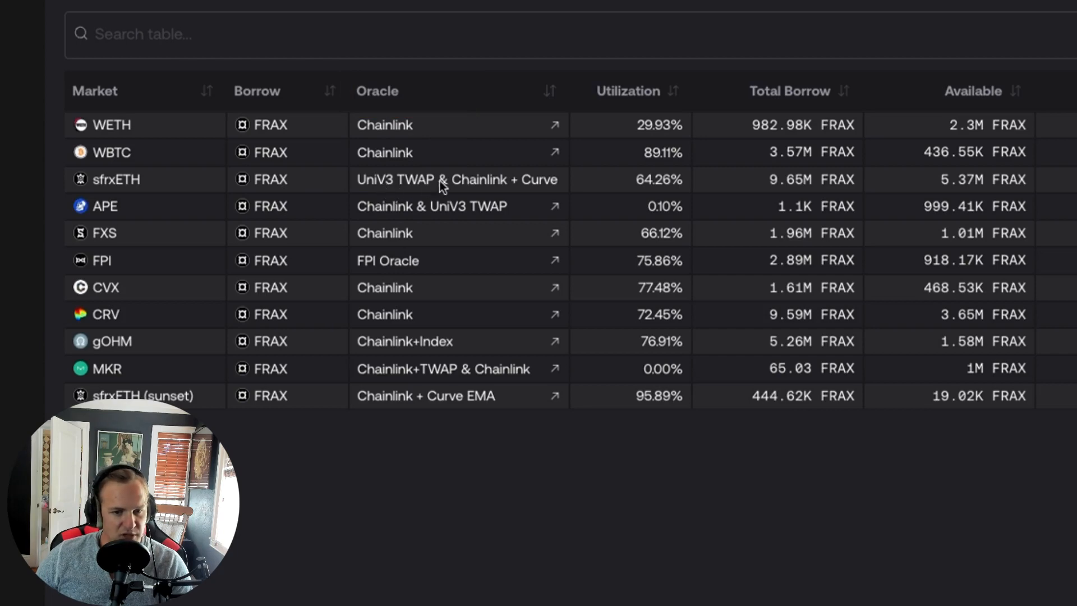
mouse_move(442, 328)
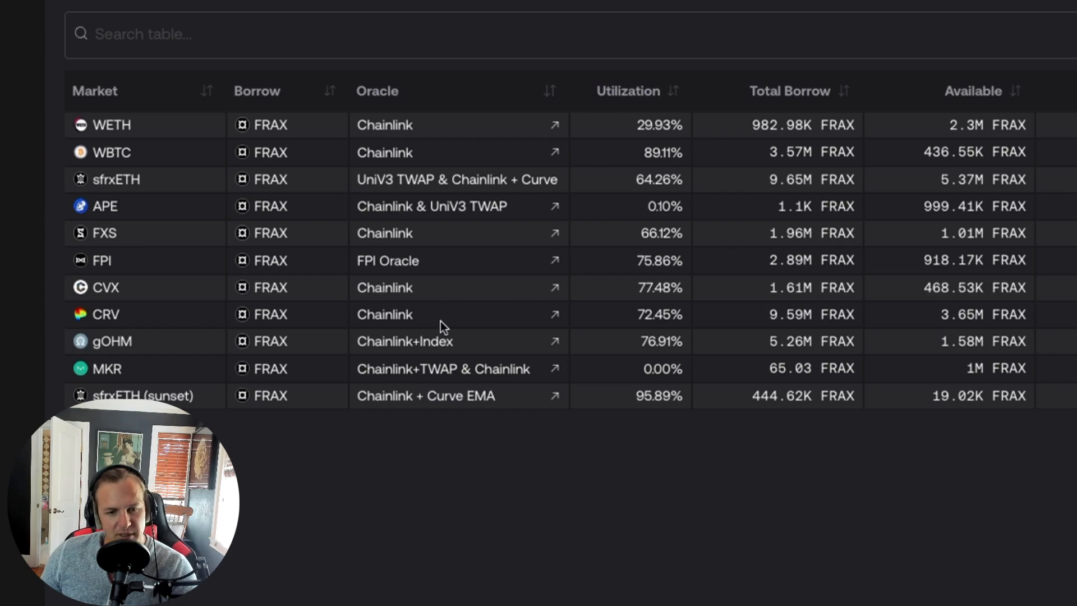
Open the FRAX-sfrxETH Variable Rate 16 pair page and inspect its stats, highlighting the 75% max LTV.
scroll(right, 3)
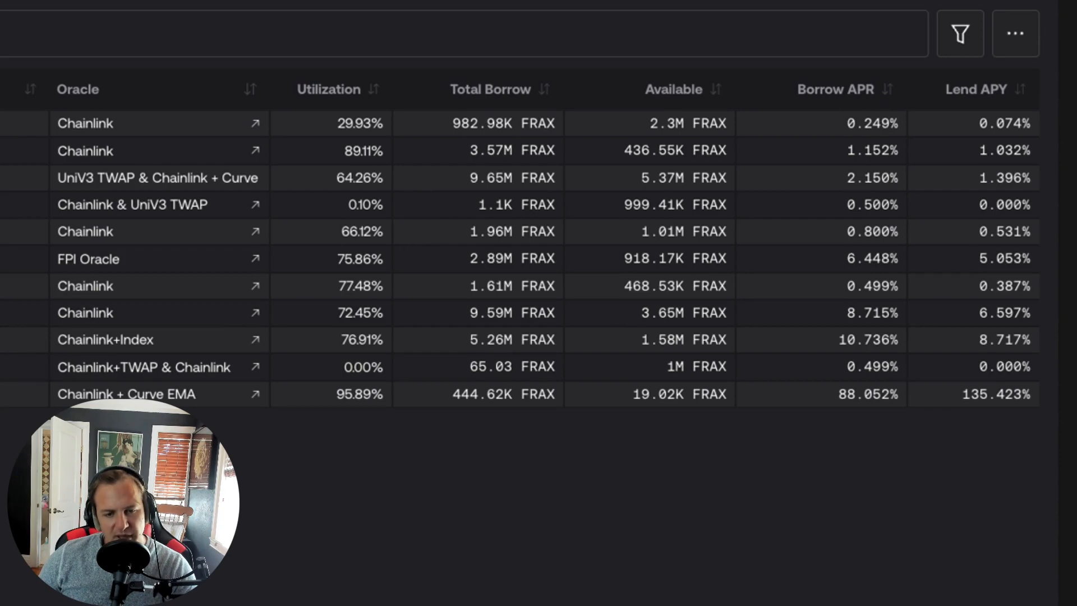
mouse_move(477, 170)
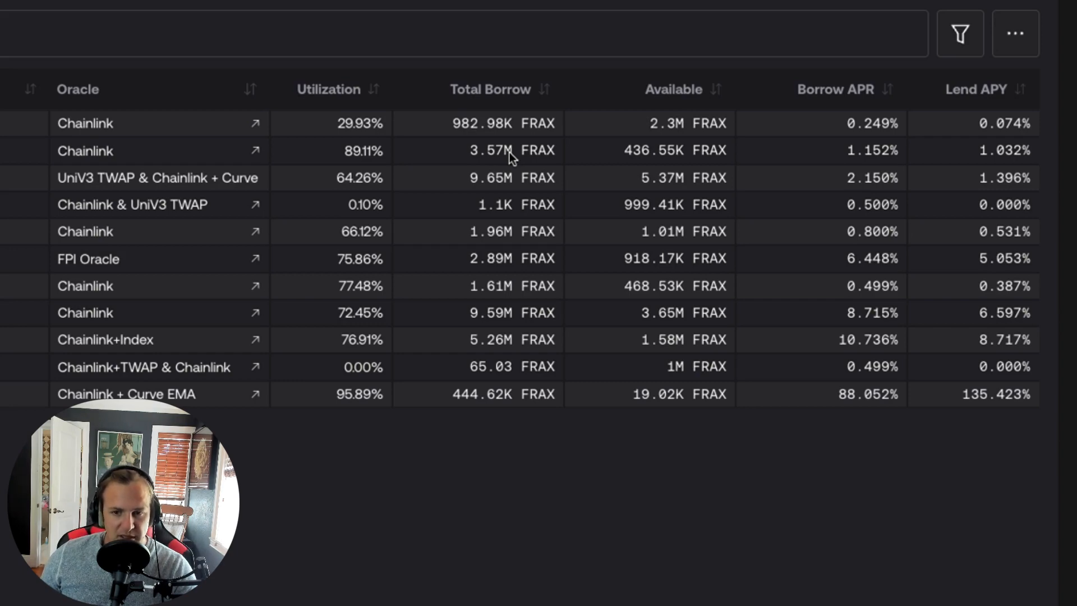
mouse_move(487, 101)
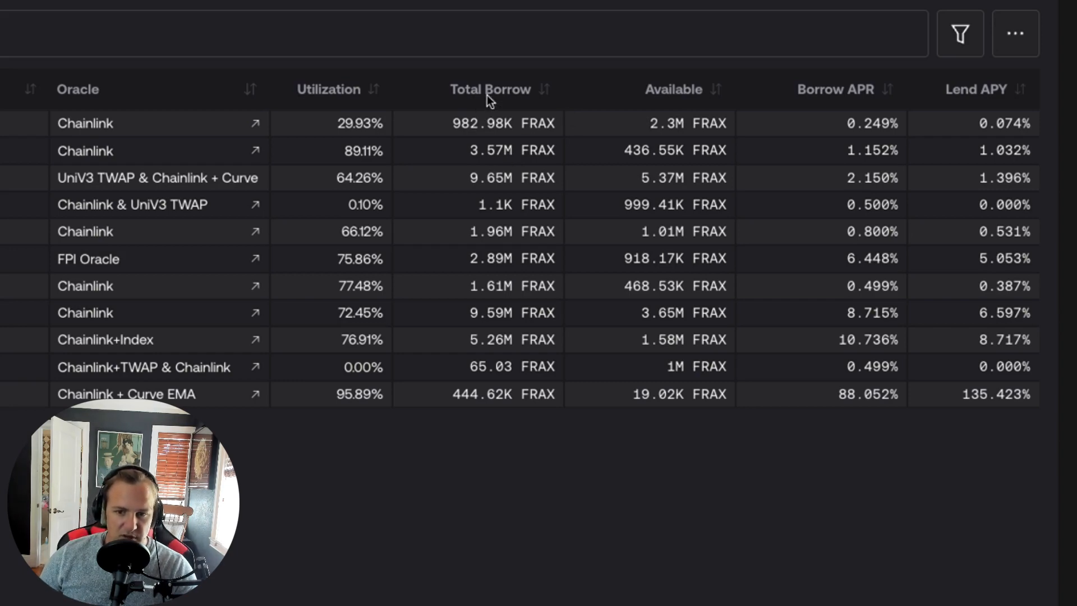
mouse_move(673, 114)
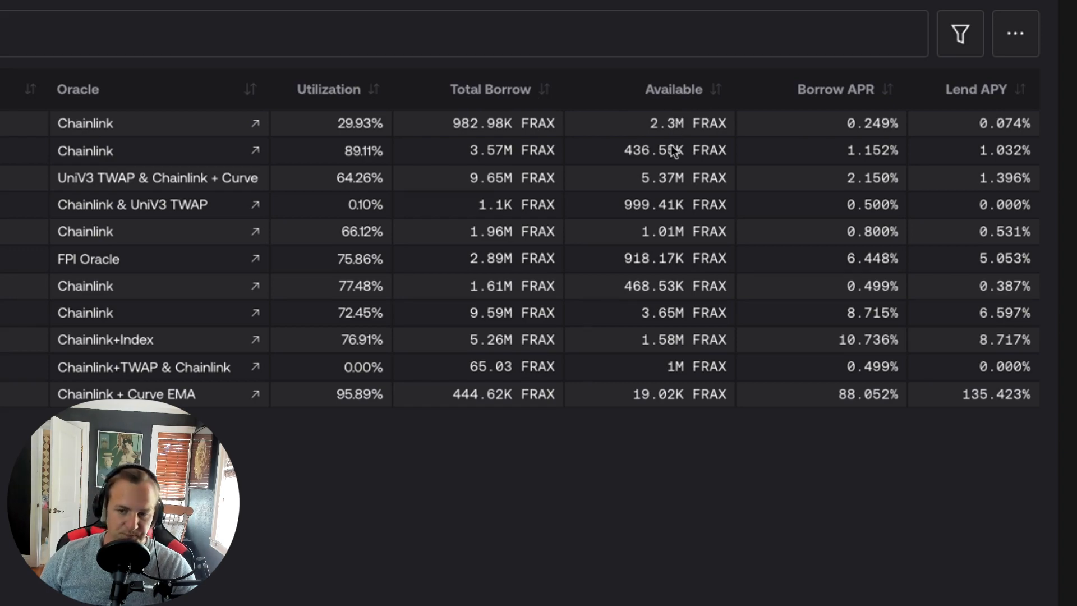
mouse_move(394, 134)
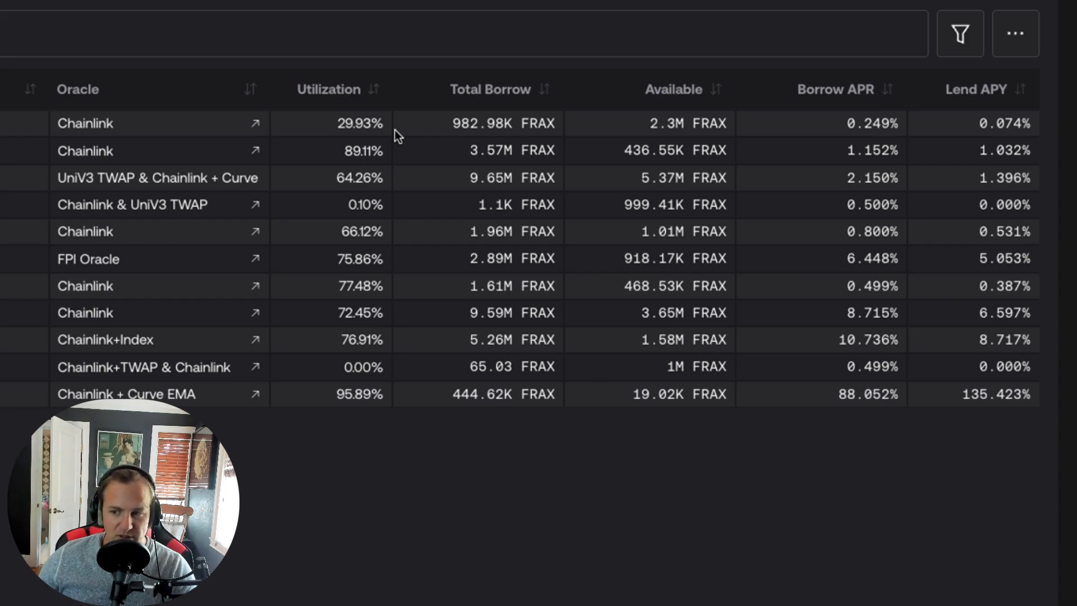
mouse_move(390, 260)
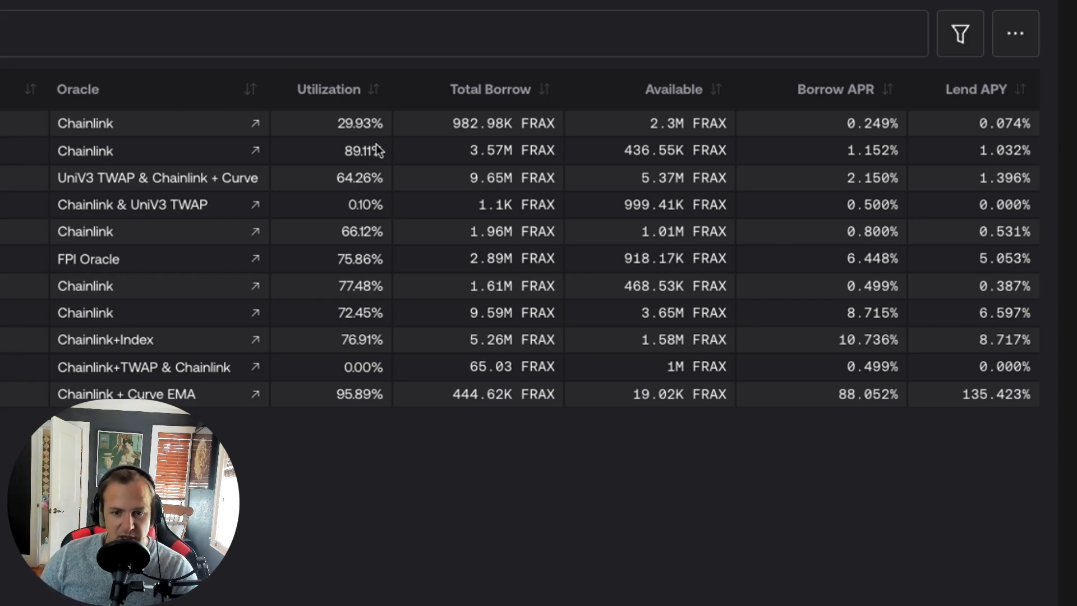
mouse_move(793, 153)
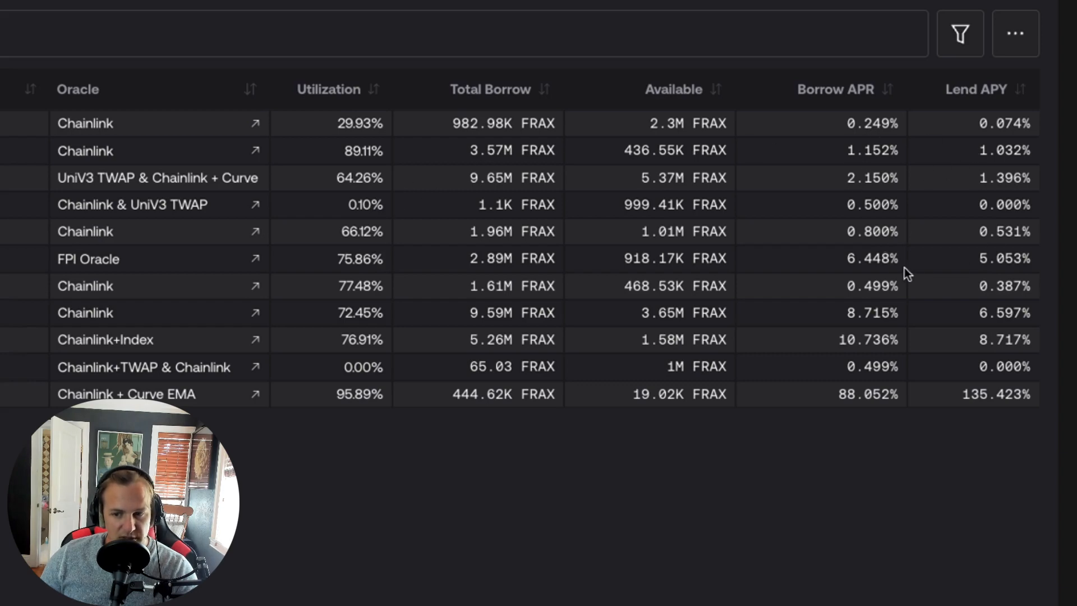
mouse_move(905, 363)
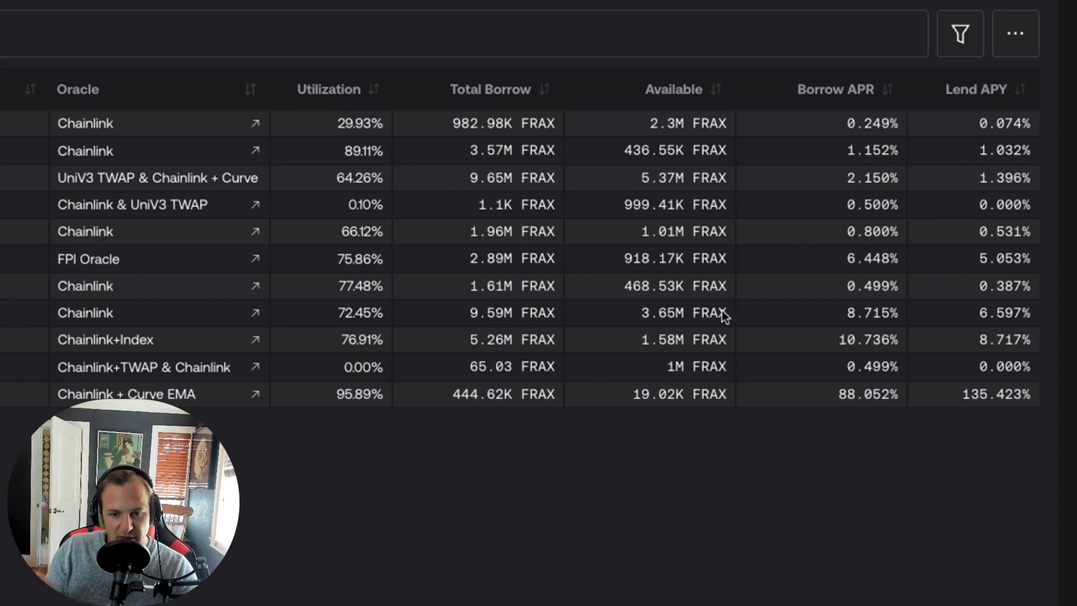
mouse_move(347, 268)
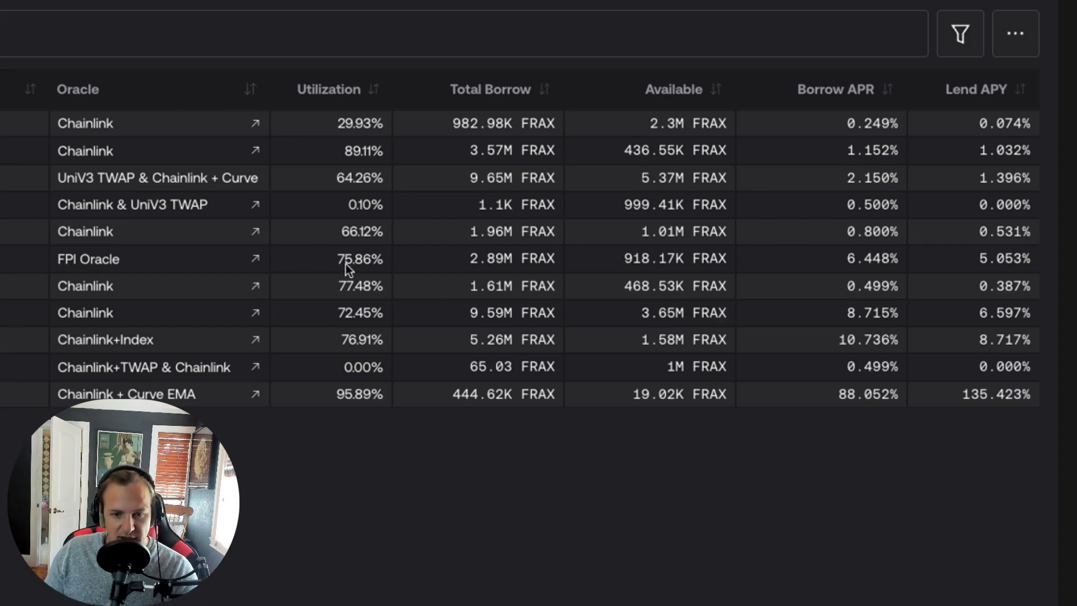
mouse_move(383, 293)
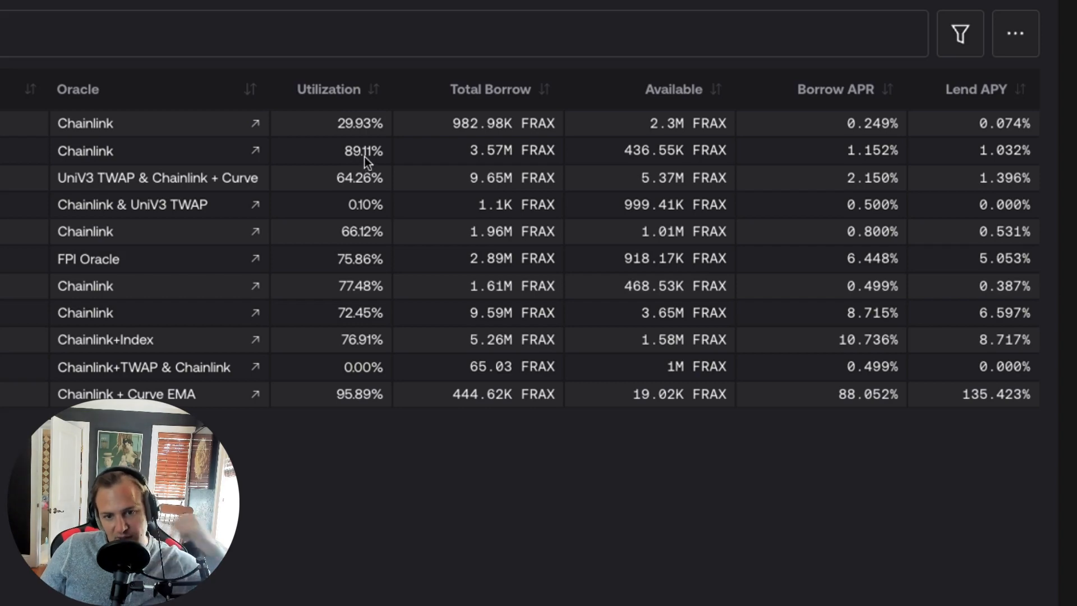
mouse_move(716, 153)
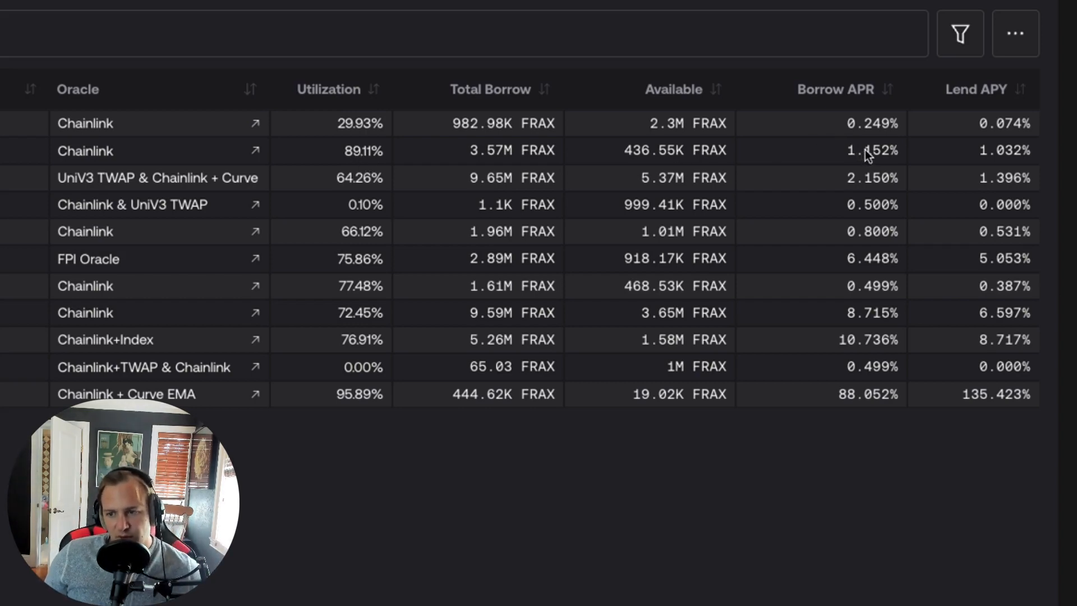
mouse_move(456, 395)
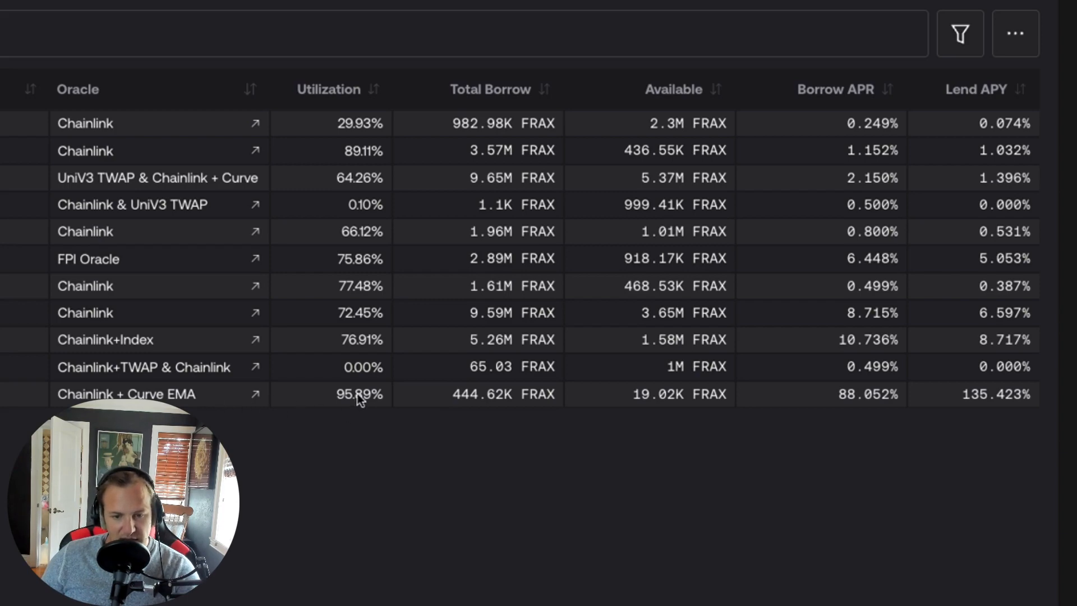
mouse_move(856, 410)
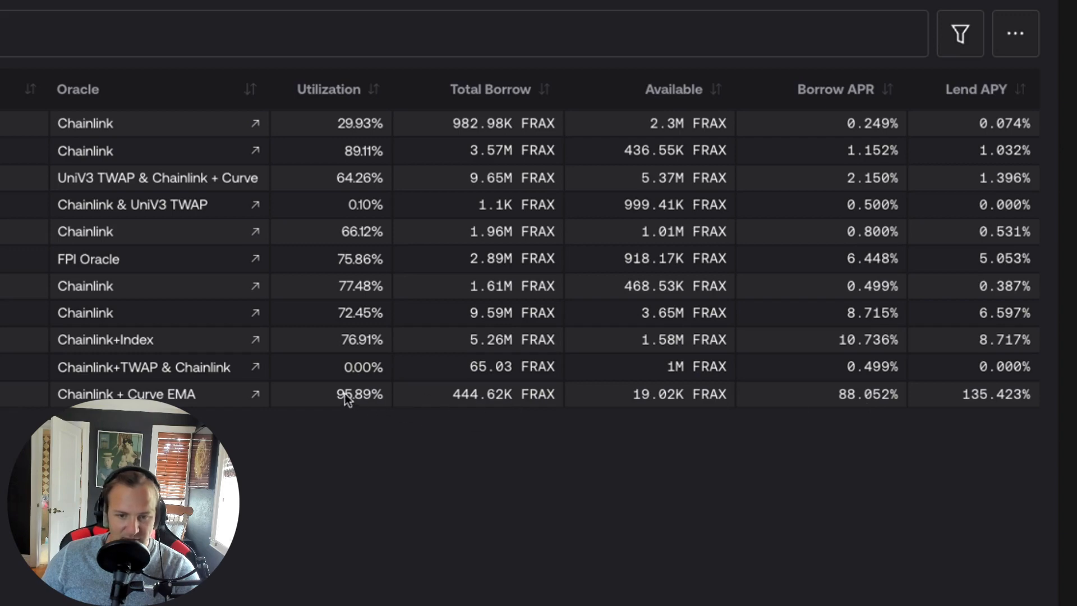
mouse_move(905, 404)
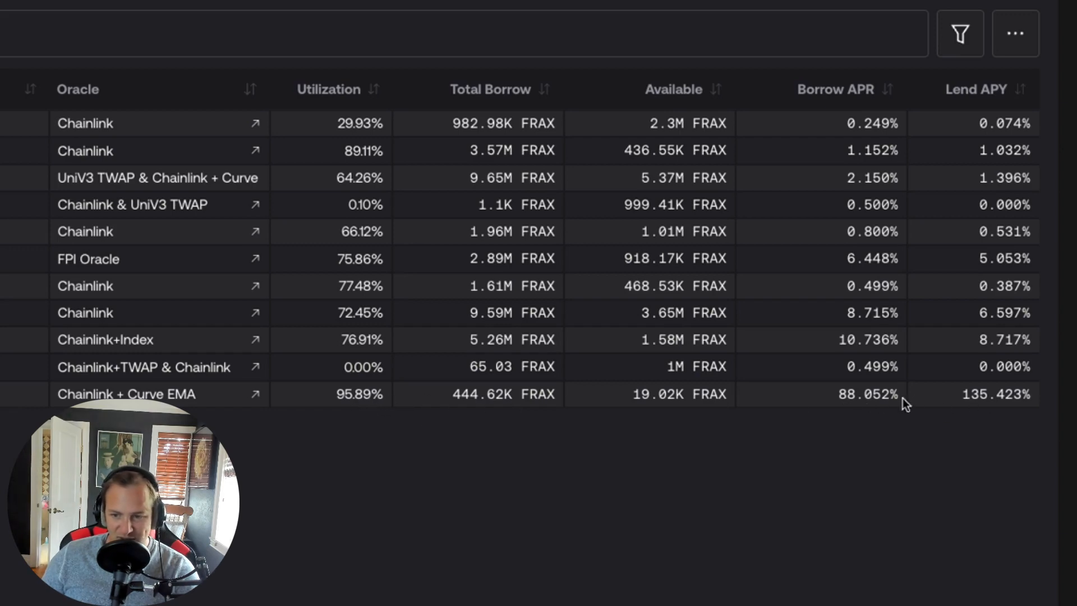
mouse_move(881, 410)
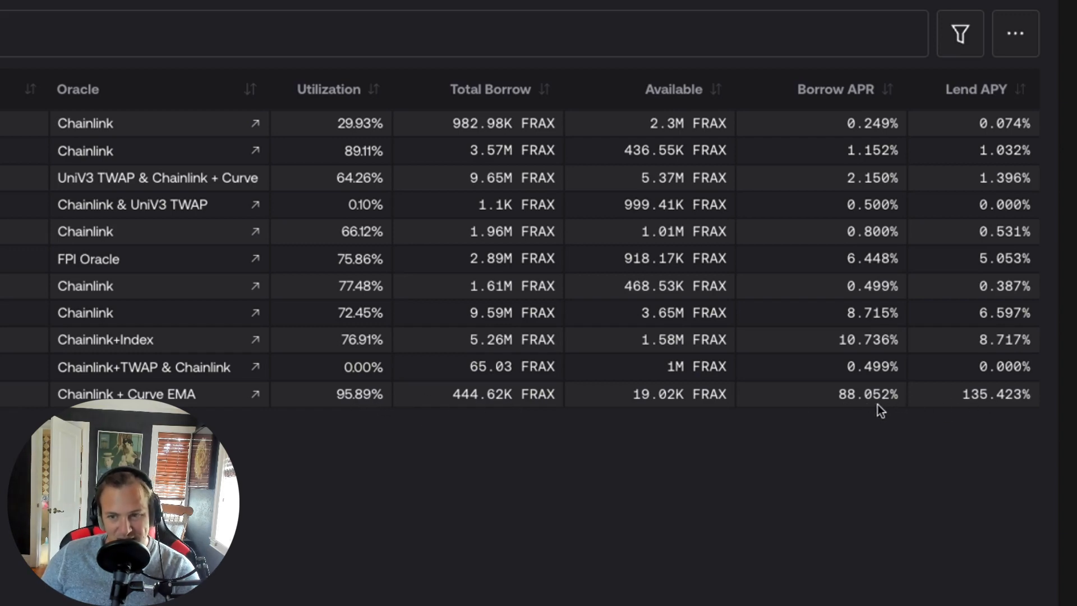
mouse_move(979, 410)
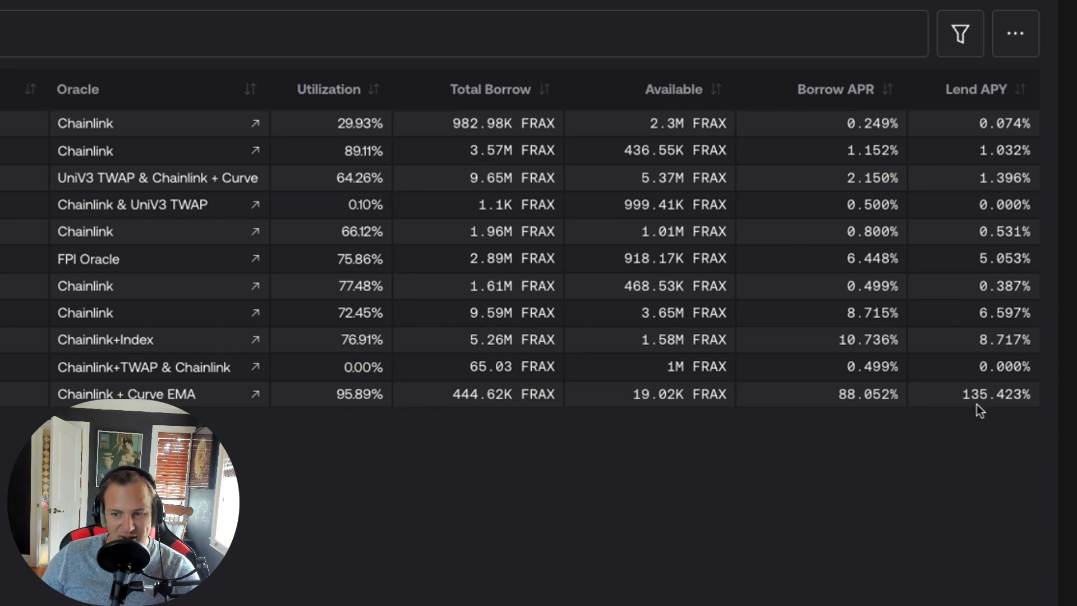
mouse_move(807, 443)
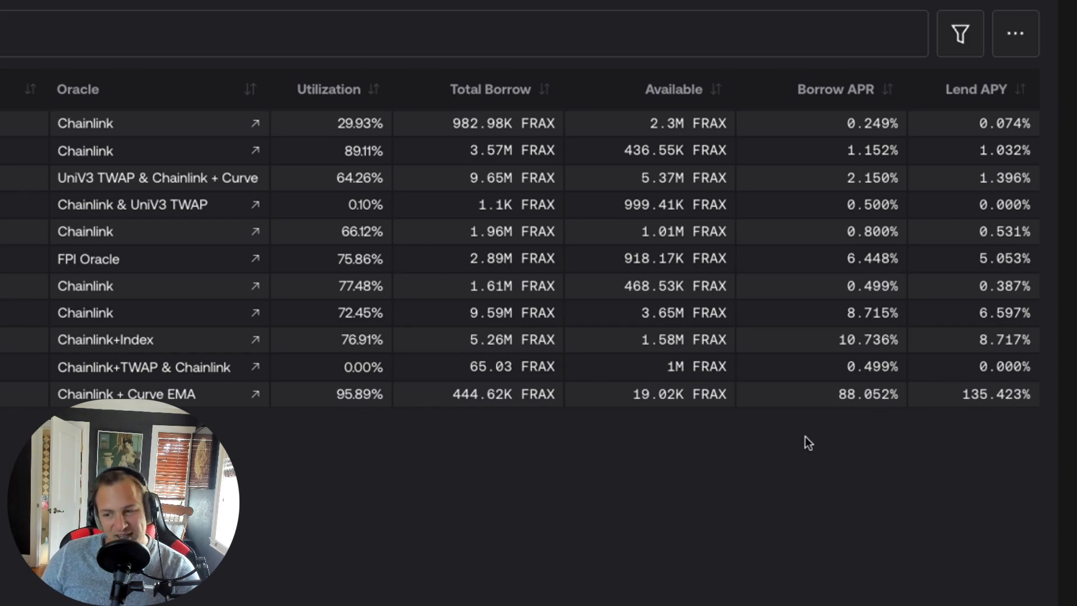
mouse_move(666, 468)
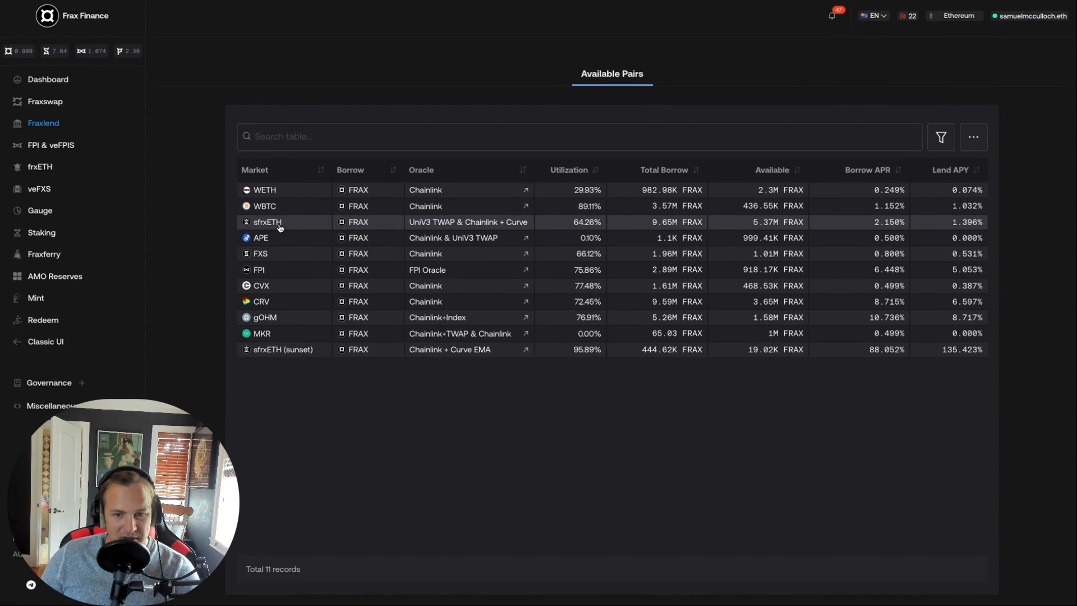
click(267, 222)
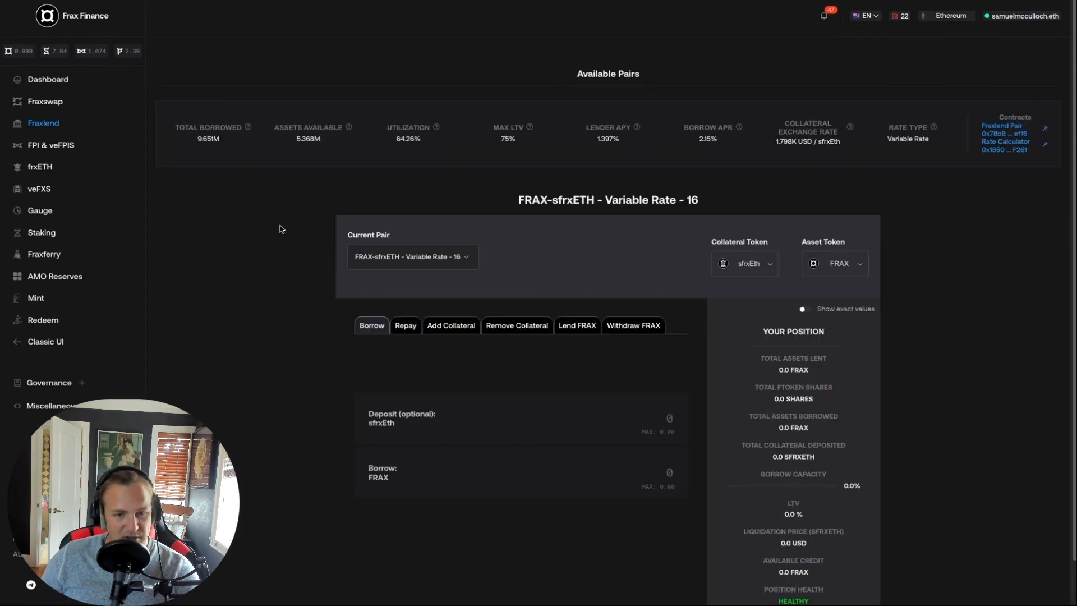
mouse_move(310, 317)
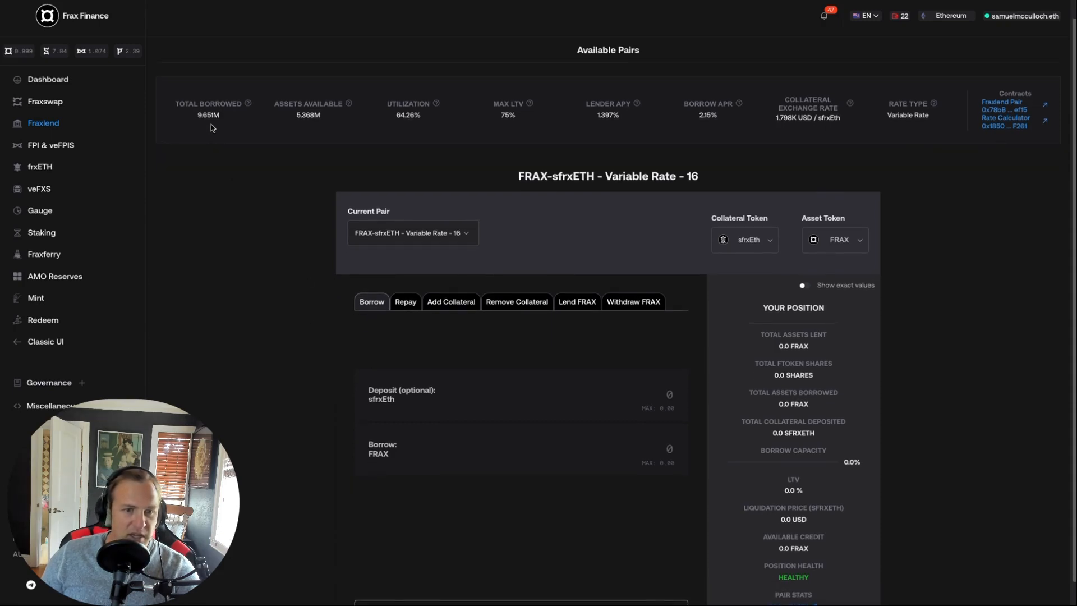
mouse_move(933, 104)
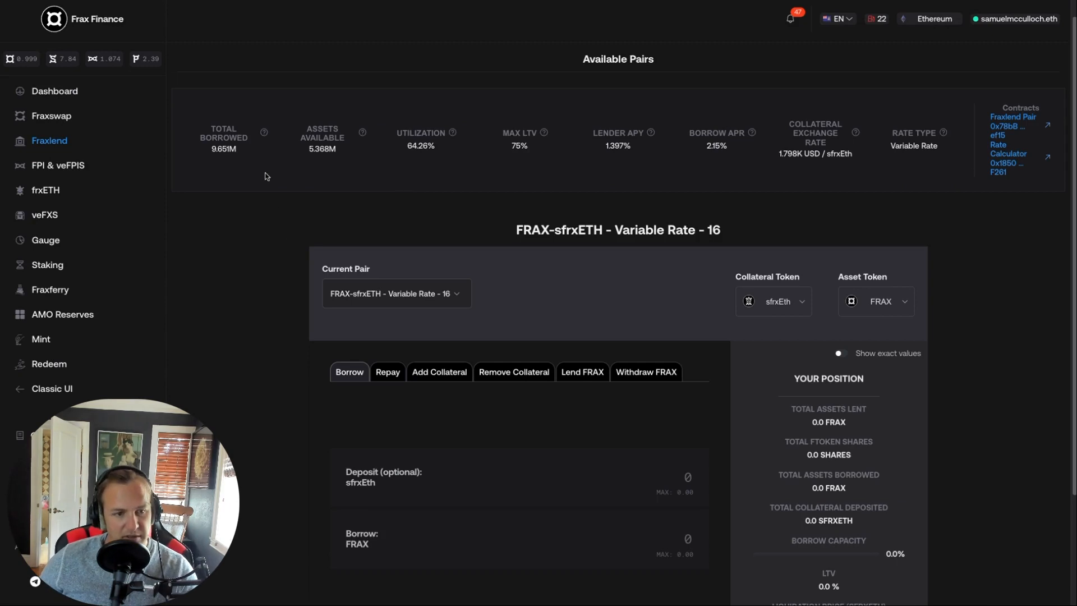
mouse_move(817, 198)
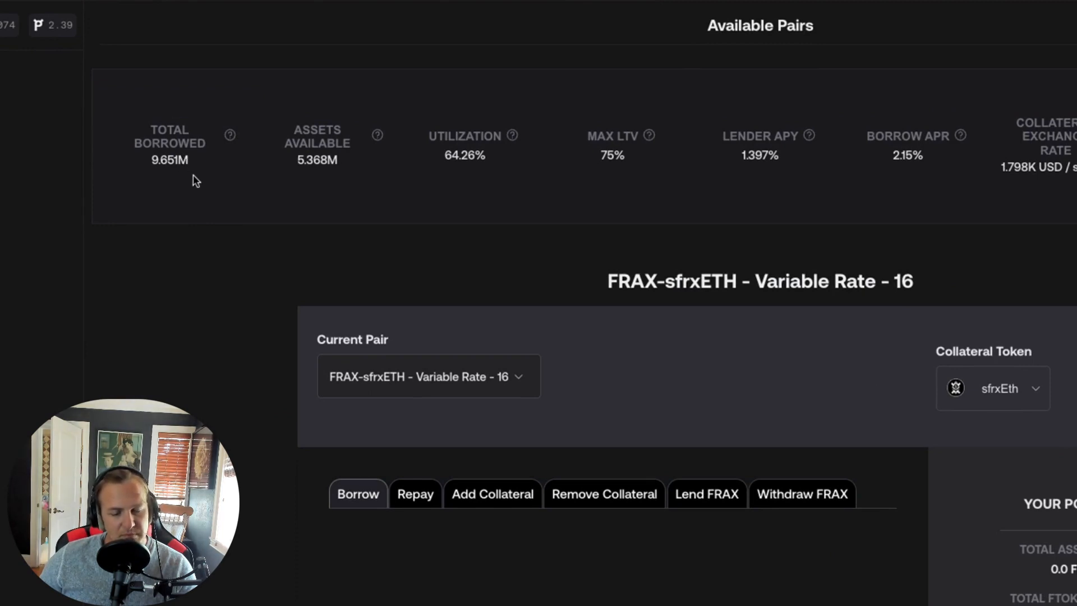
mouse_move(499, 220)
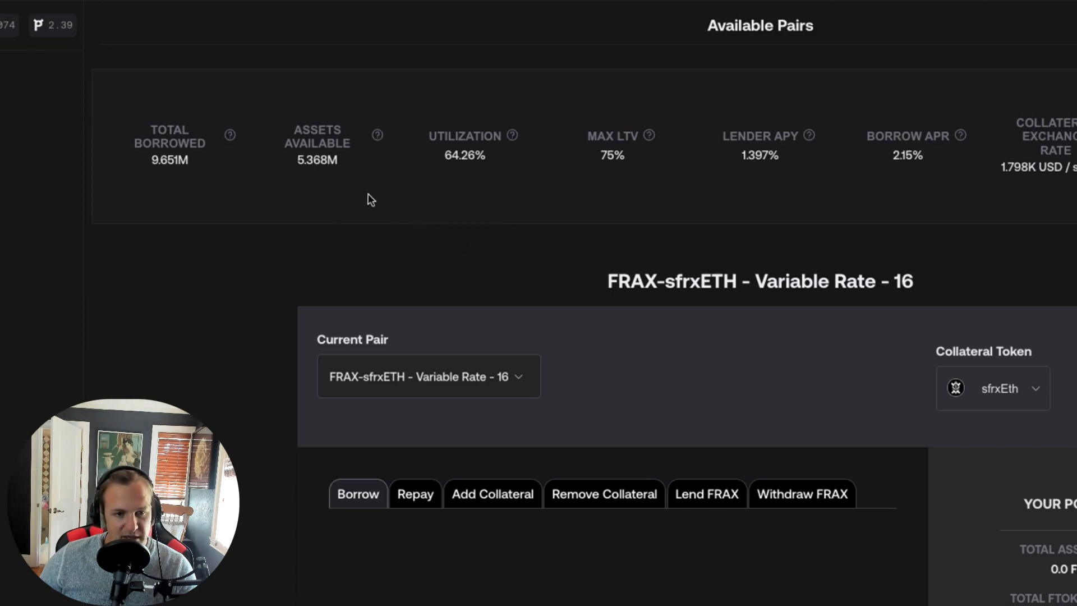
mouse_move(355, 180)
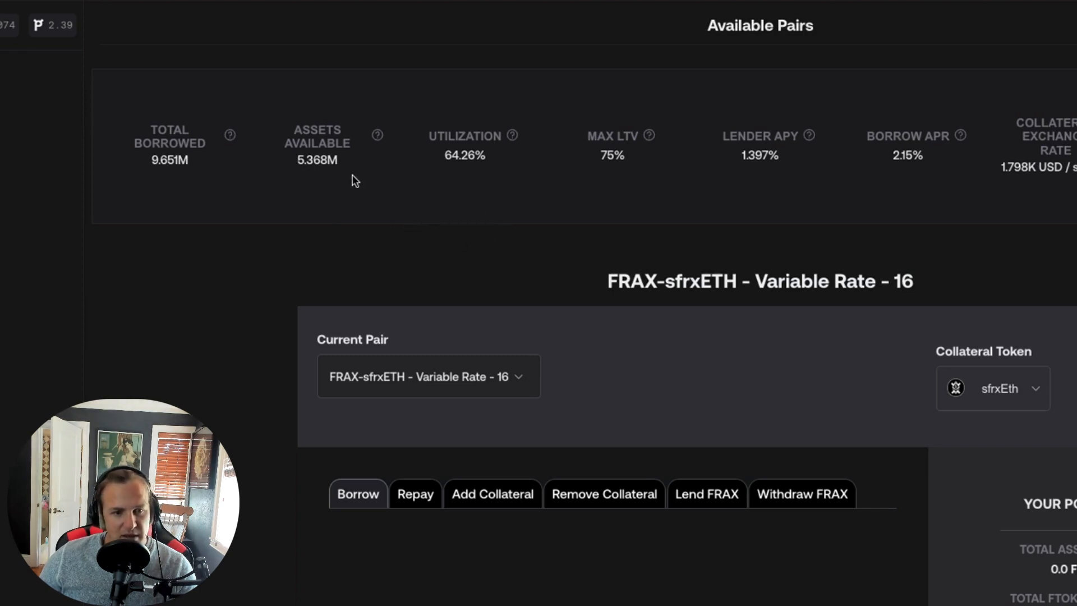
mouse_move(377, 135)
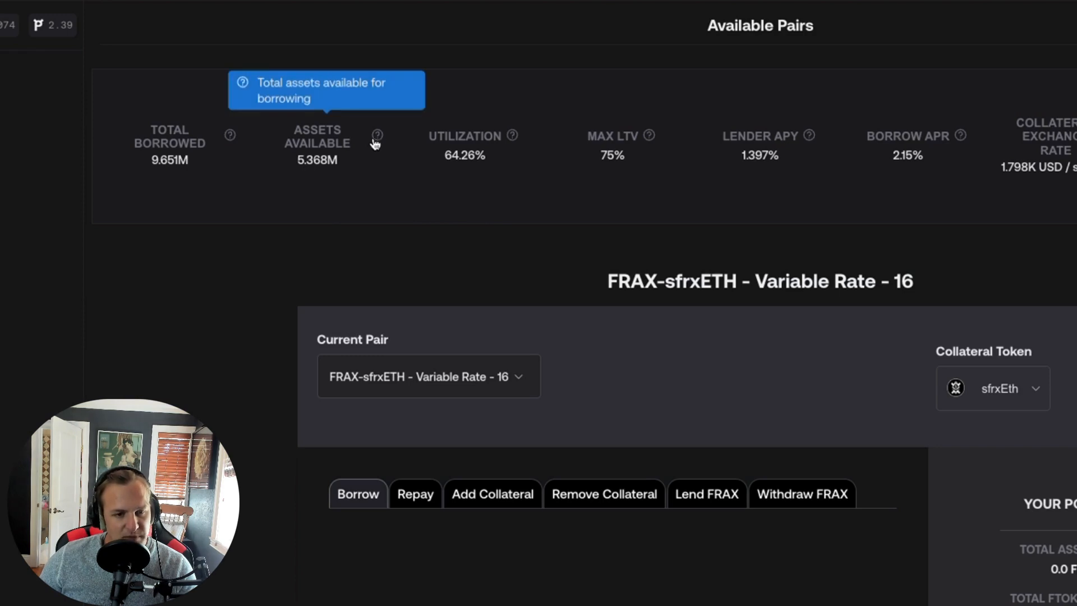
mouse_move(307, 171)
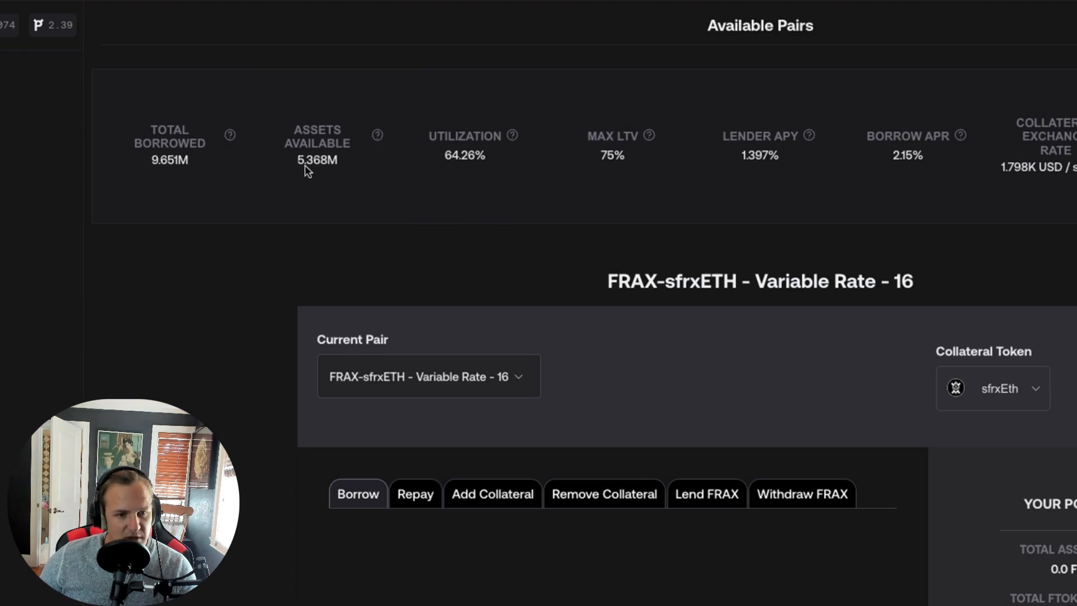
mouse_move(168, 171)
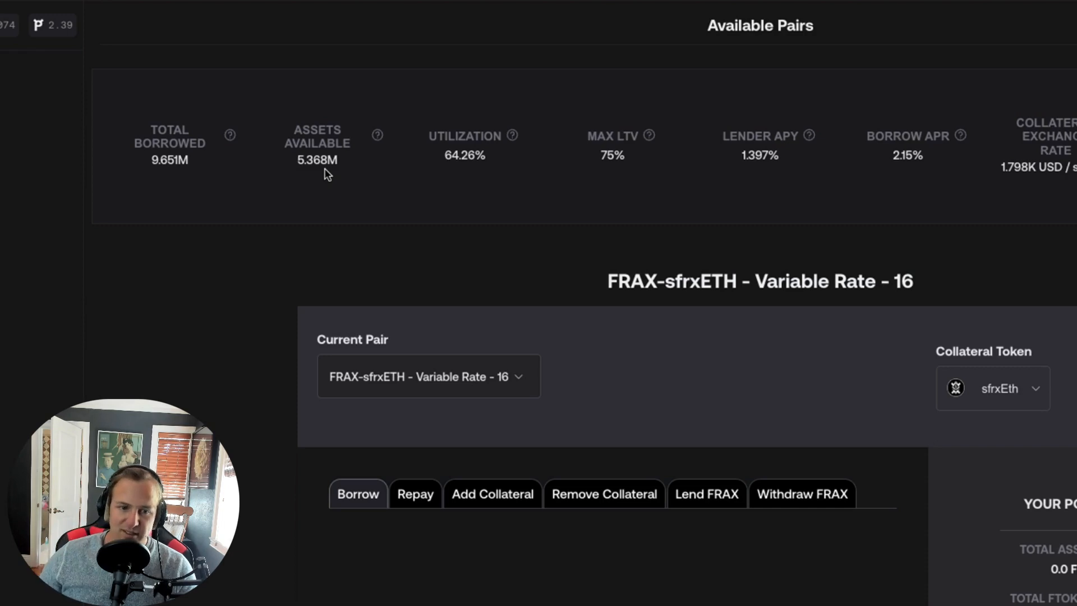
mouse_move(312, 161)
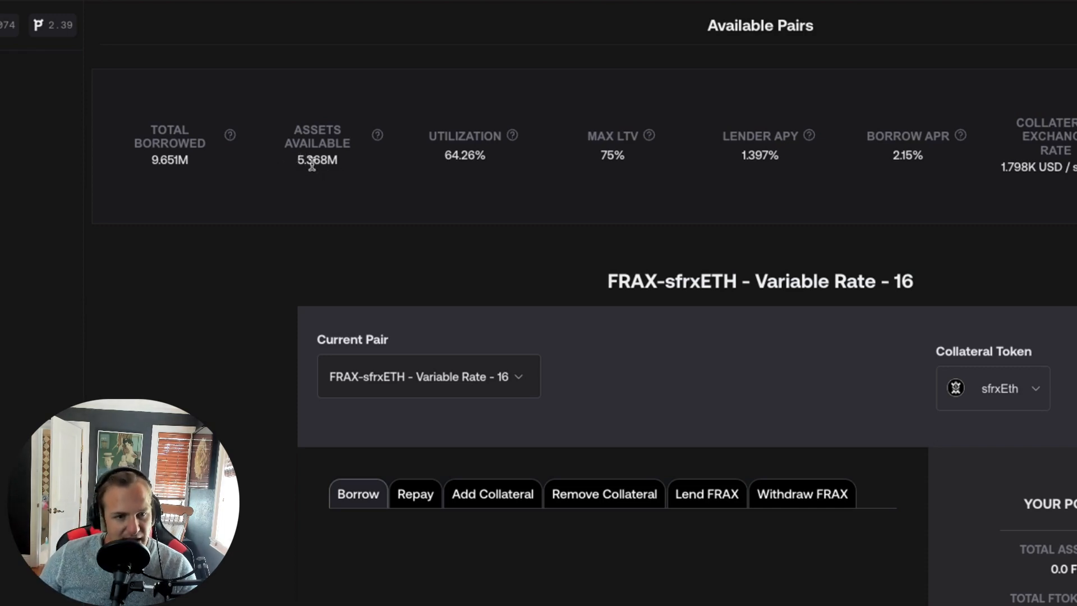
mouse_move(230, 208)
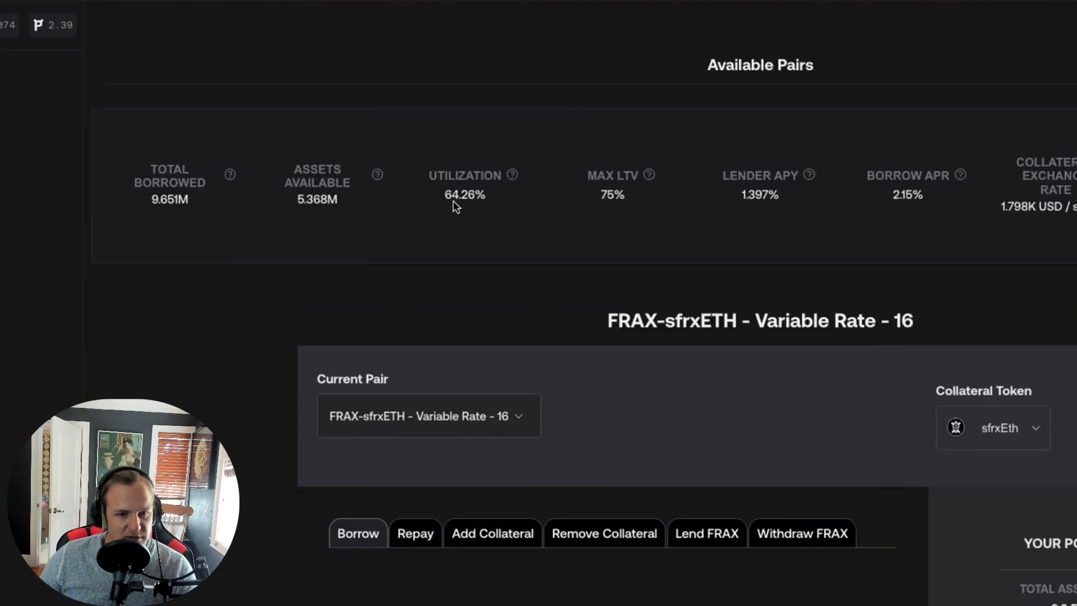
mouse_move(471, 230)
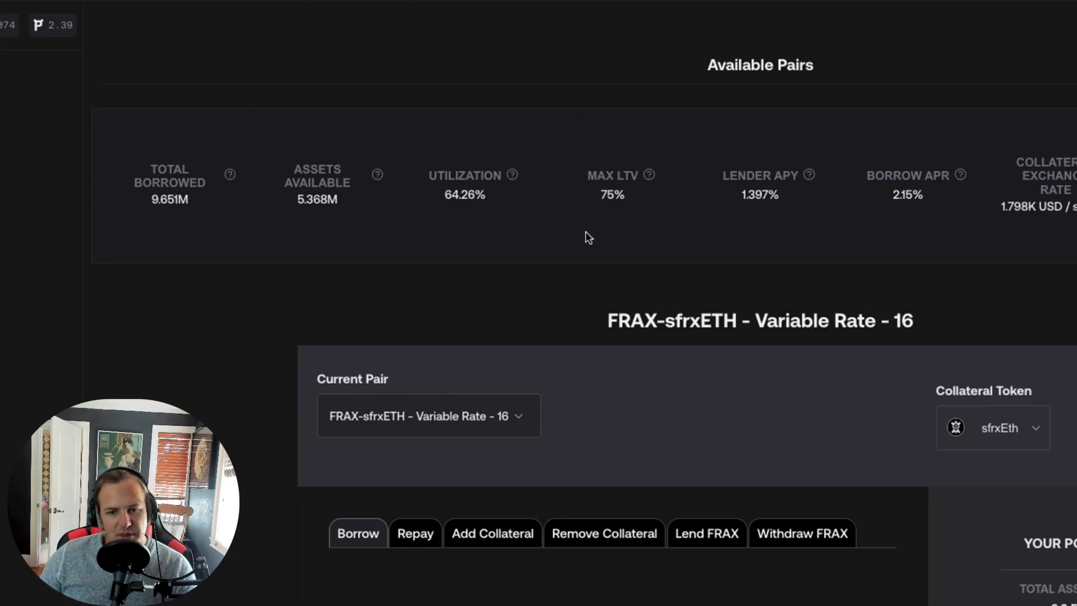
mouse_move(834, 202)
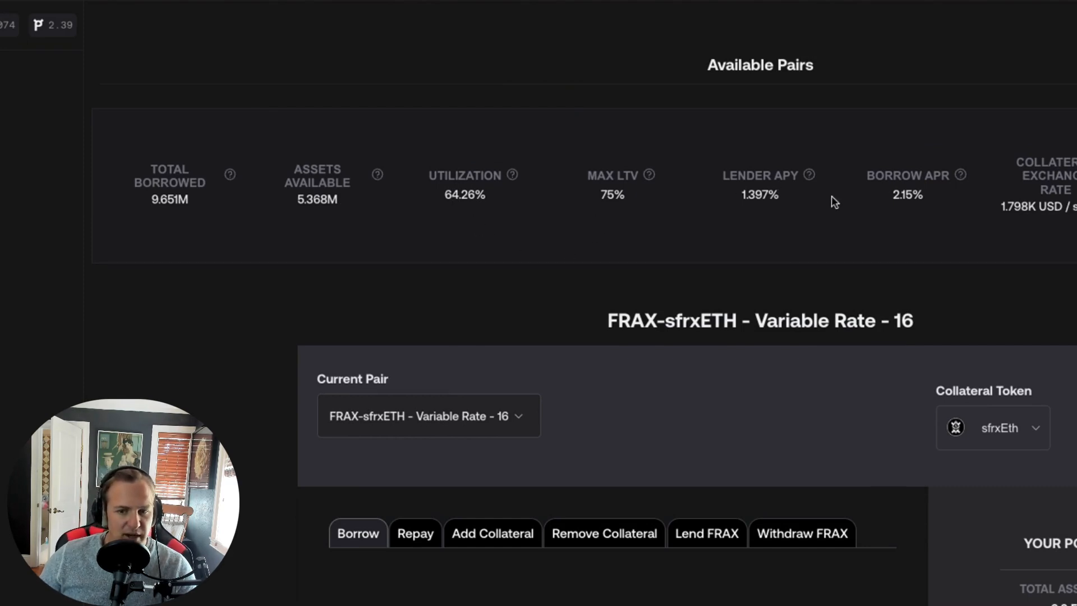
mouse_move(808, 174)
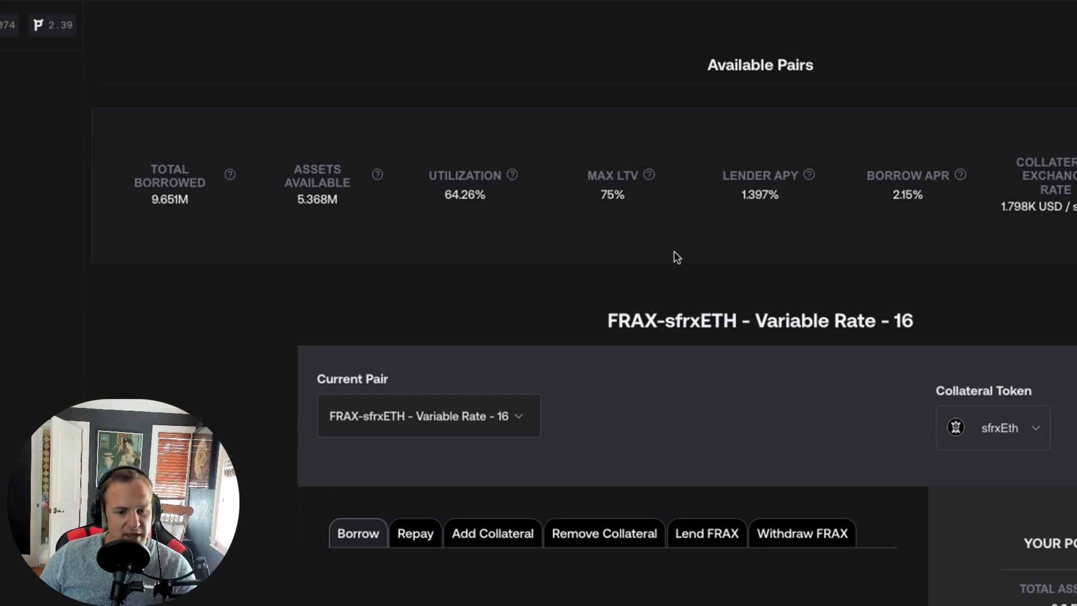
mouse_move(646, 175)
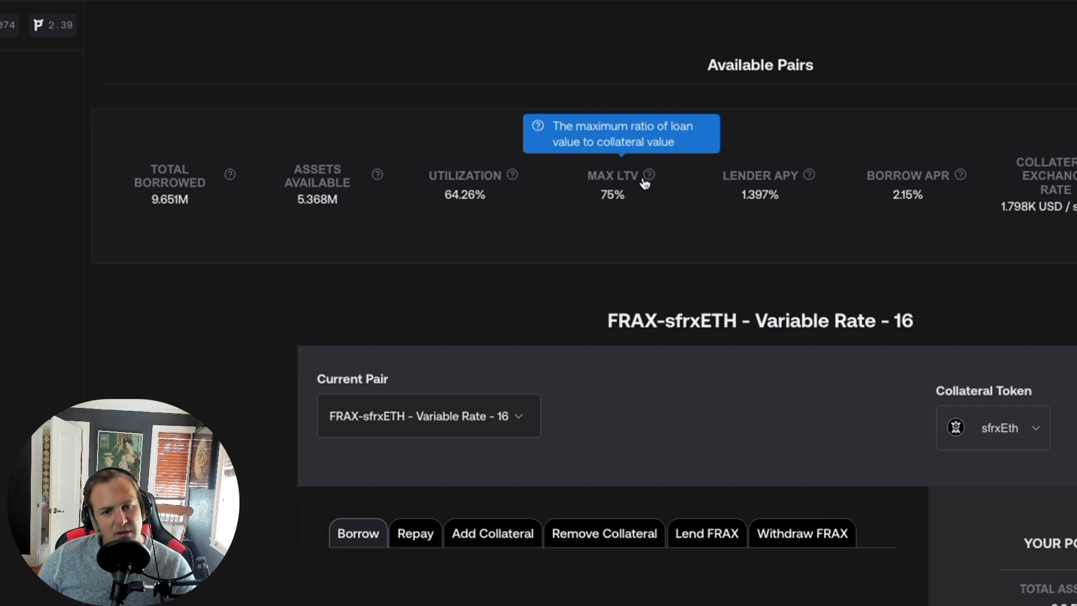
mouse_move(600, 199)
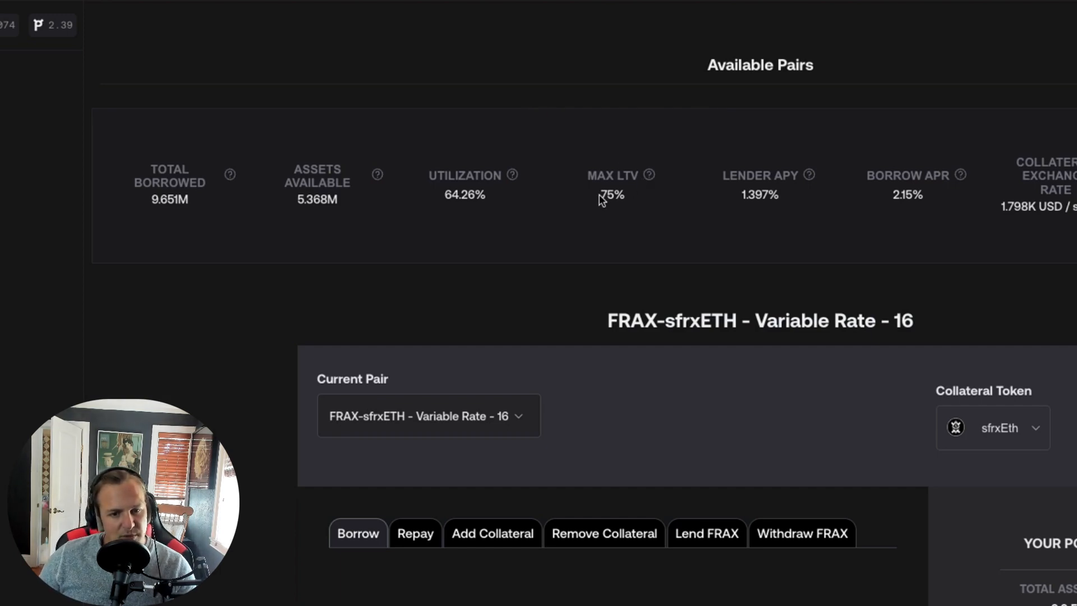
double_click(611, 195)
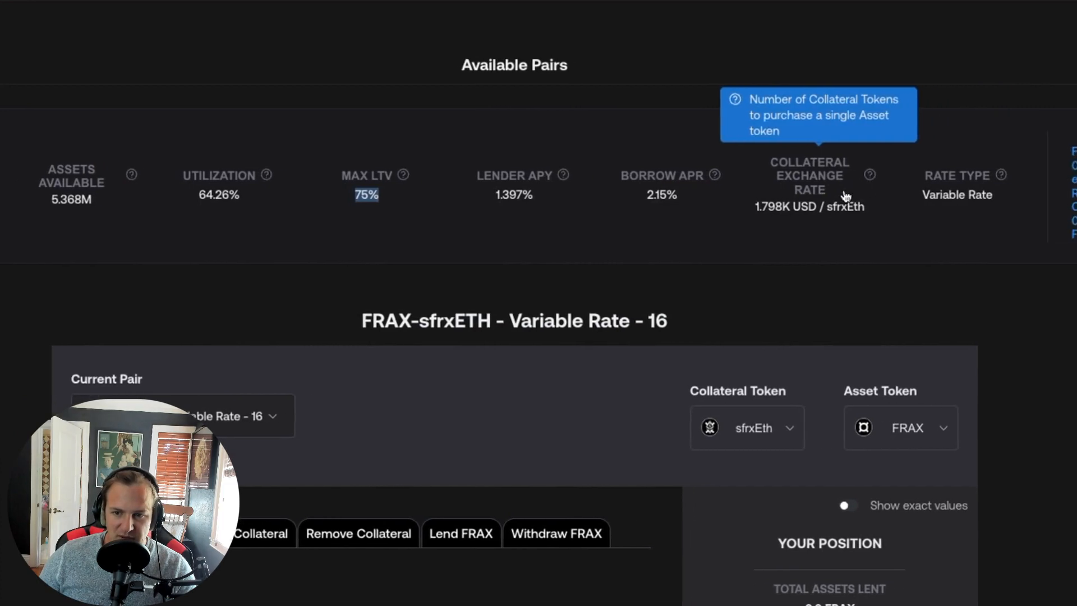
scroll(right, 3)
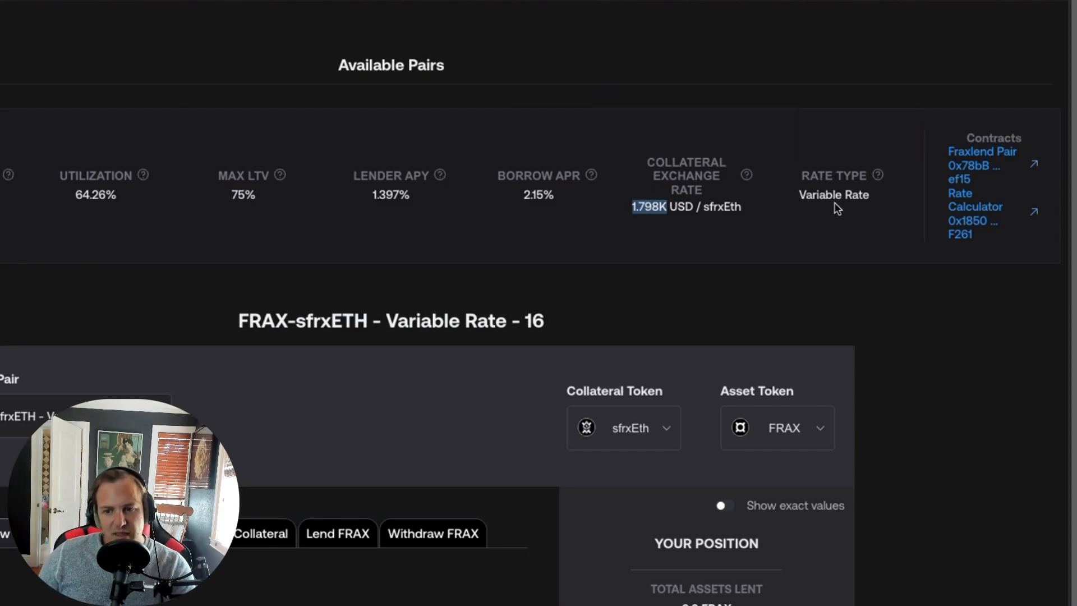
mouse_move(745, 175)
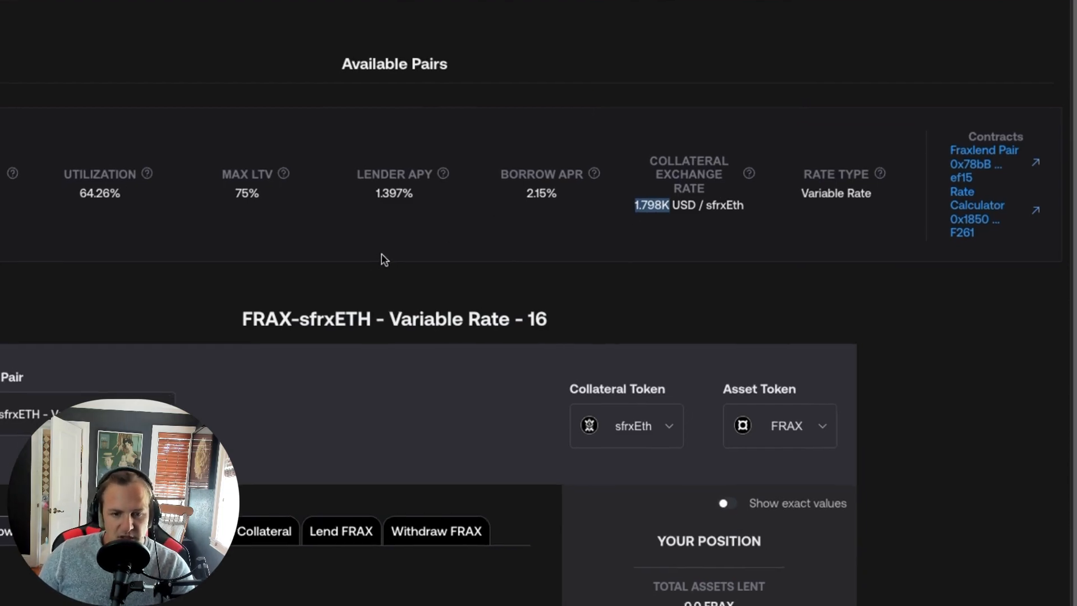
Preview the Add Collateral, Remove Collateral and Withdraw FRAX forms, then return to the Borrow form.
scroll(down, 3)
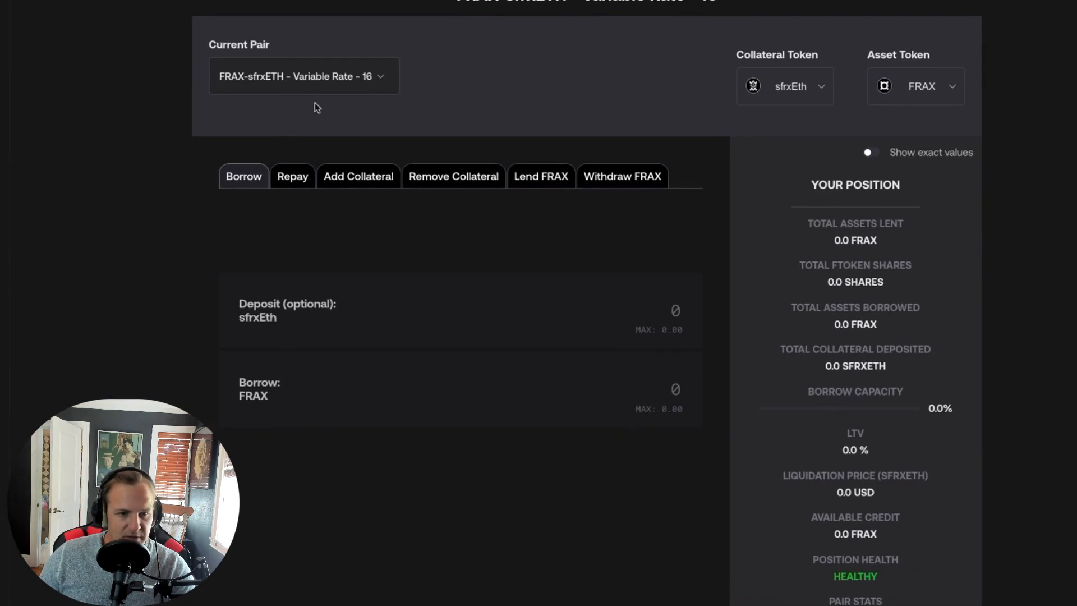
scroll(down, 3)
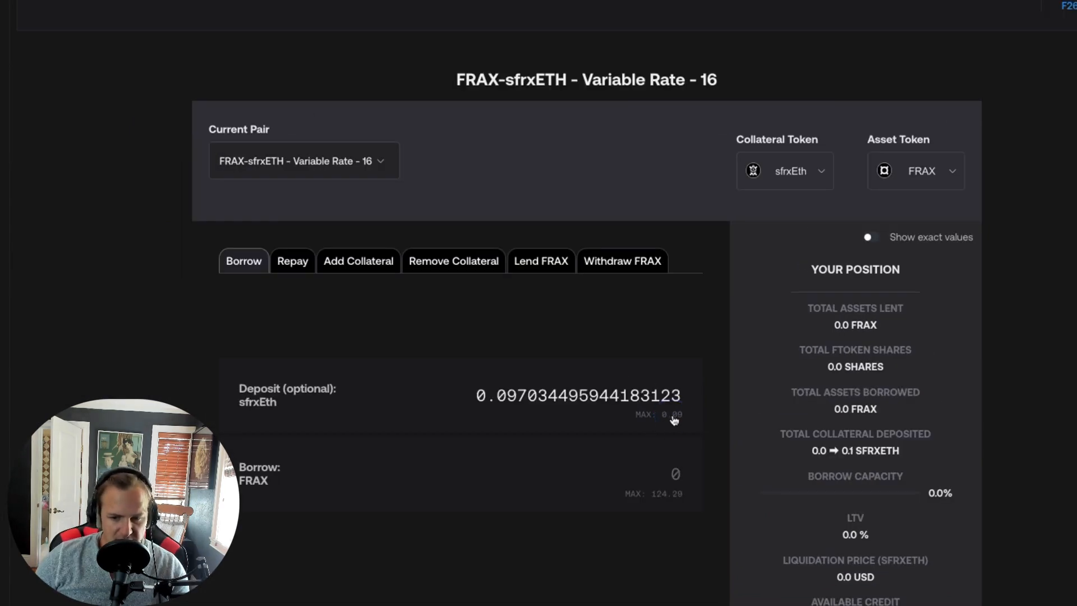
mouse_move(644, 419)
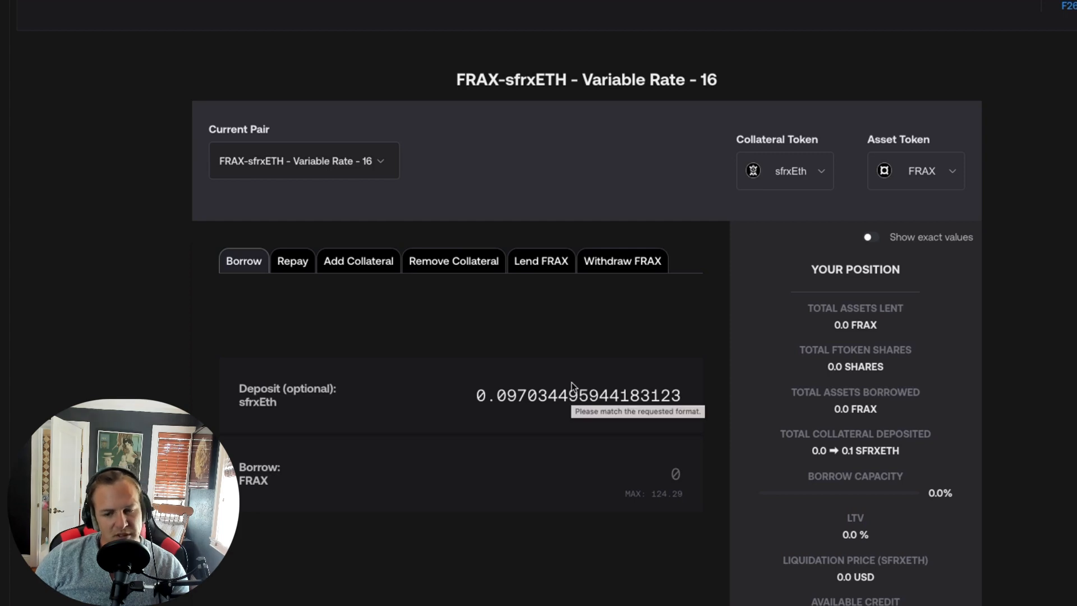
mouse_move(299, 328)
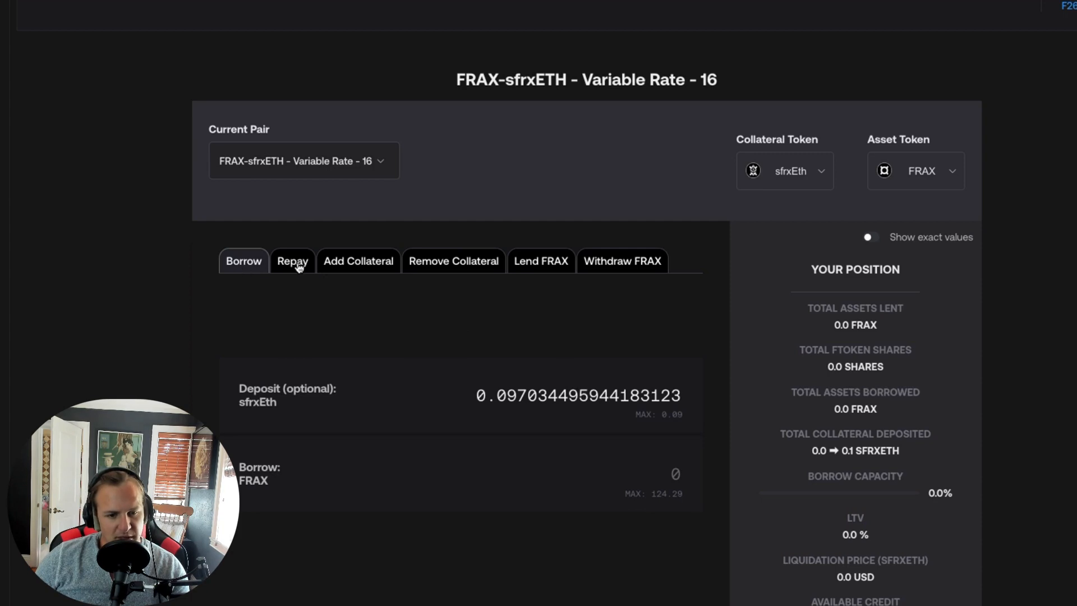
click(358, 261)
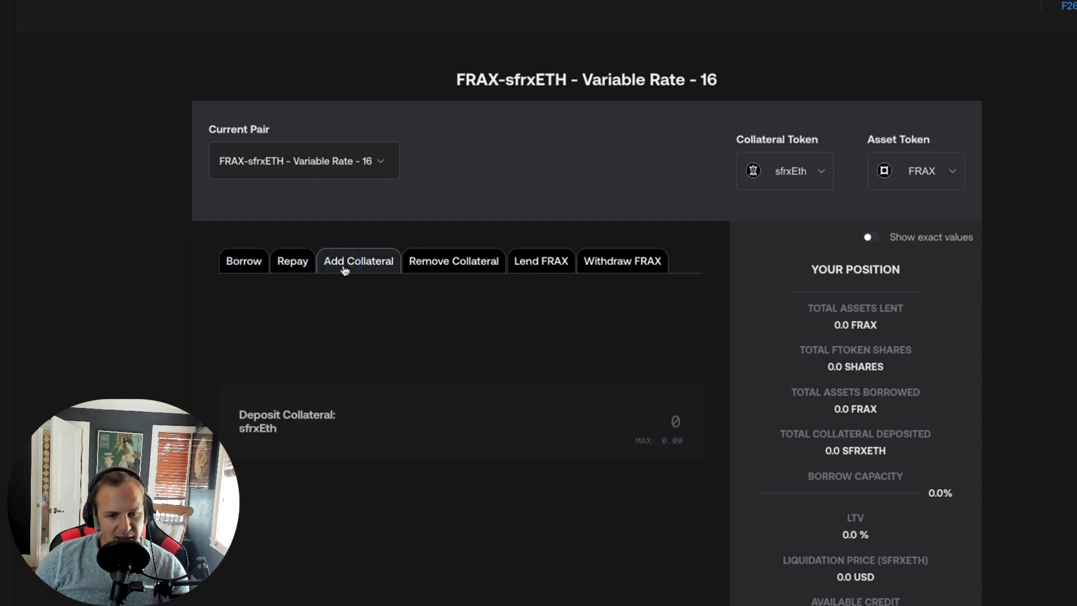
click(453, 260)
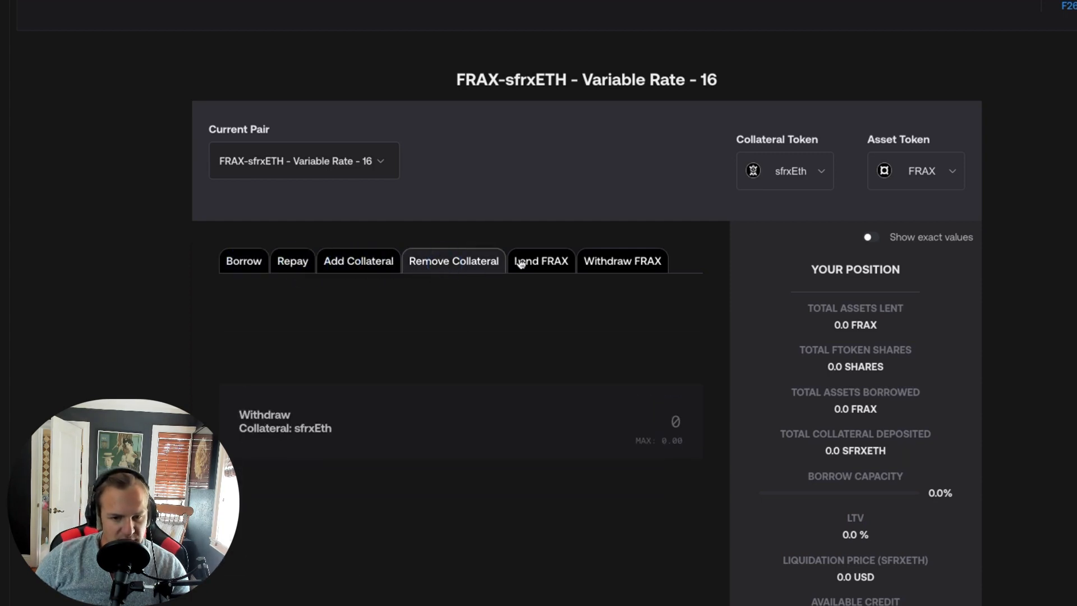
click(620, 260)
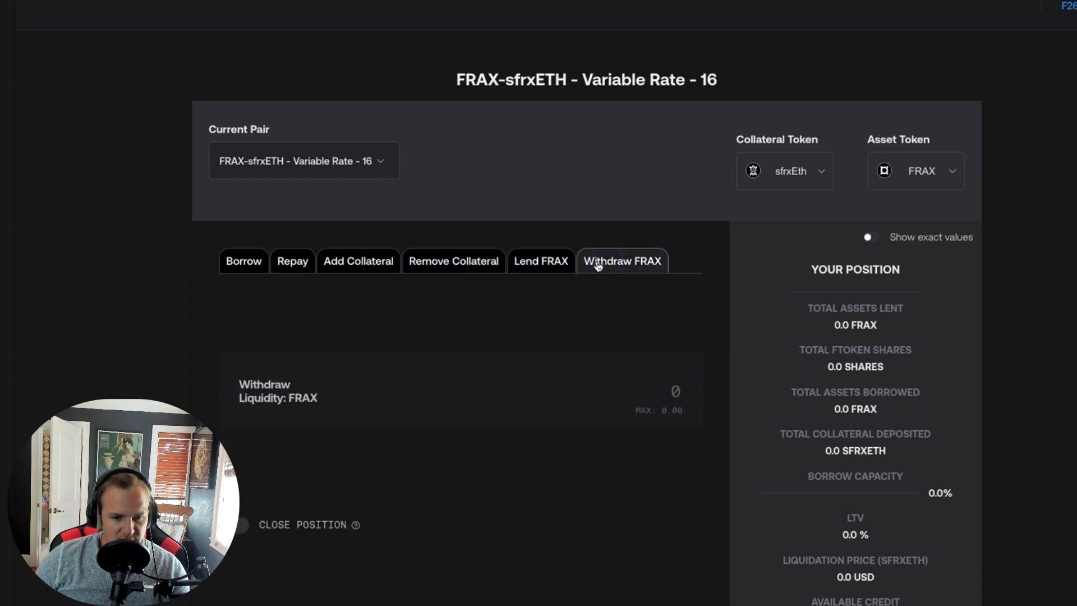
click(243, 261)
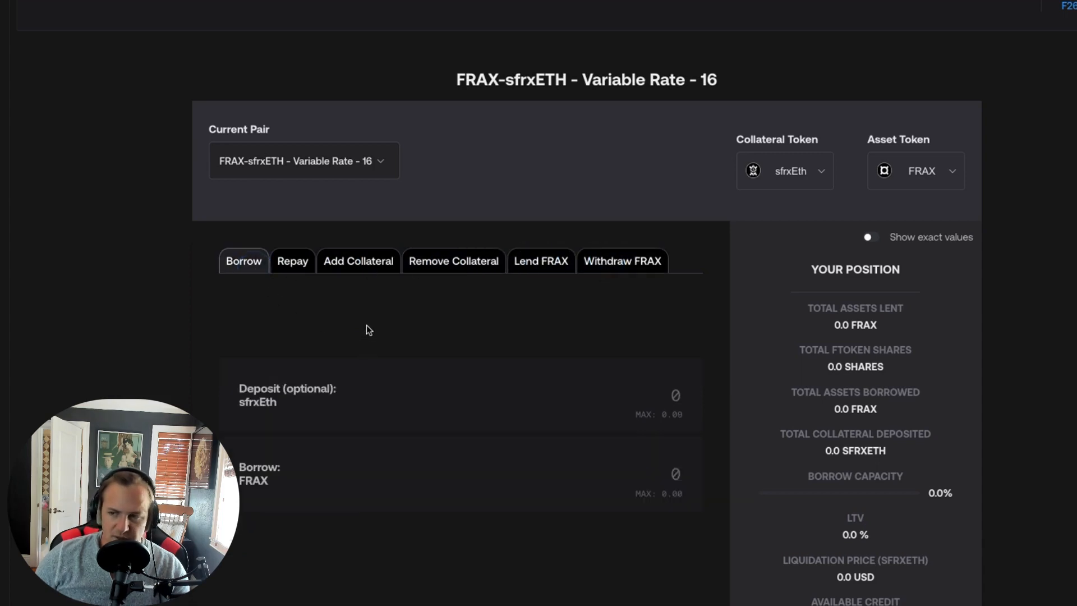
mouse_move(628, 373)
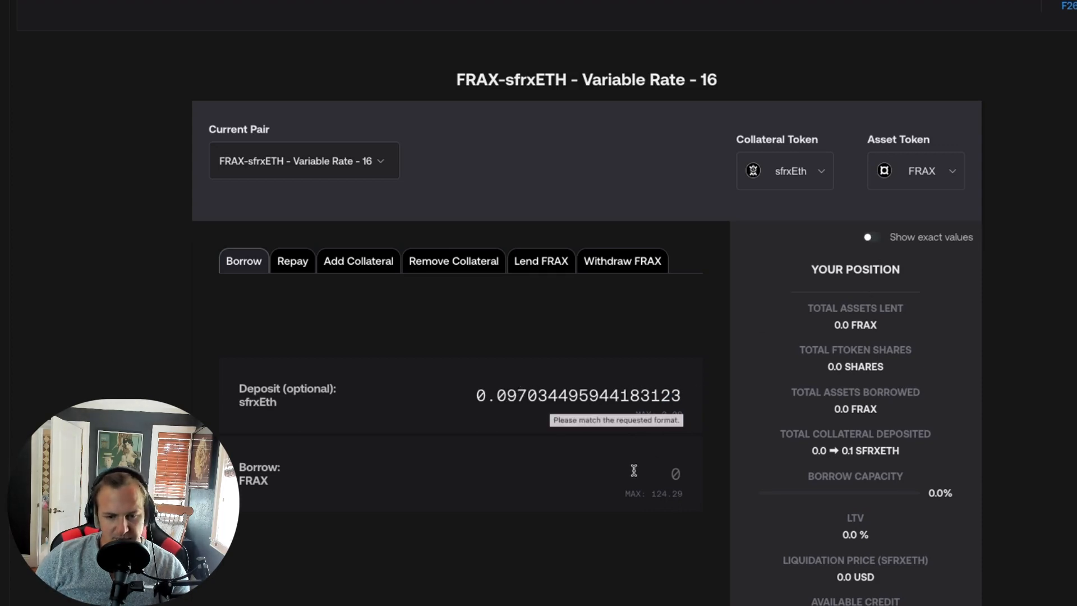
Enter 100 FRAX to borrow and review the previewed LTV, liquidation price and credit.
click(867, 237)
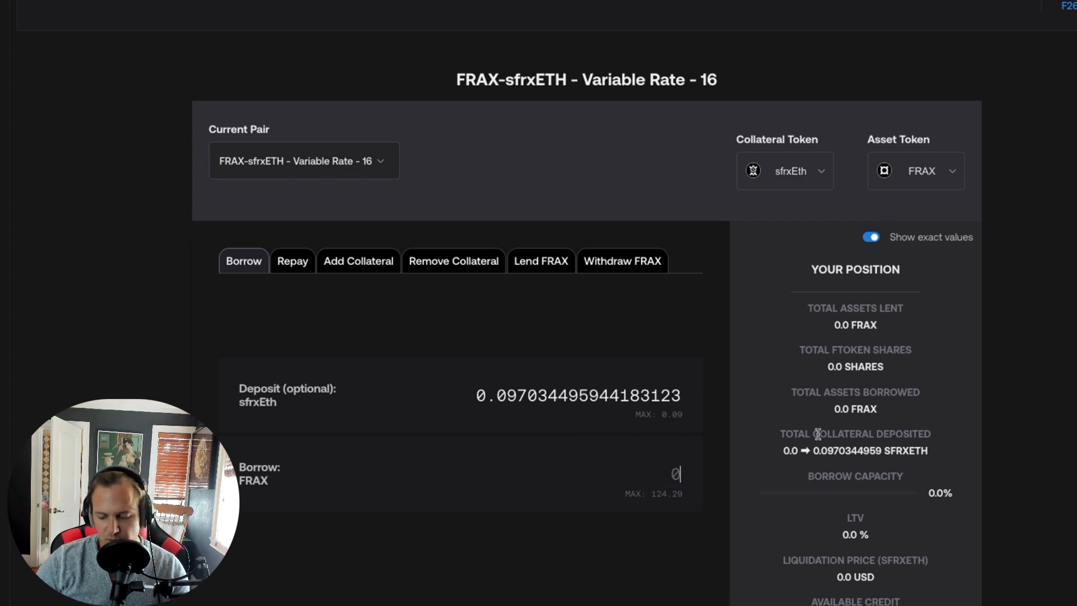
text(100)
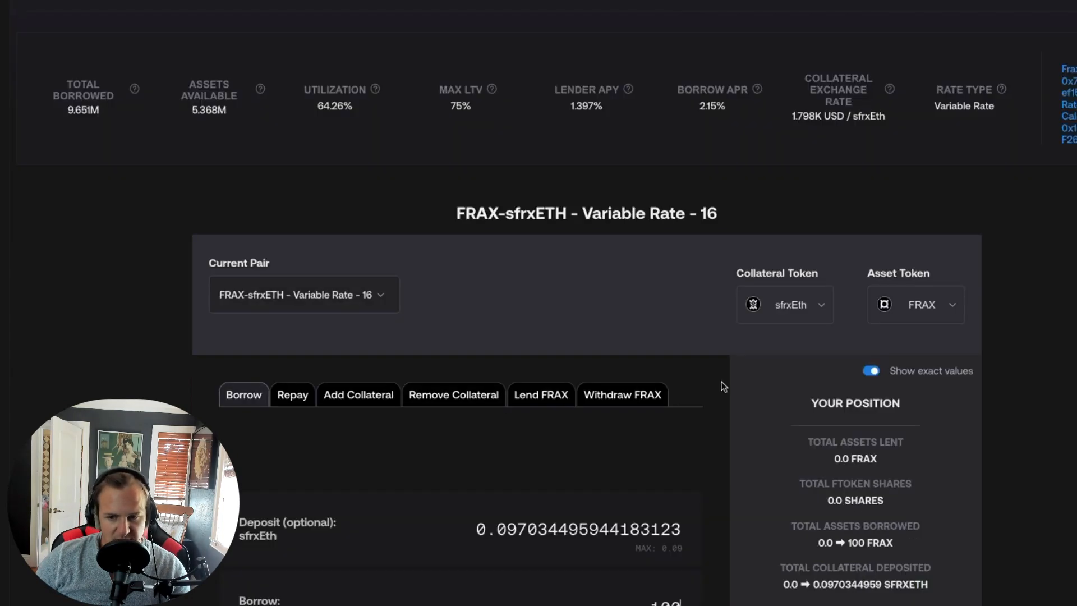
scroll(down, 3)
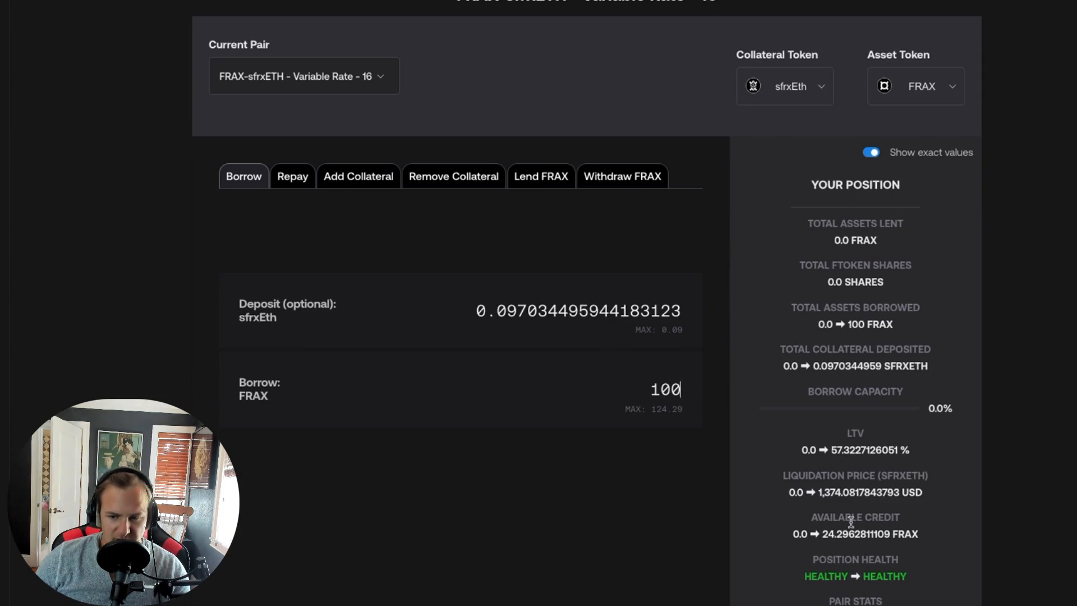
mouse_move(838, 337)
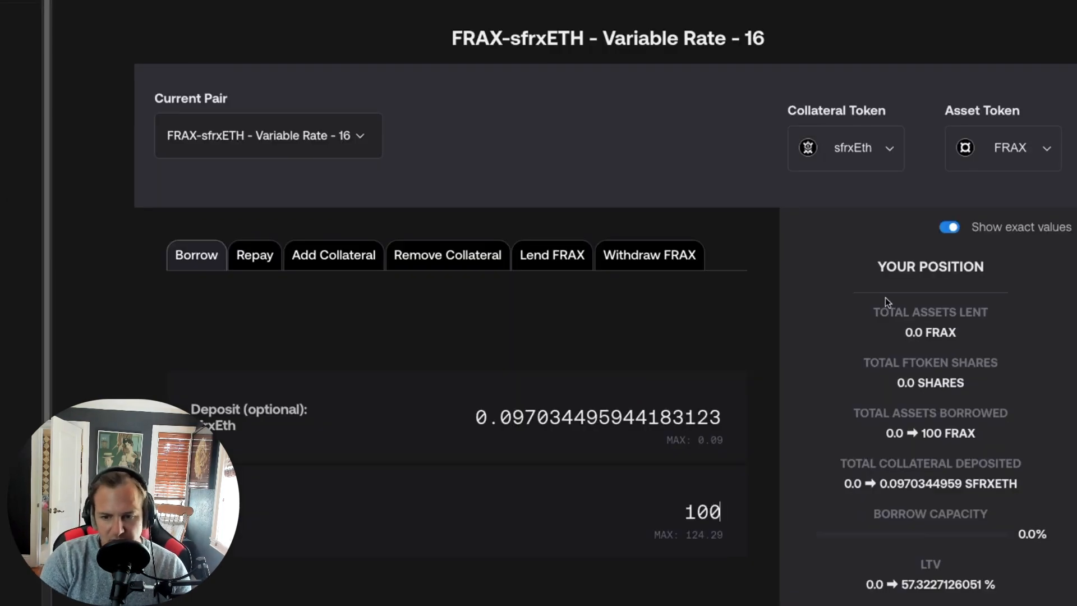
scroll(down, 3)
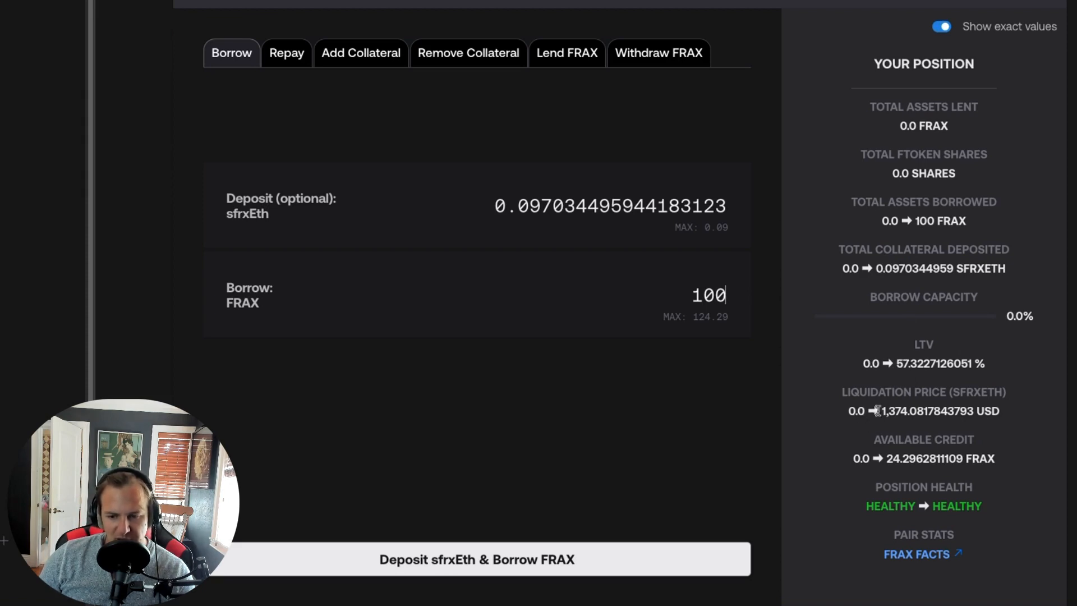
mouse_move(905, 470)
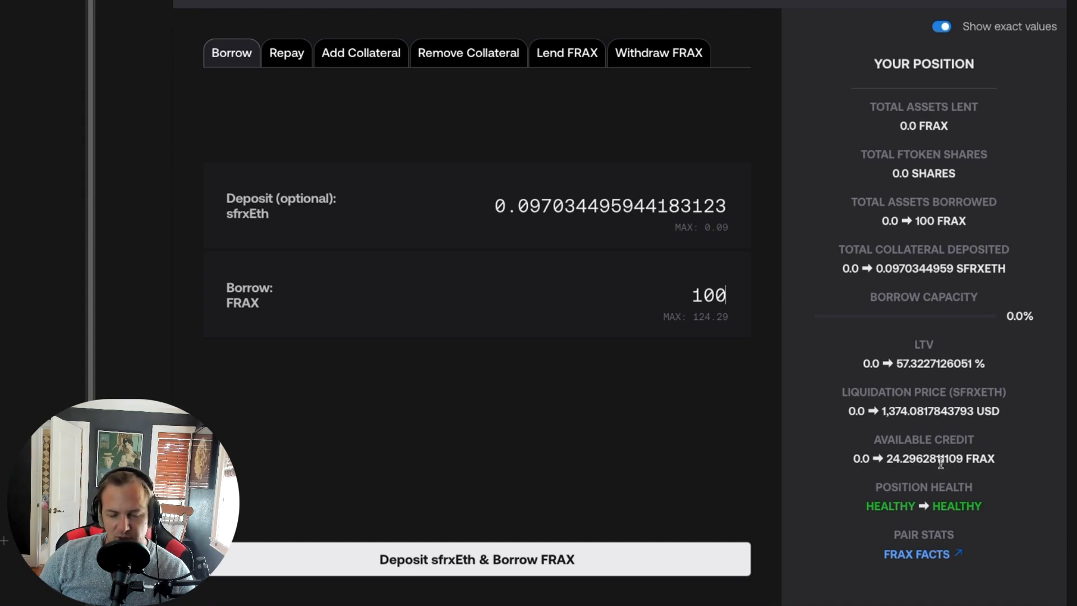
mouse_move(546, 436)
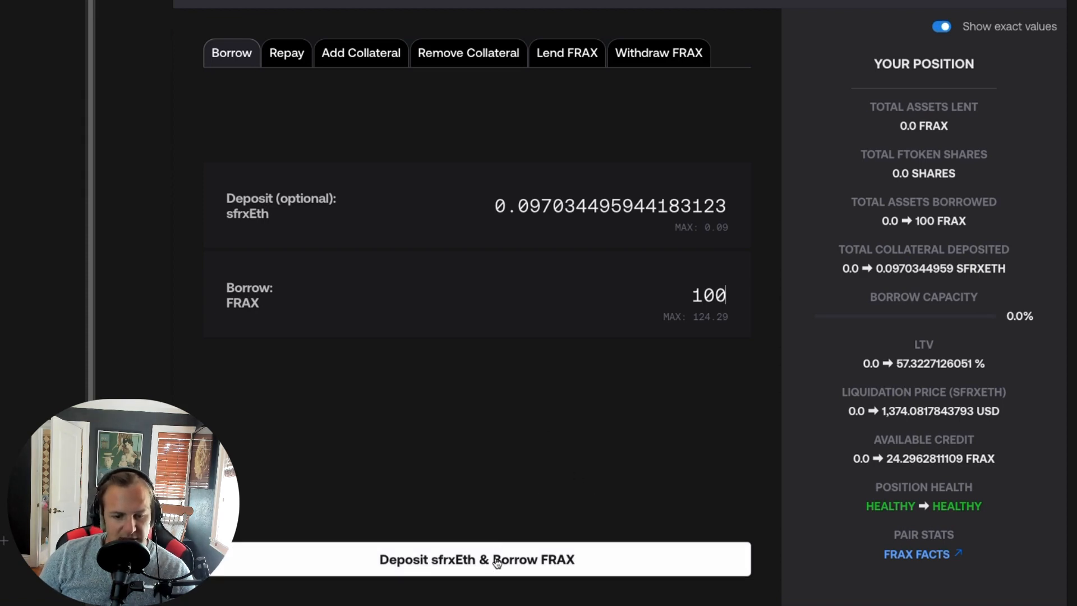
Submit the sfrxETH deposit and 100 FRAX borrow, approving a max sfrxETH spending cap in MetaMask.
click(476, 559)
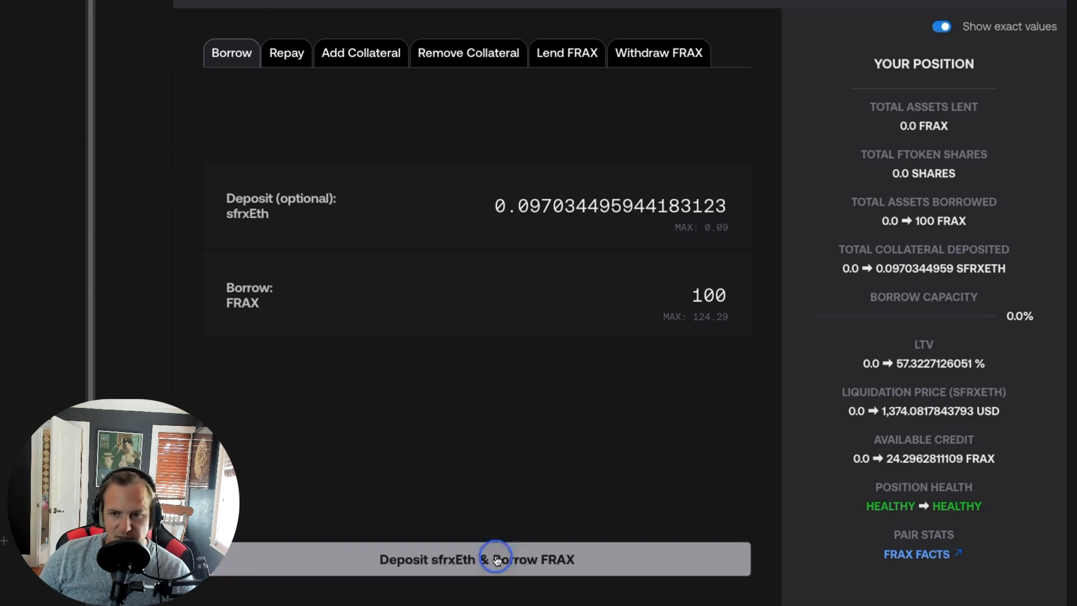
click(477, 558)
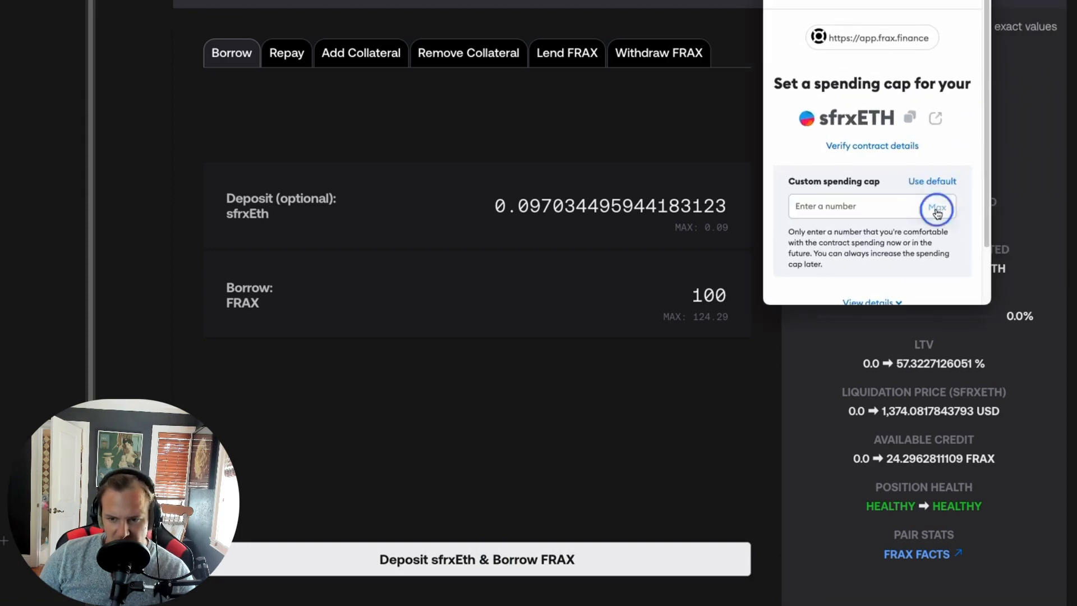
click(937, 206)
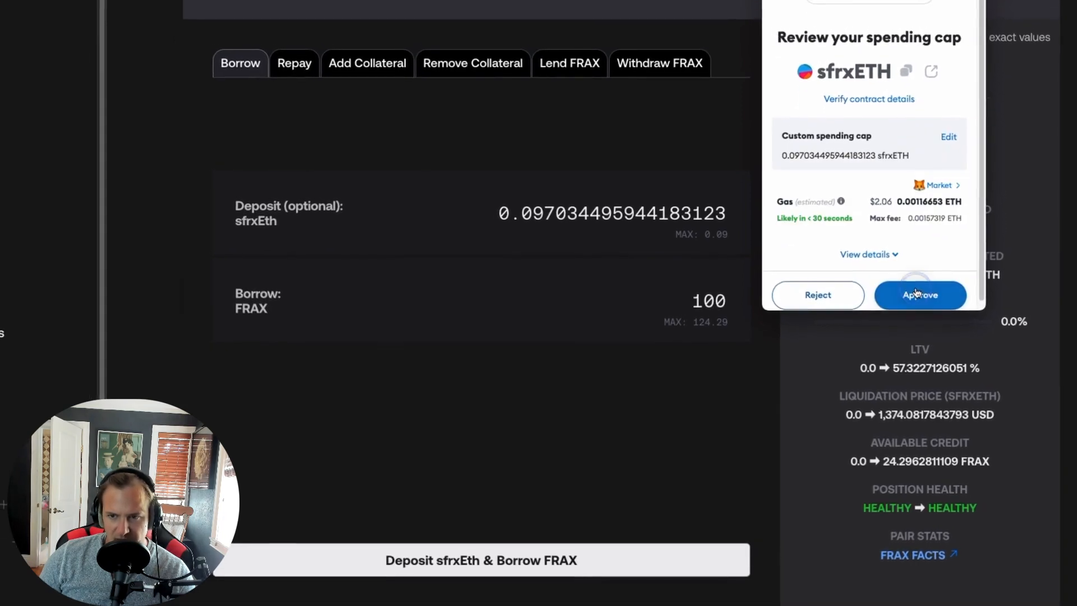
click(919, 294)
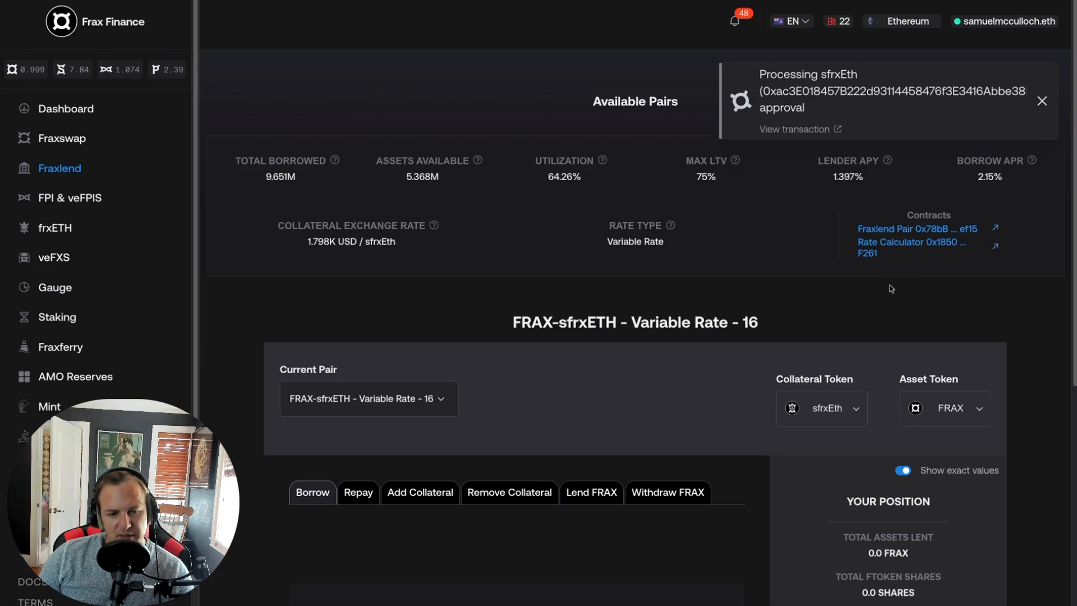
mouse_move(801, 286)
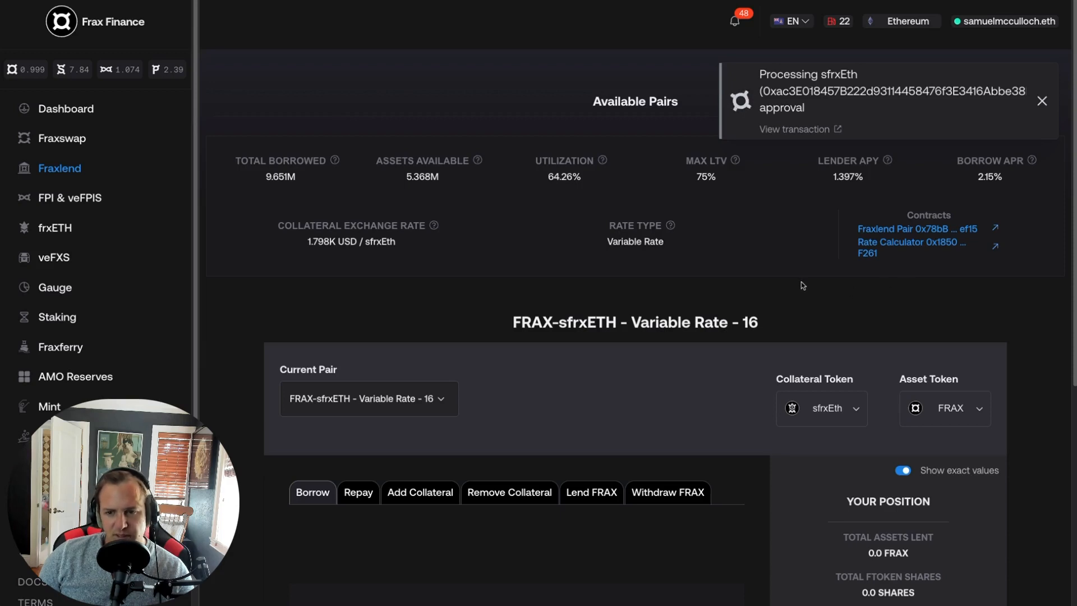
mouse_move(730, 199)
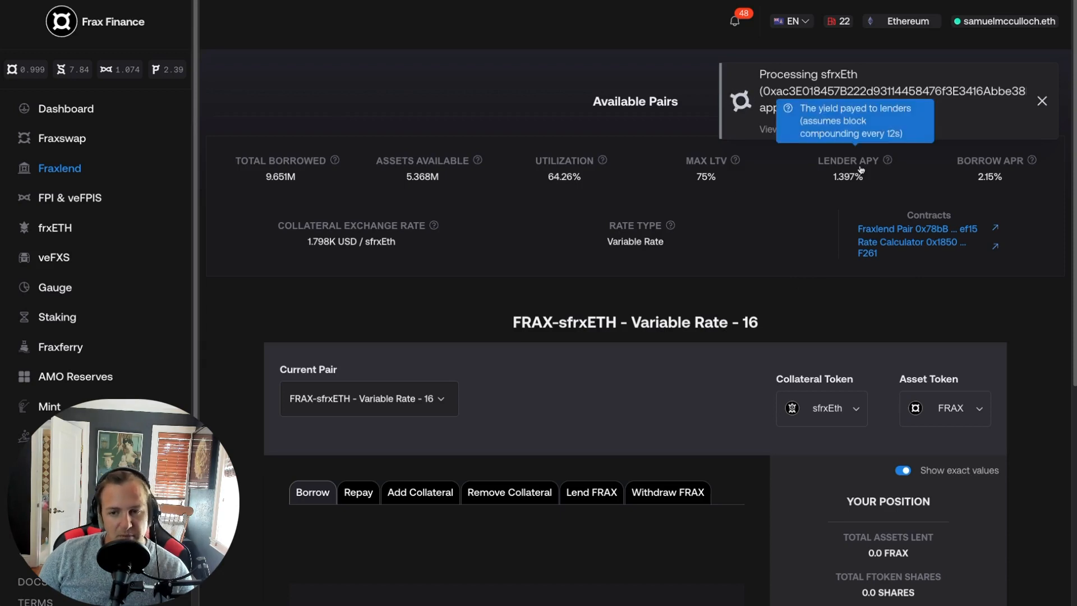
mouse_move(1030, 161)
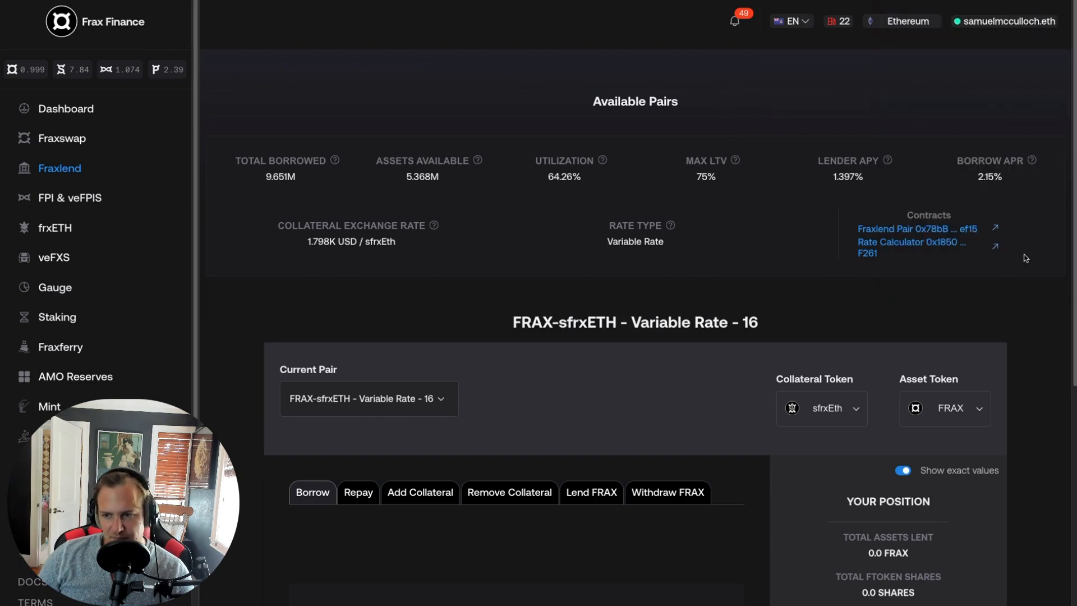
mouse_move(908, 273)
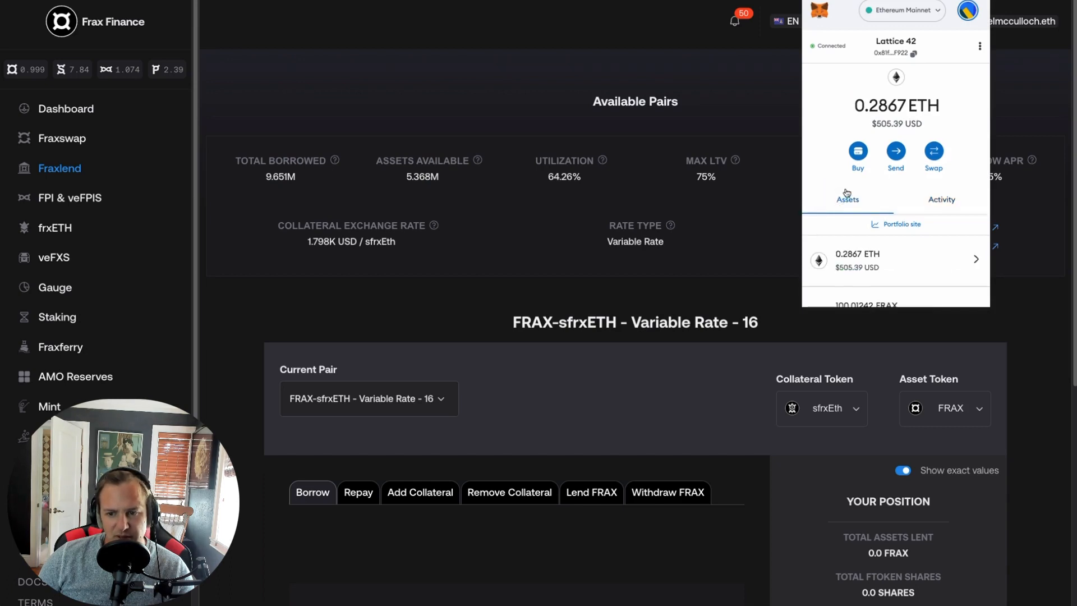
Scroll MetaMask's asset list to find the 100.01242 FRAX balance.
scroll(down, 3)
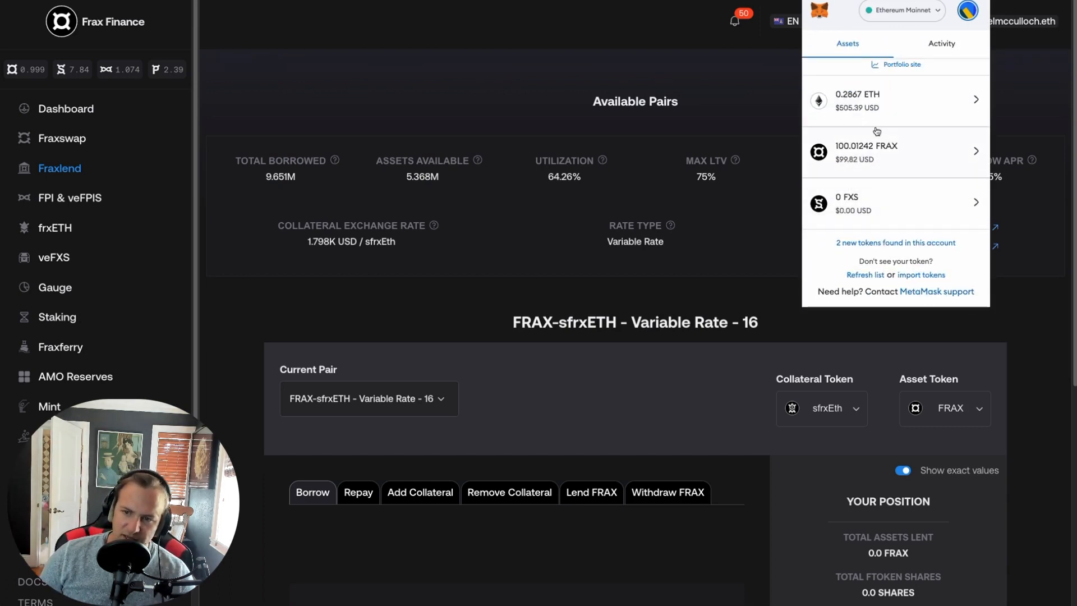
mouse_move(856, 199)
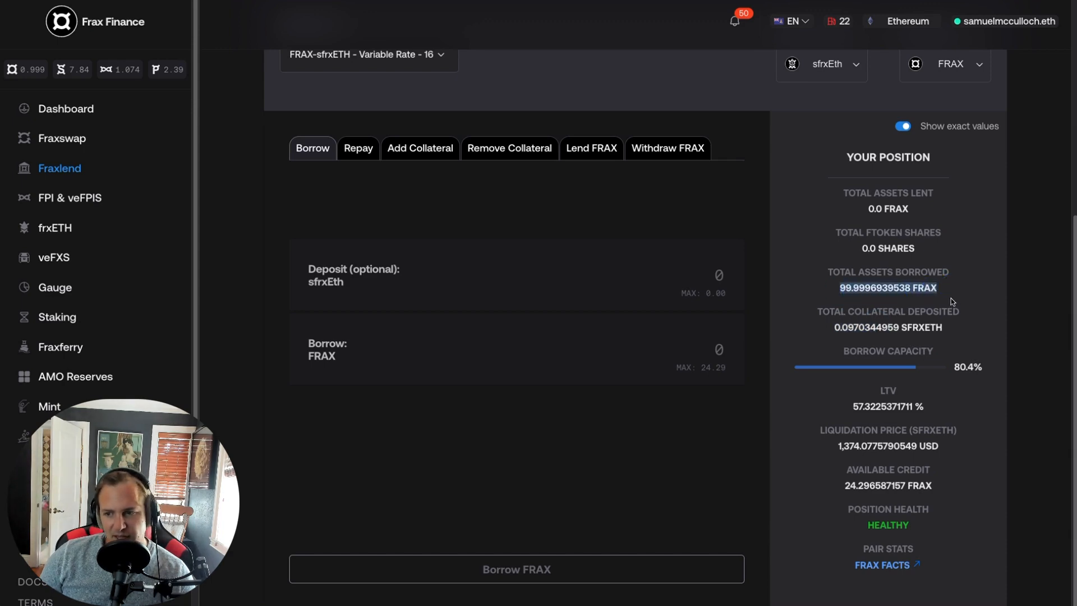
mouse_move(888, 403)
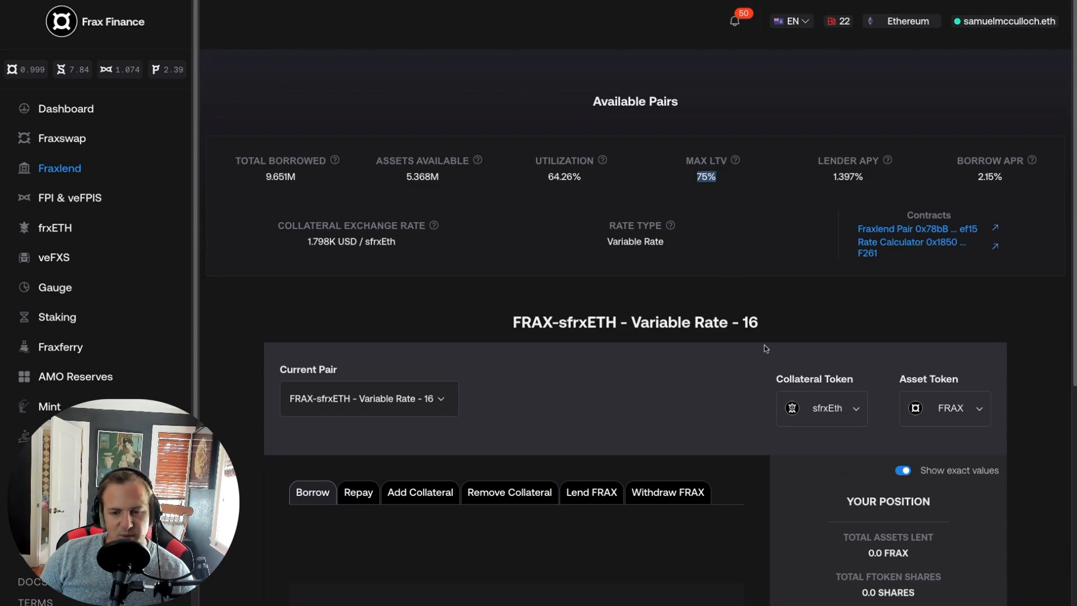
Scroll down the pair page from the Max LTV stats toward the action forms.
scroll(down, 3)
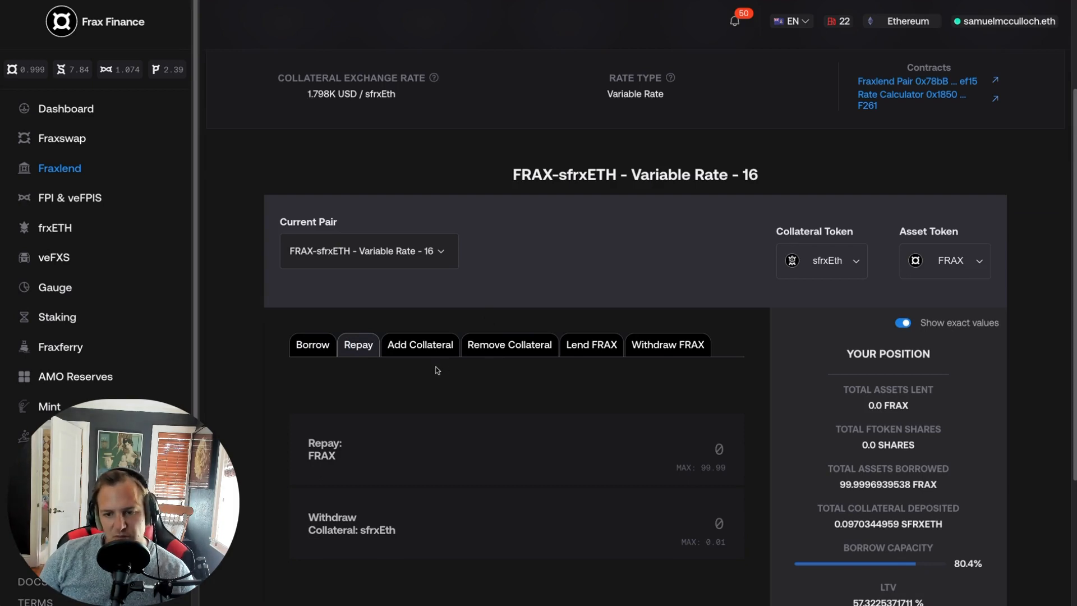
Fill MAX repay and withdraw amounts, toggling Close Position on then off to preview 71.25% LTV.
scroll(down, 3)
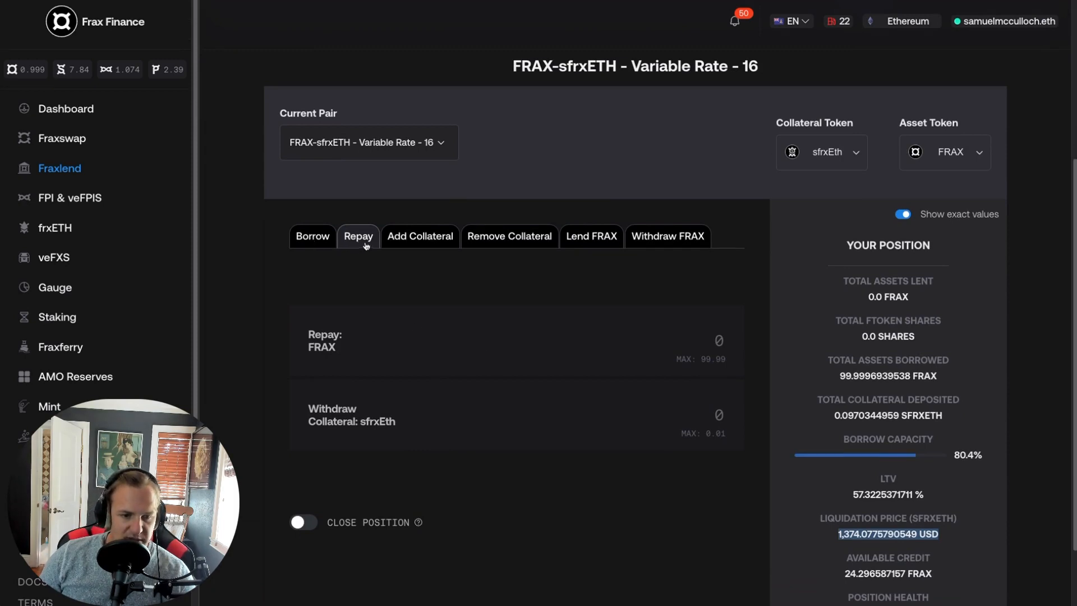
mouse_move(720, 348)
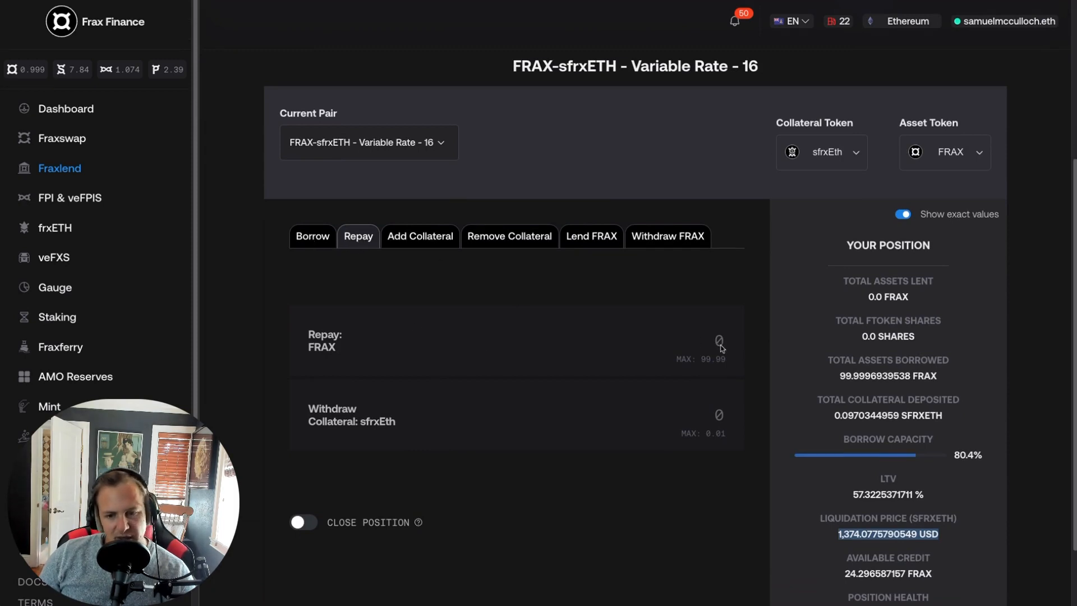
click(718, 358)
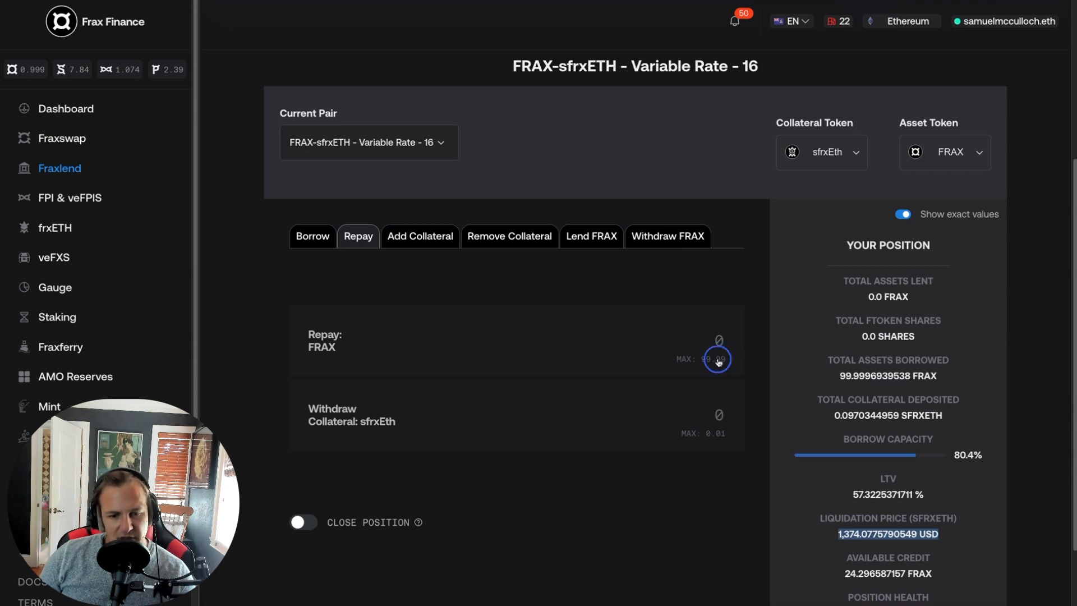
click(716, 359)
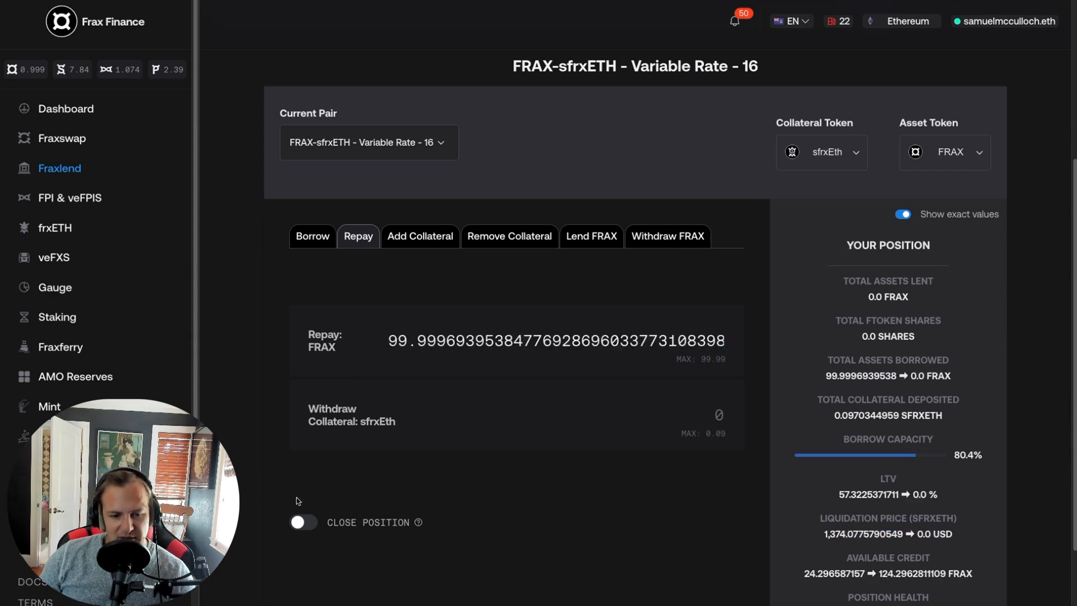
click(303, 522)
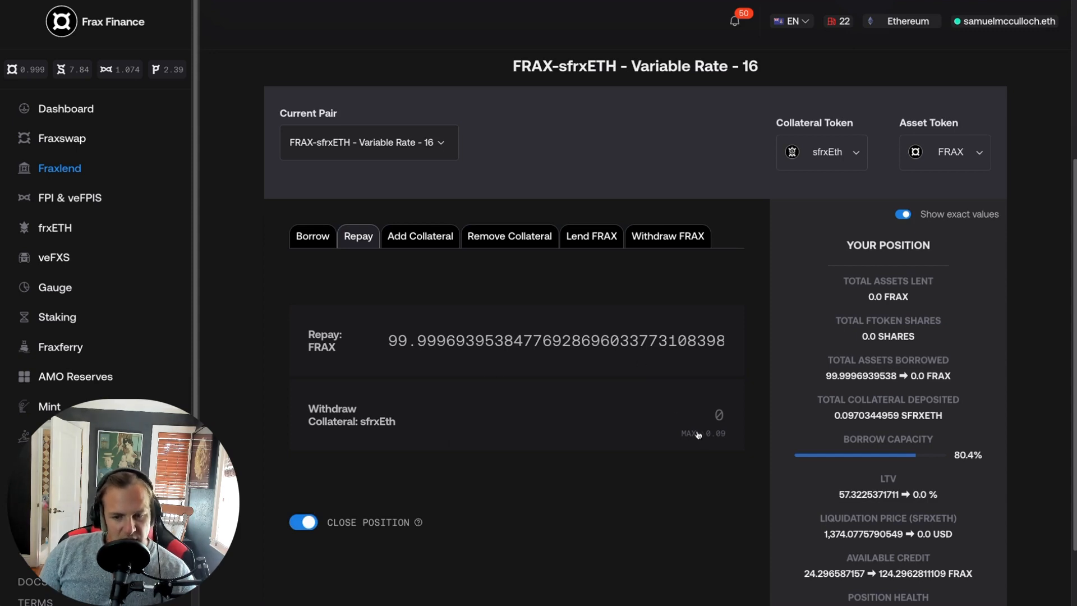
click(717, 432)
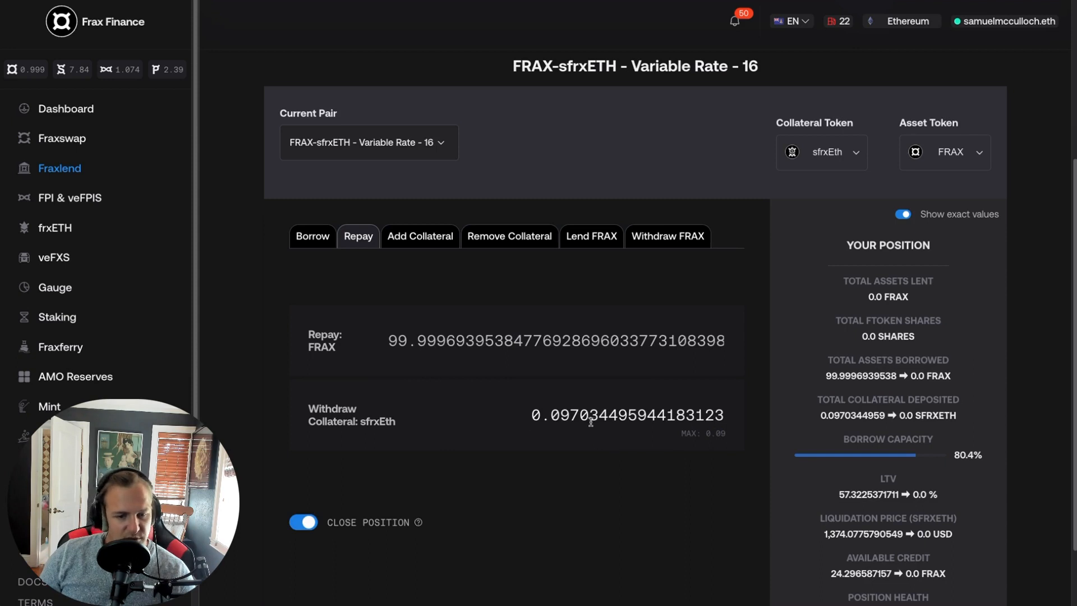
double_click(399, 340)
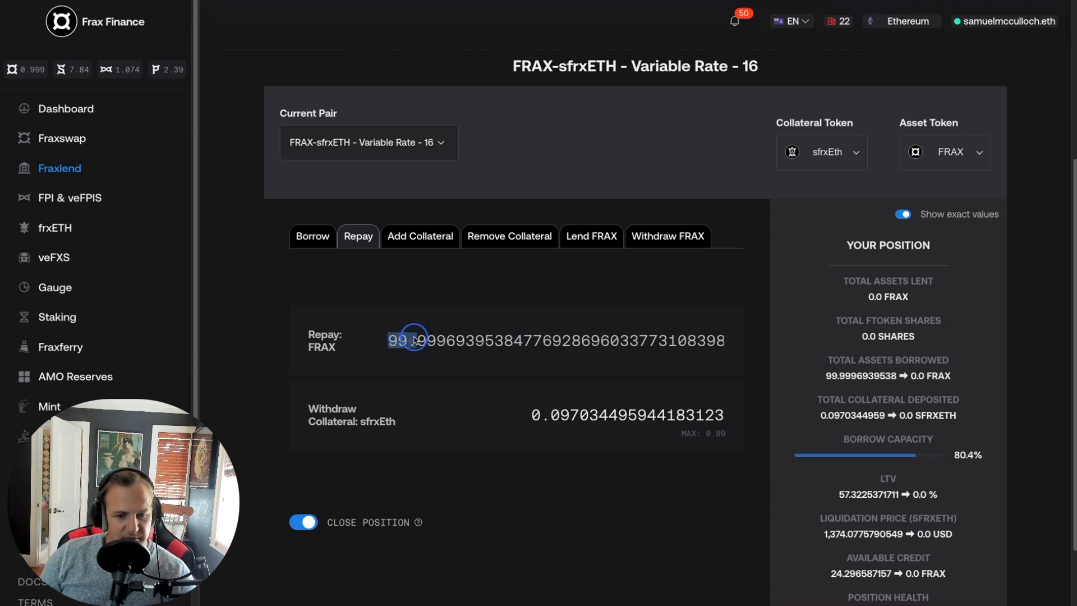
triple_click(555, 339)
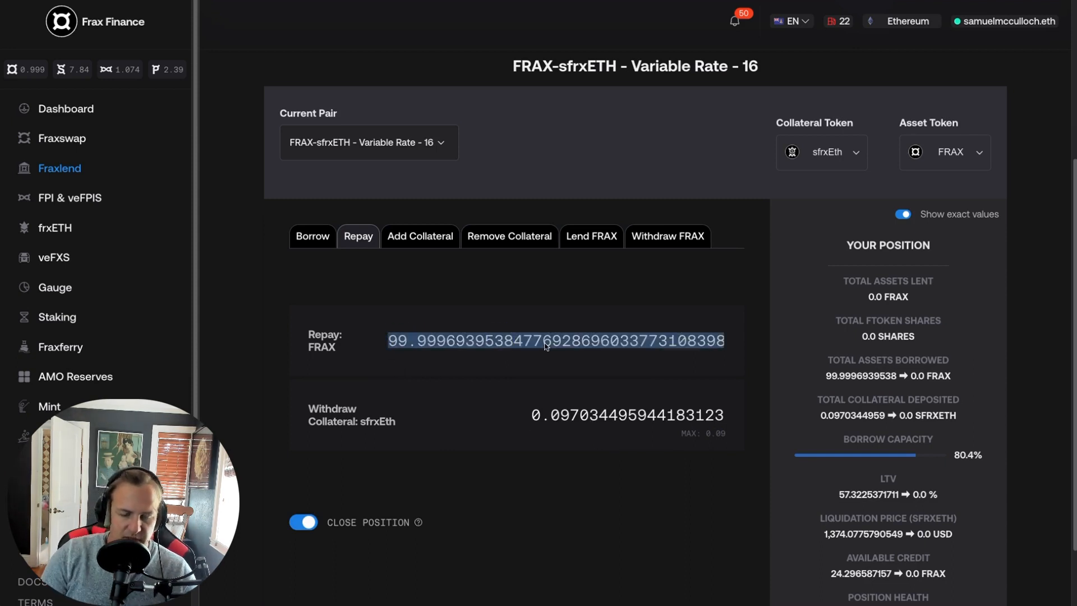
click(303, 522)
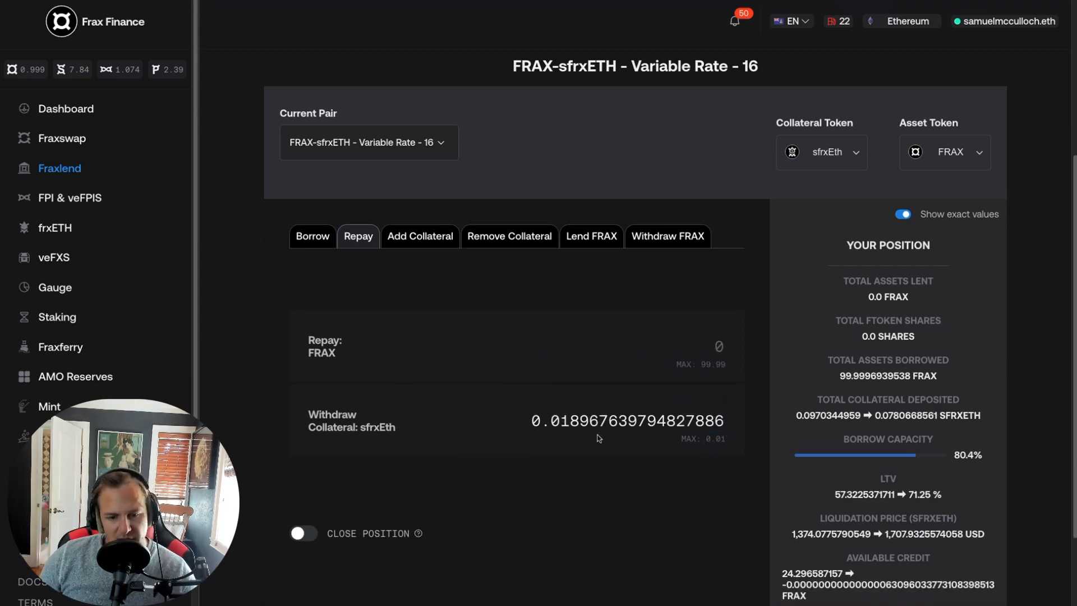
mouse_move(462, 440)
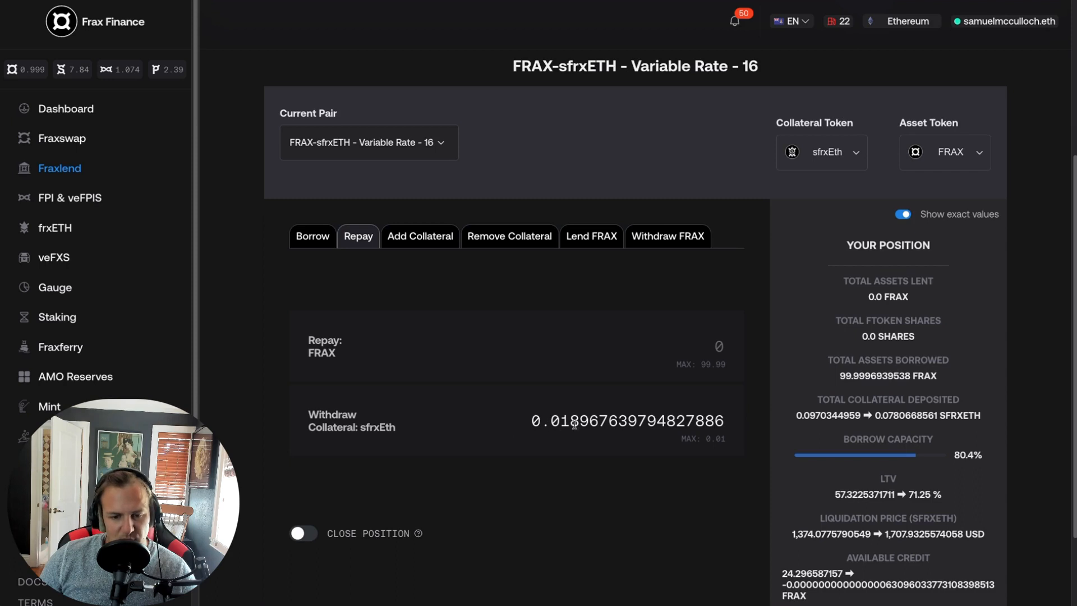
scroll(down, 3)
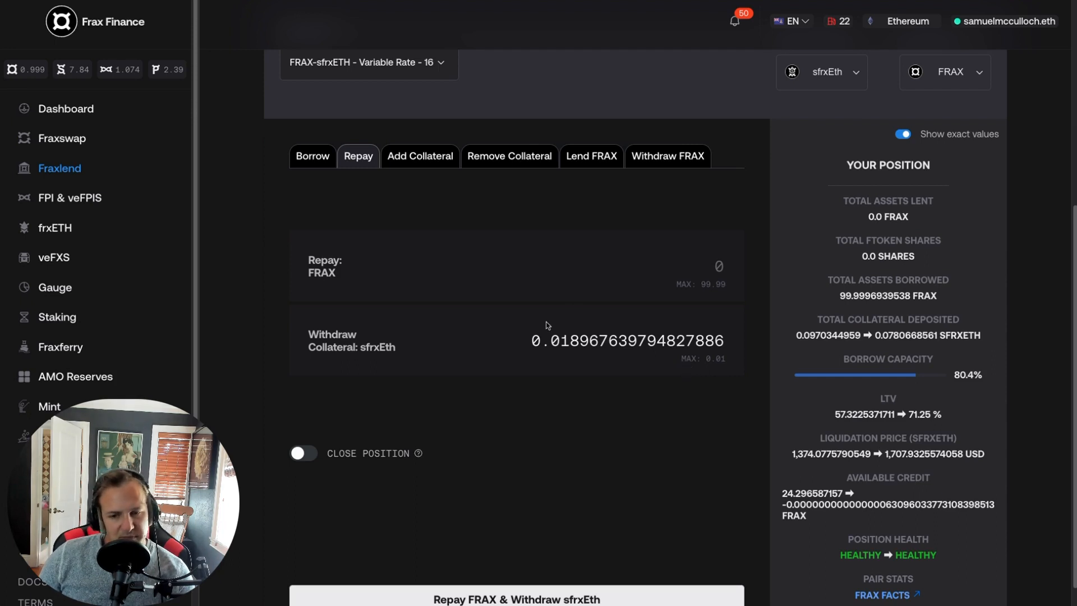
mouse_move(389, 227)
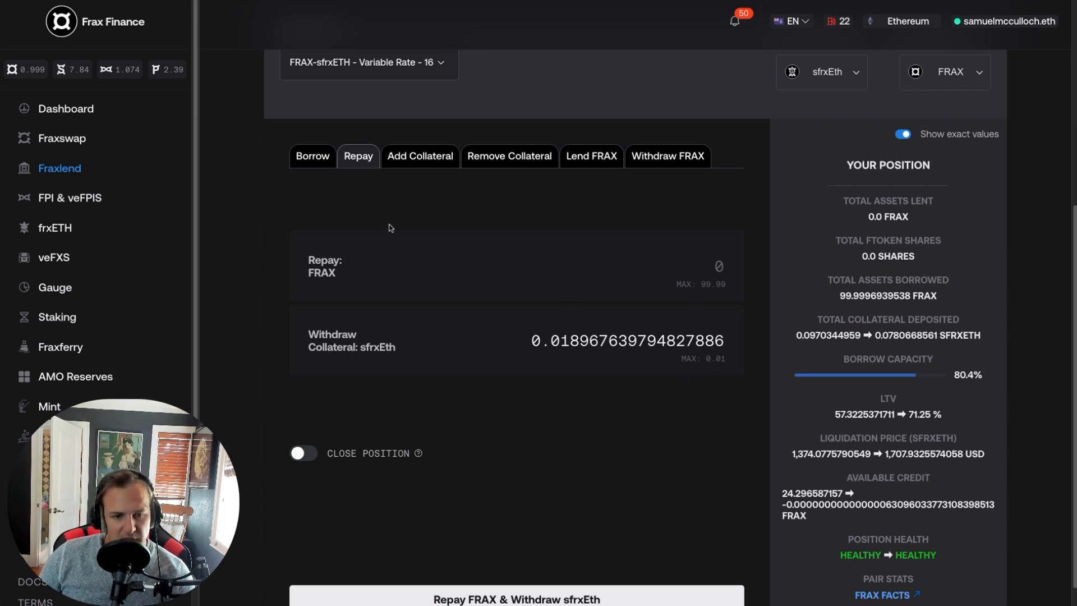
Repay the full 99.9996939538 FRAX with Close Position on, approving FRAX spending in MetaMask.
click(303, 453)
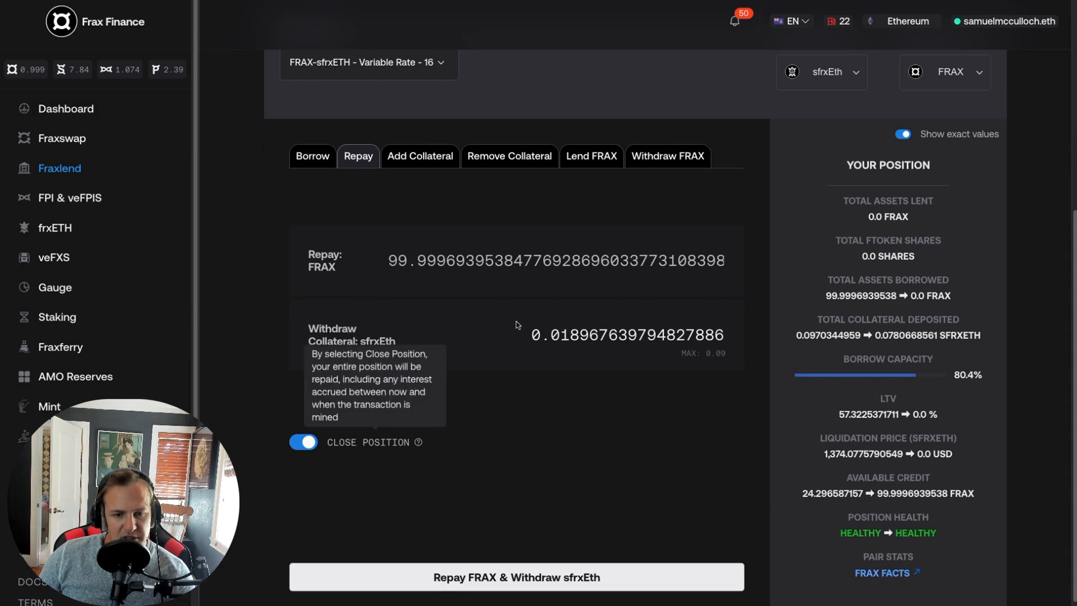
mouse_move(661, 297)
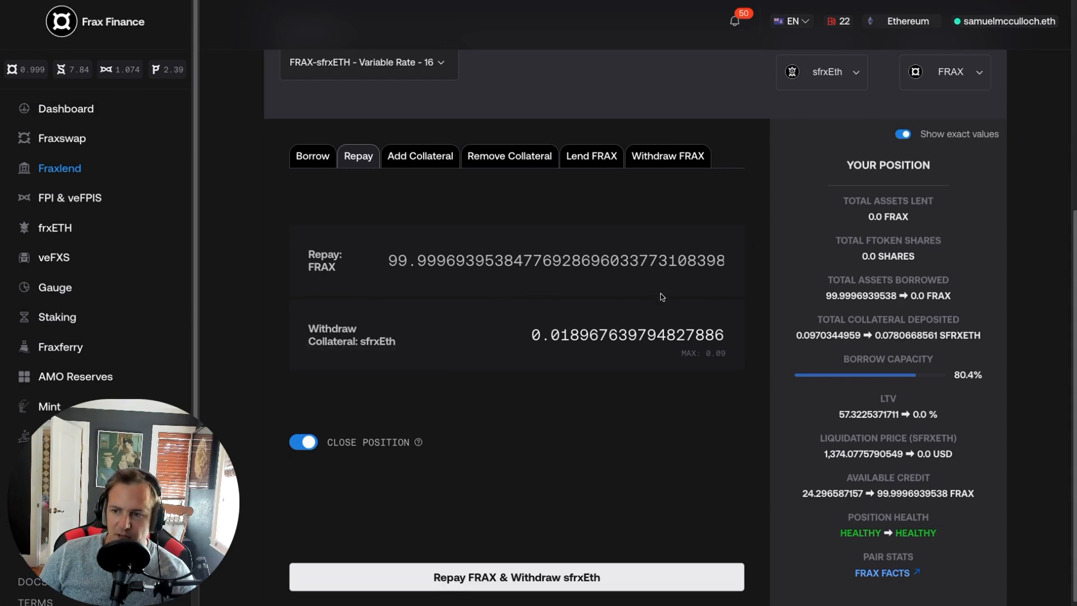
mouse_move(666, 352)
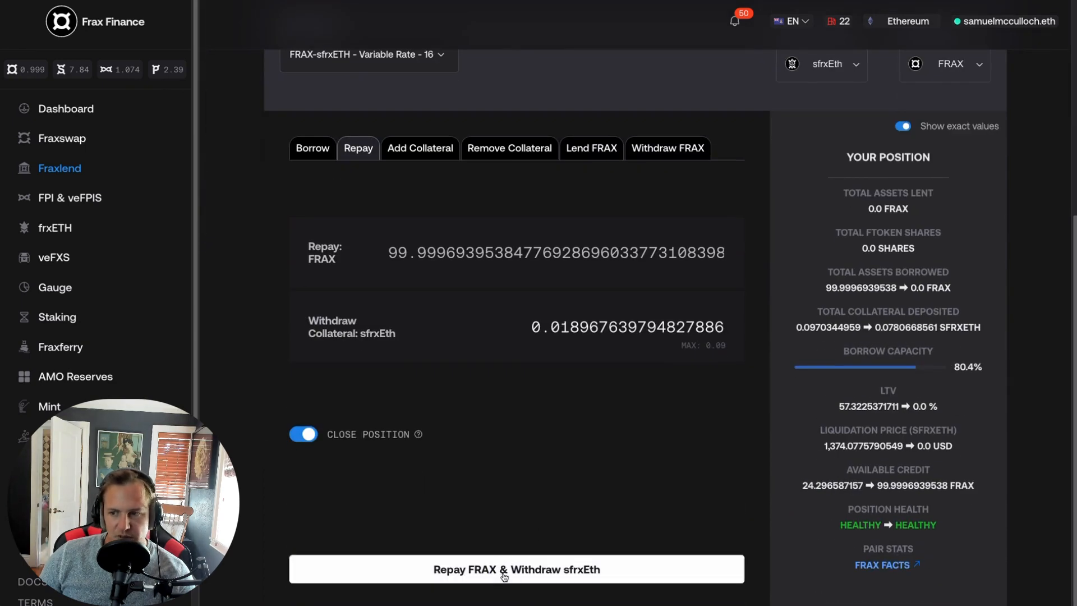
click(517, 569)
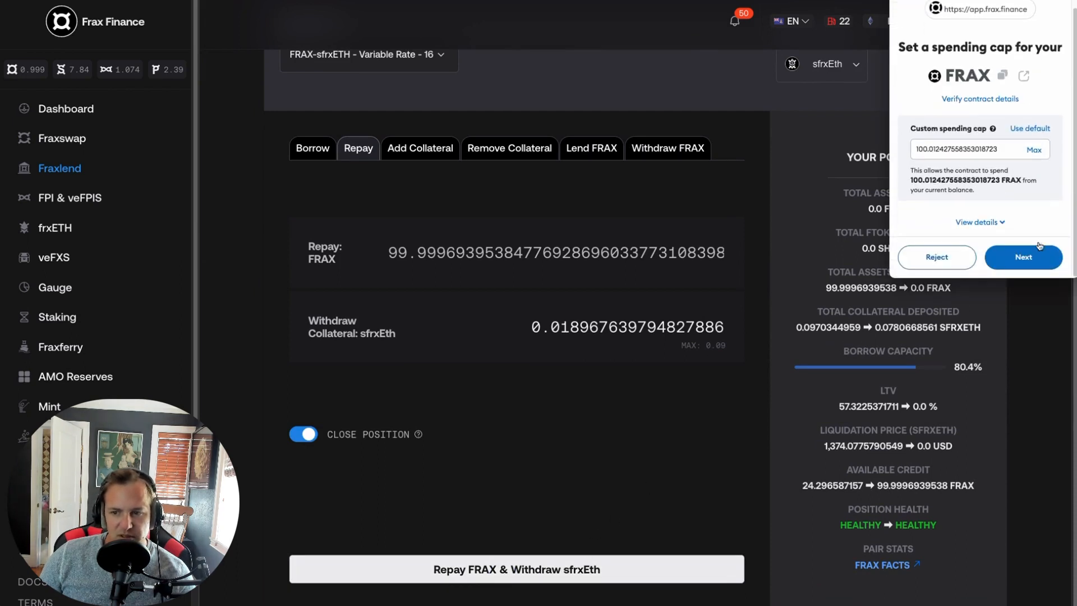
click(1022, 257)
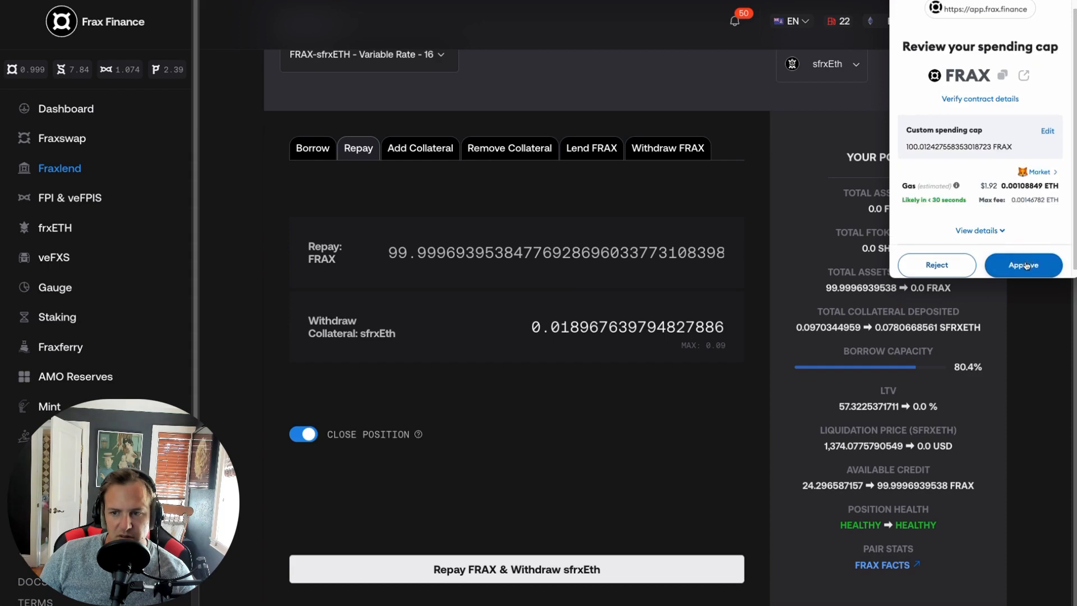
click(1023, 265)
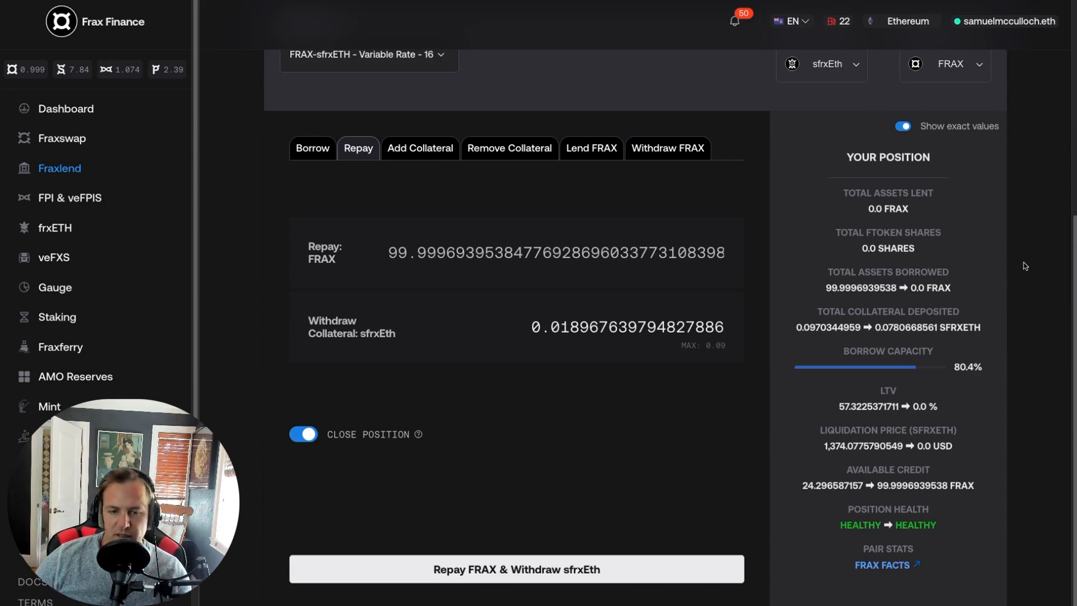
click(516, 568)
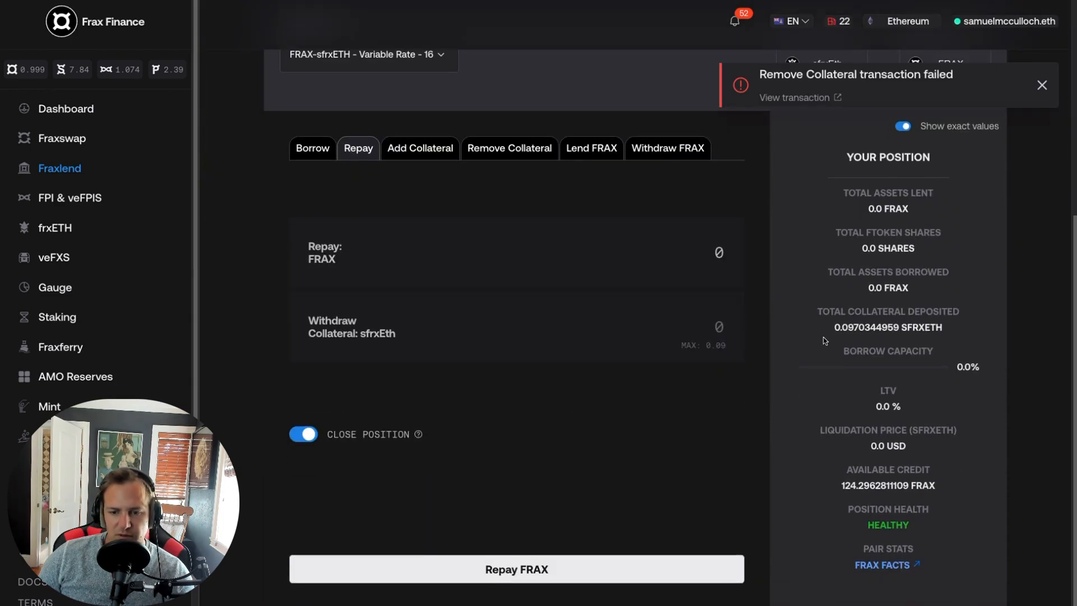
Resubmit the repay-and-withdraw, confirming the repayment and Remove Collateral transactions in MetaMask.
click(716, 327)
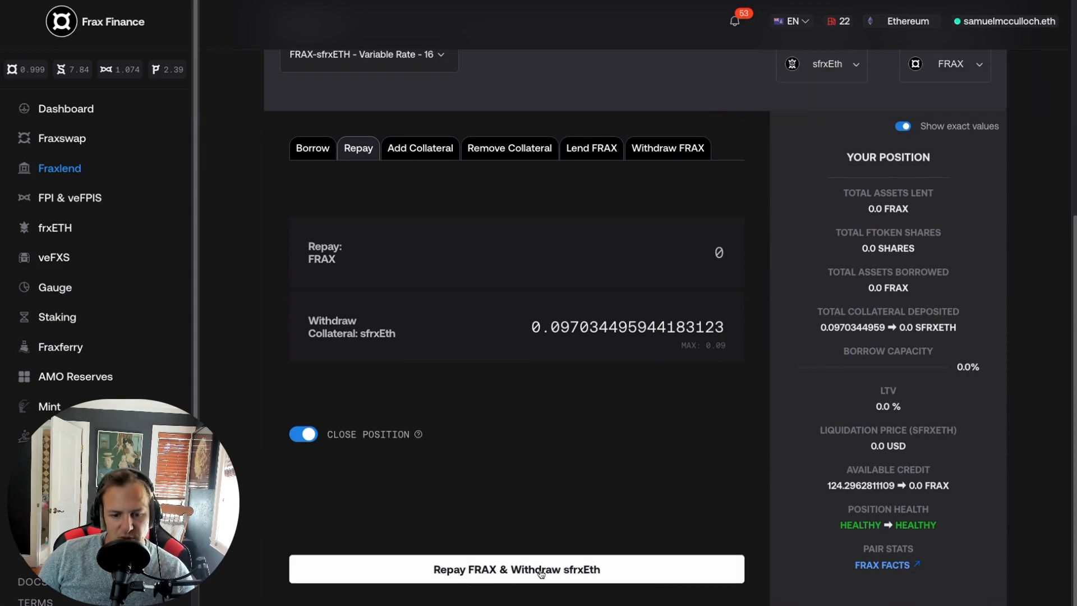
click(516, 568)
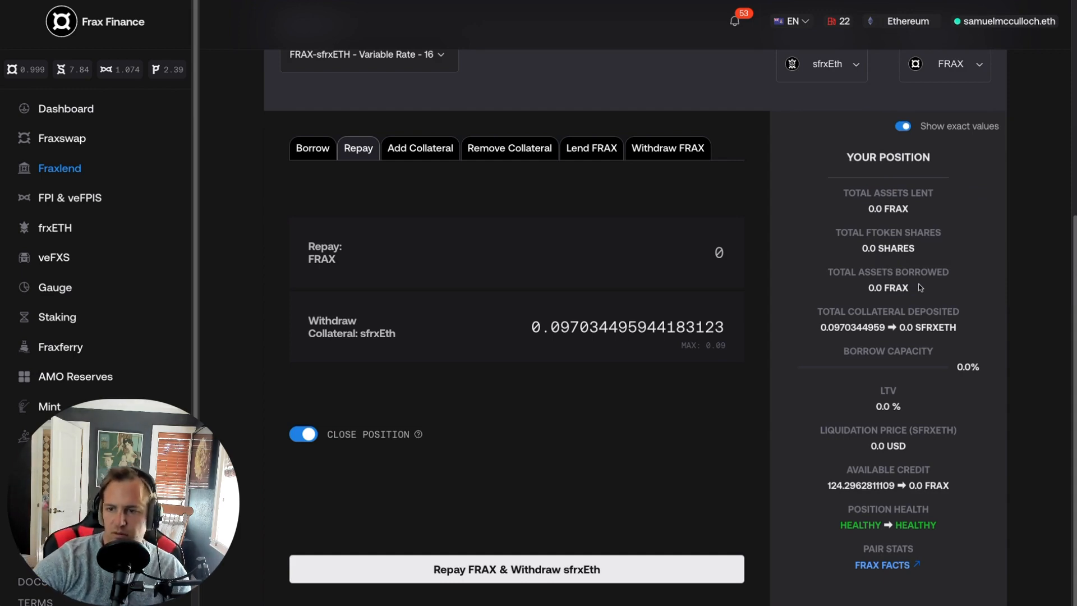
click(515, 569)
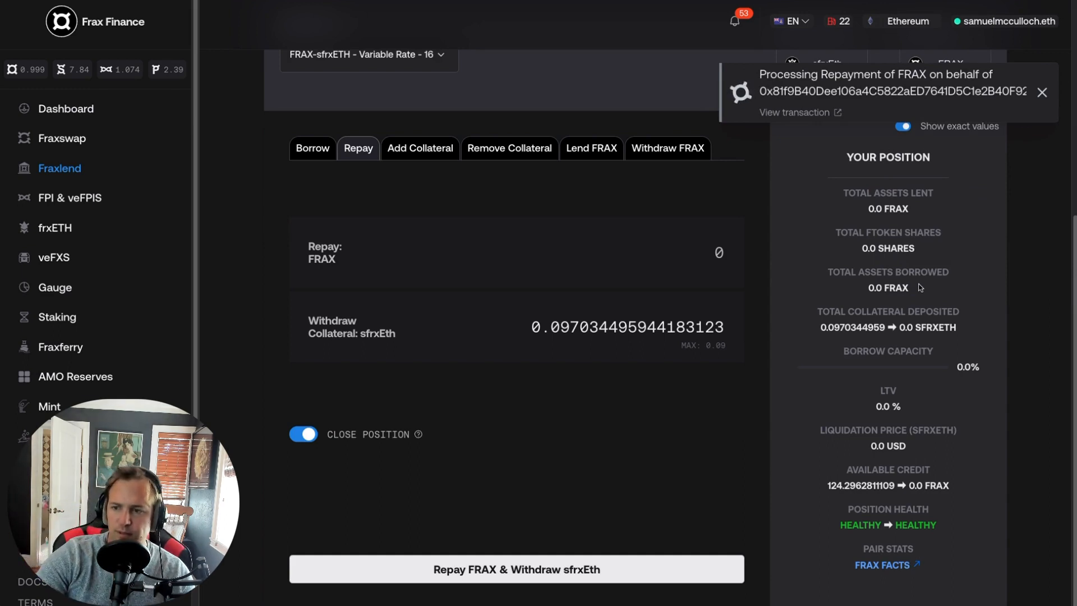
mouse_move(993, 239)
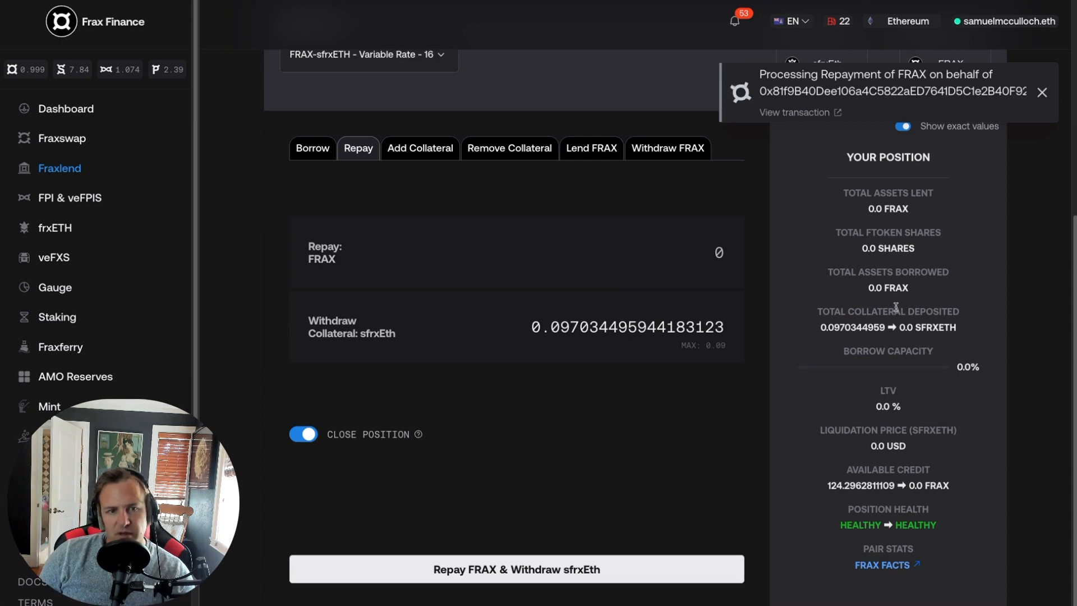
mouse_move(893, 307)
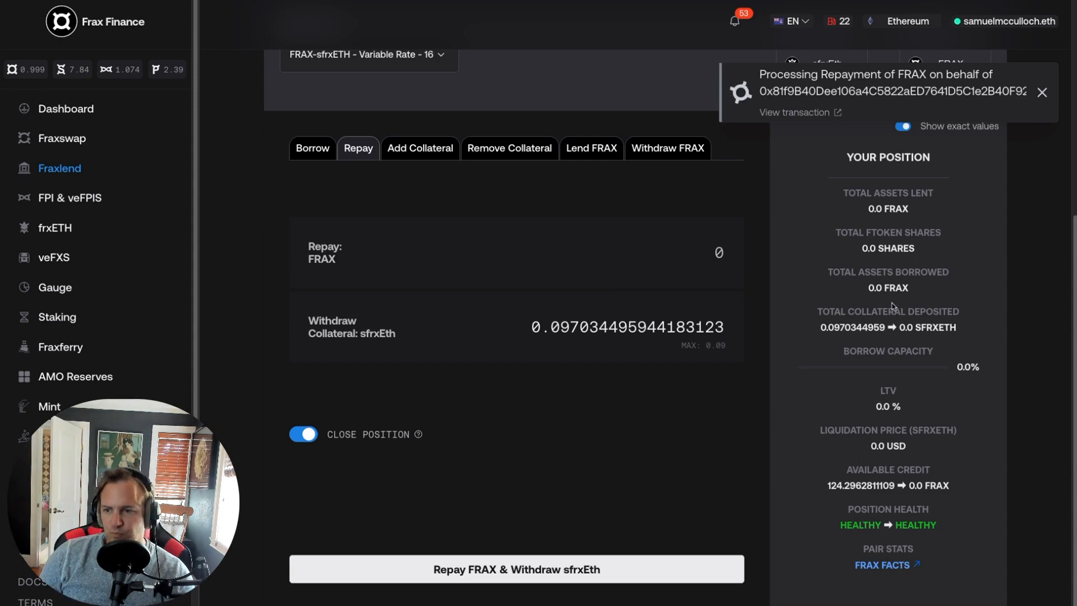
mouse_move(891, 306)
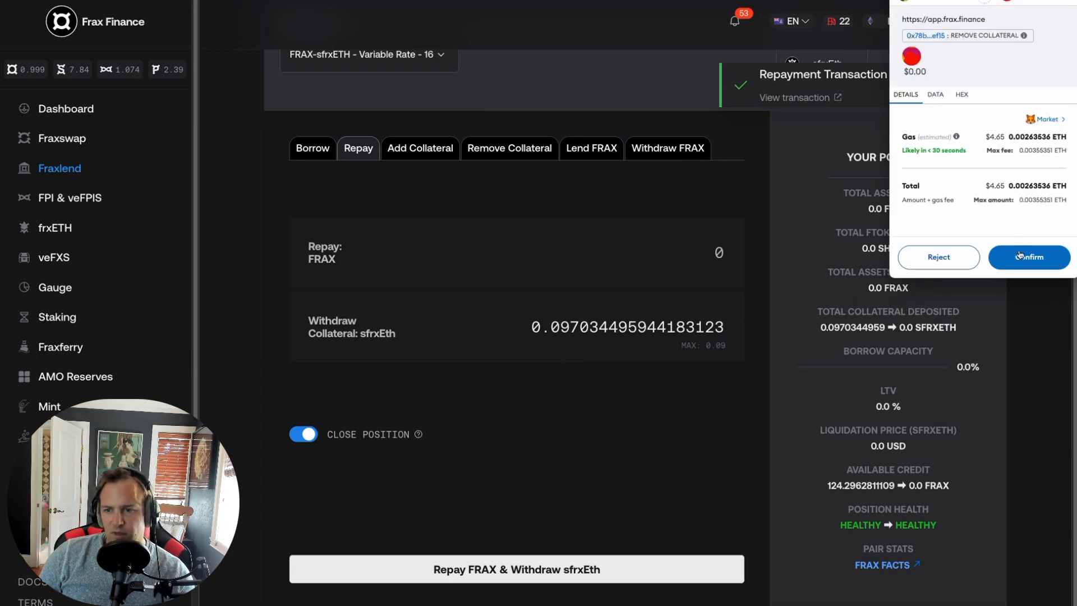
click(1029, 257)
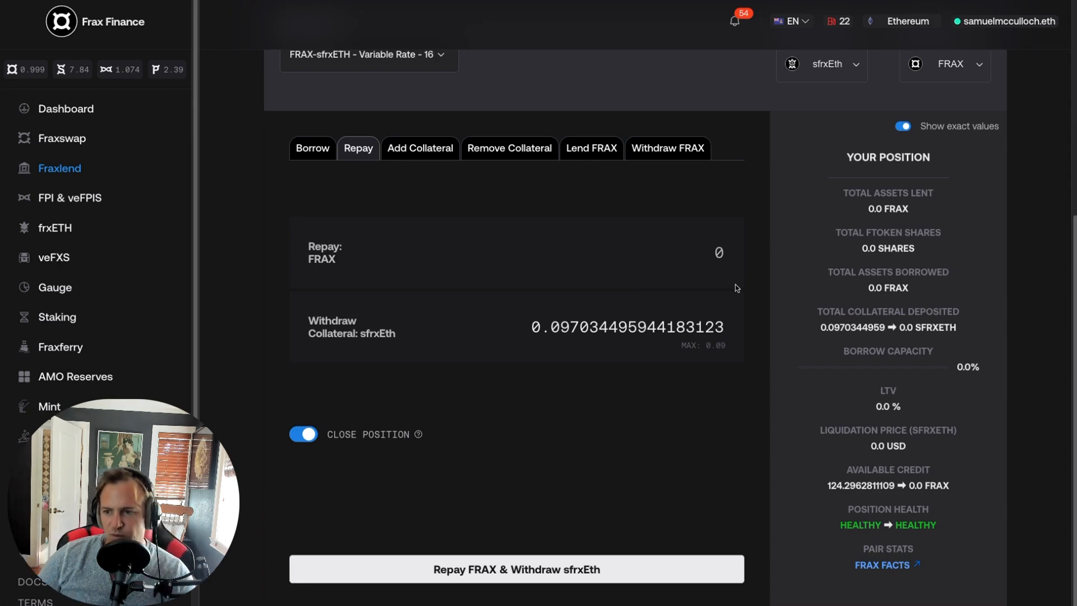
click(516, 569)
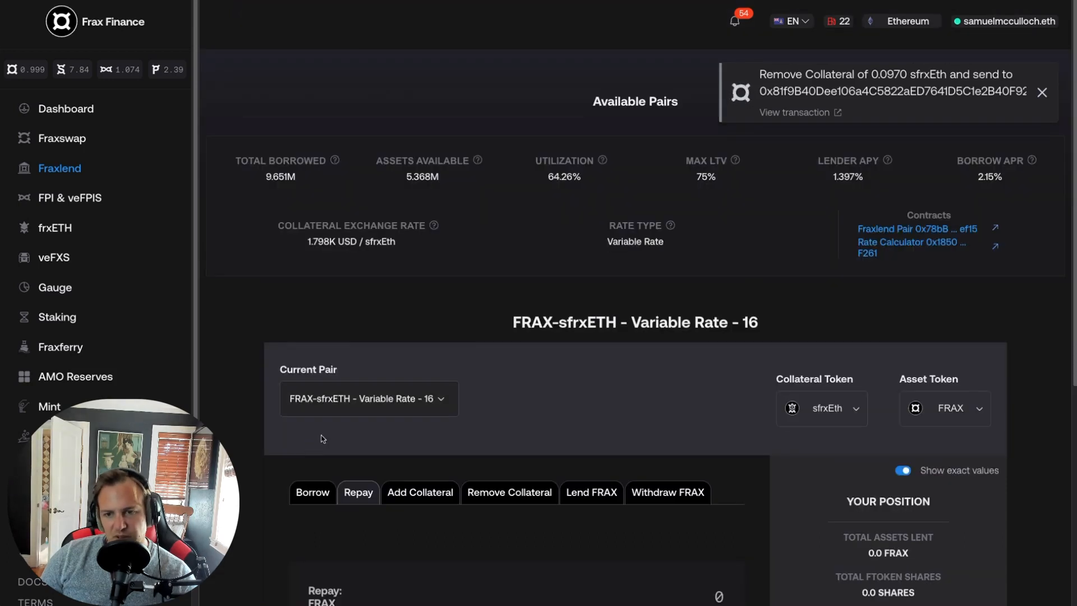
mouse_move(632, 363)
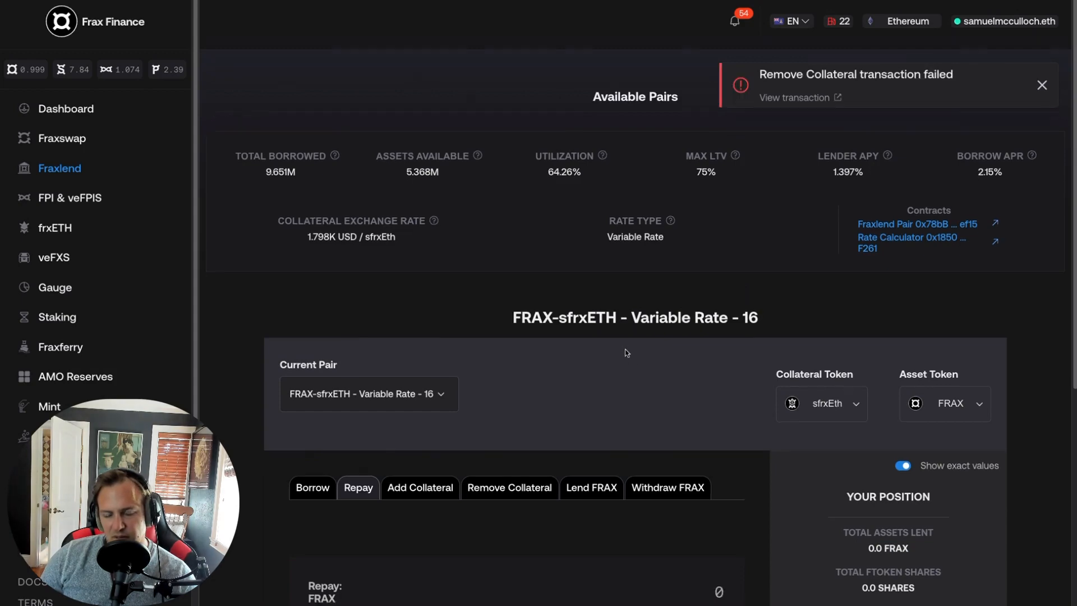
Withdraw the full 0.0970344959 sfrxETH collateral, confirm in MetaMask, and verify on Etherscan.
scroll(down, 3)
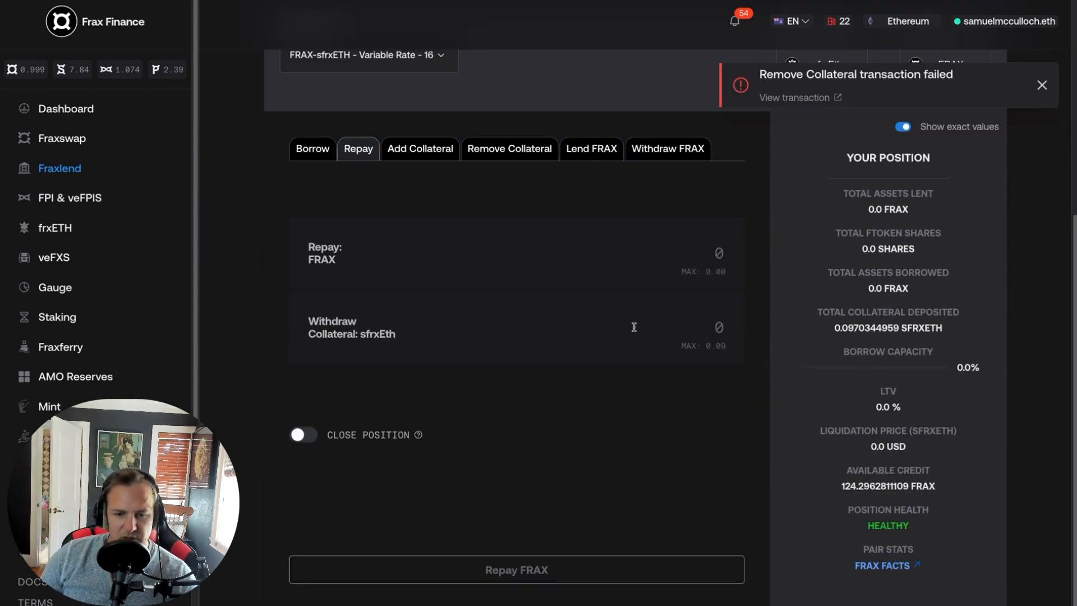
click(303, 434)
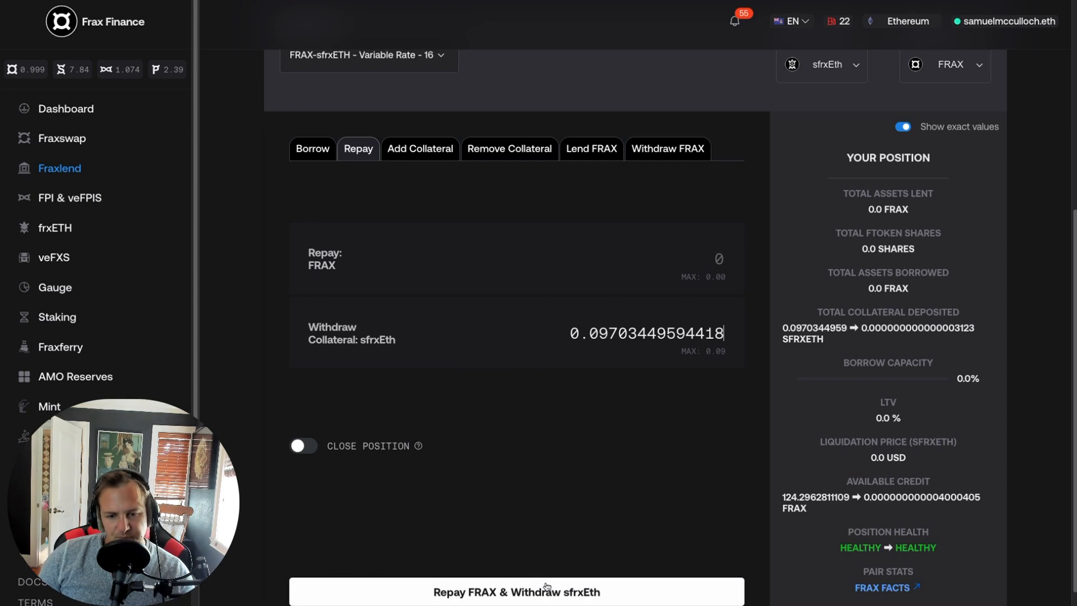
click(516, 591)
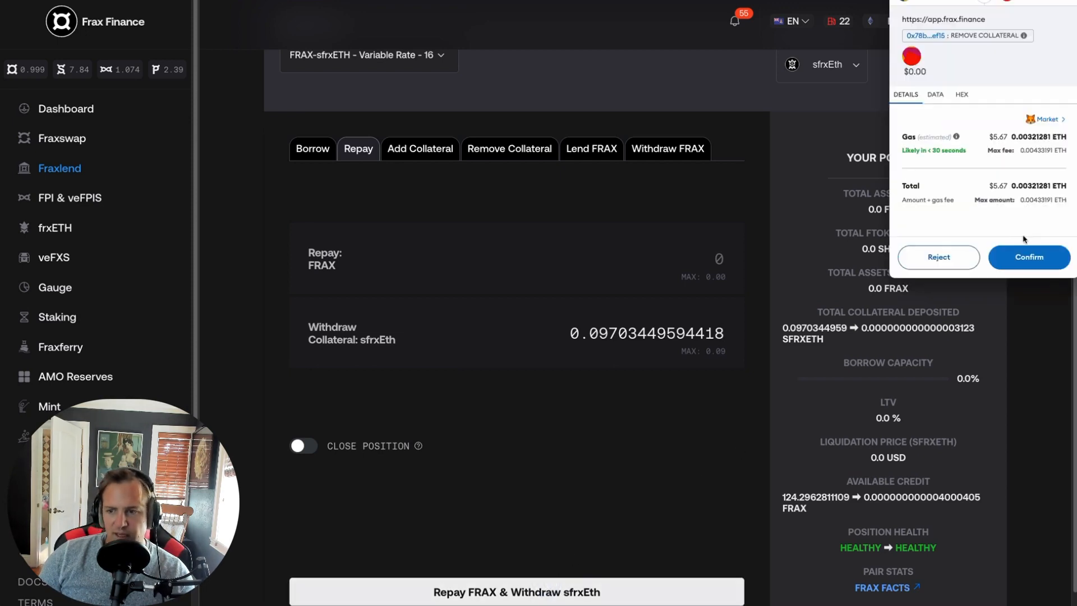
click(1028, 257)
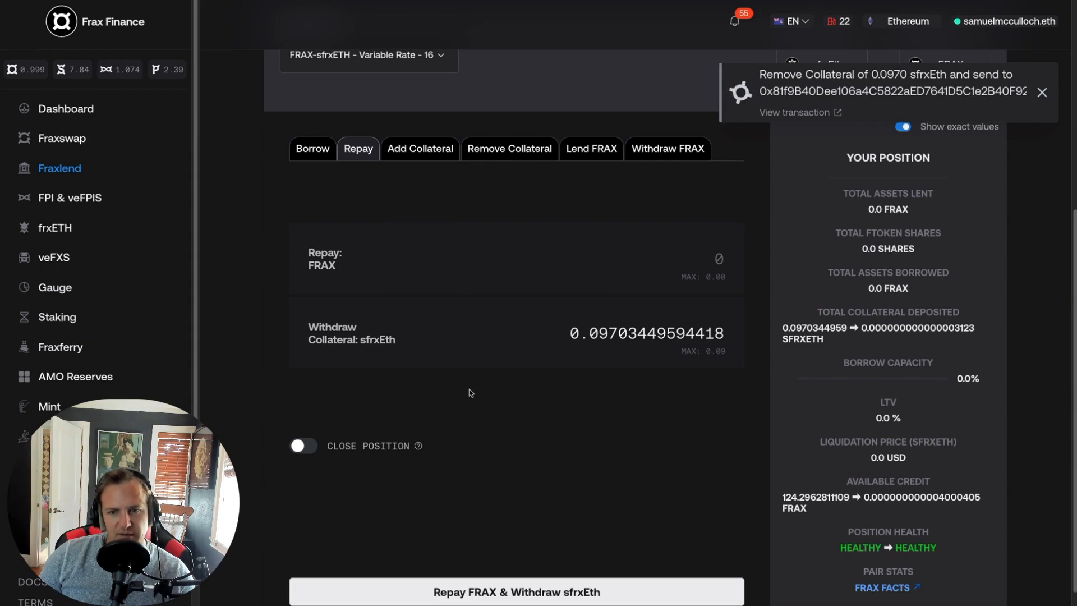
click(793, 112)
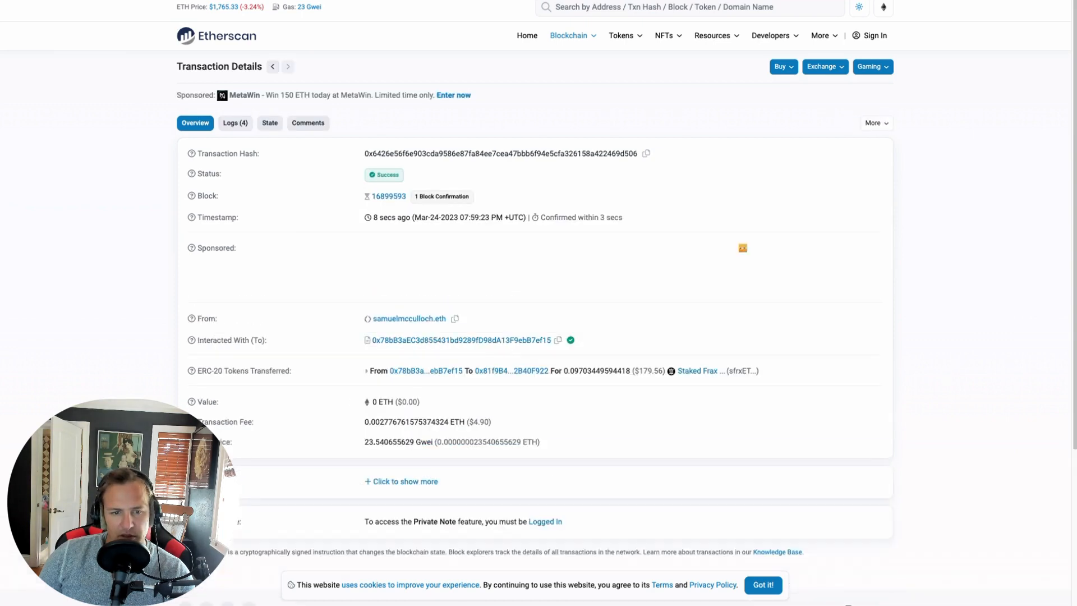
click(741, 247)
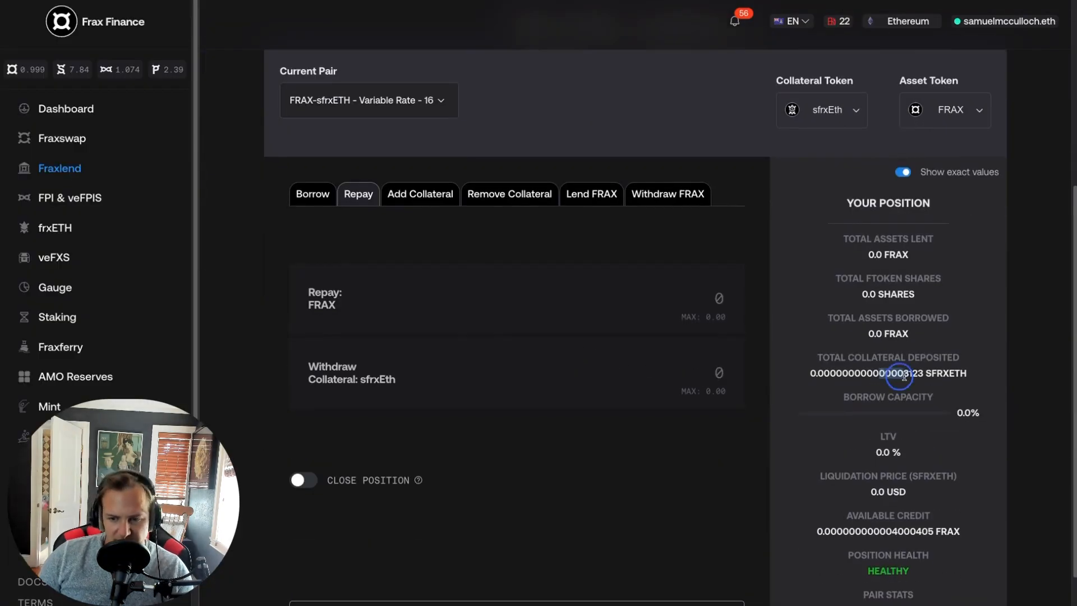
Preview the Remove Collateral and Repay forms, ending on an empty Borrow form with zero debt.
double_click(927, 373)
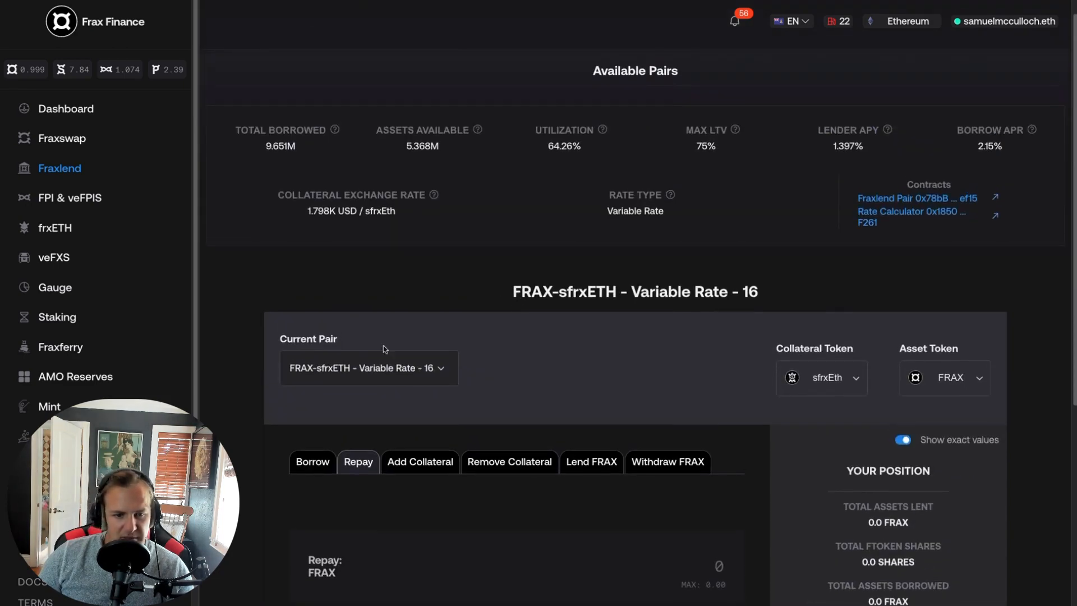
scroll(down, 3)
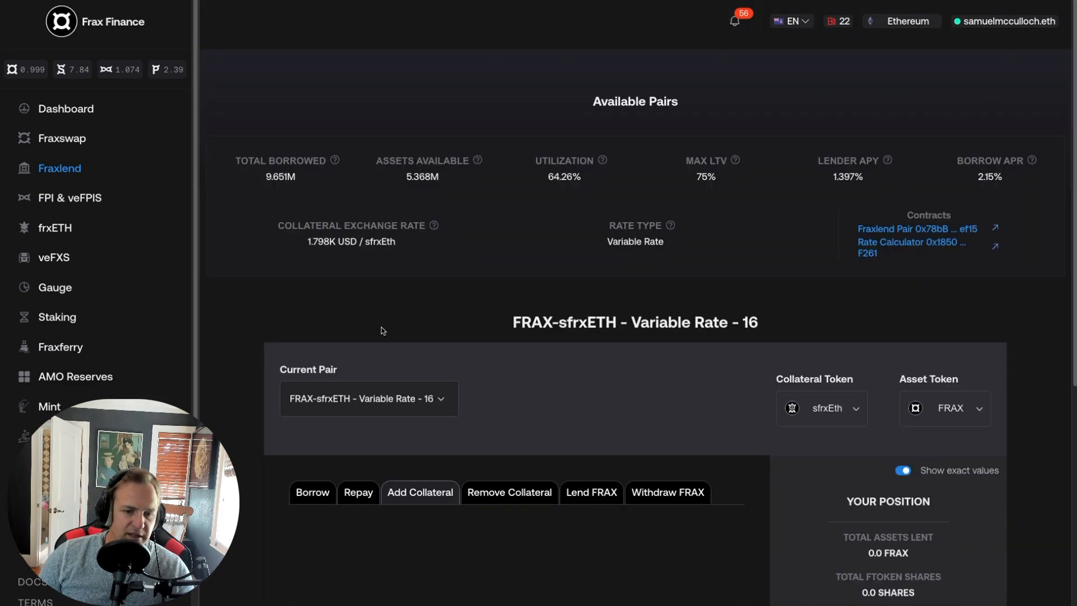
scroll(down, 3)
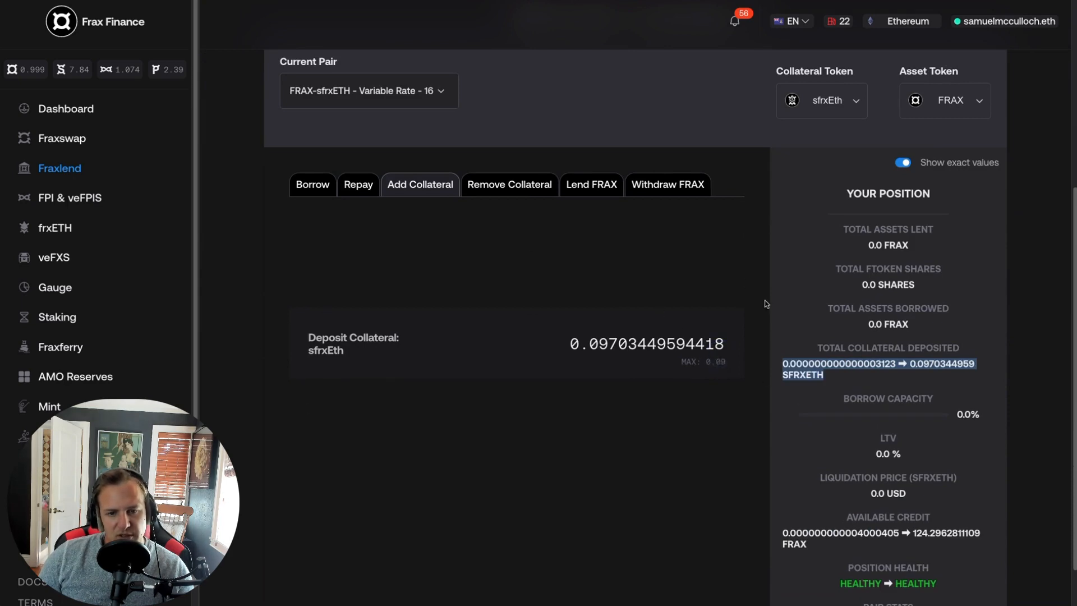
mouse_move(504, 220)
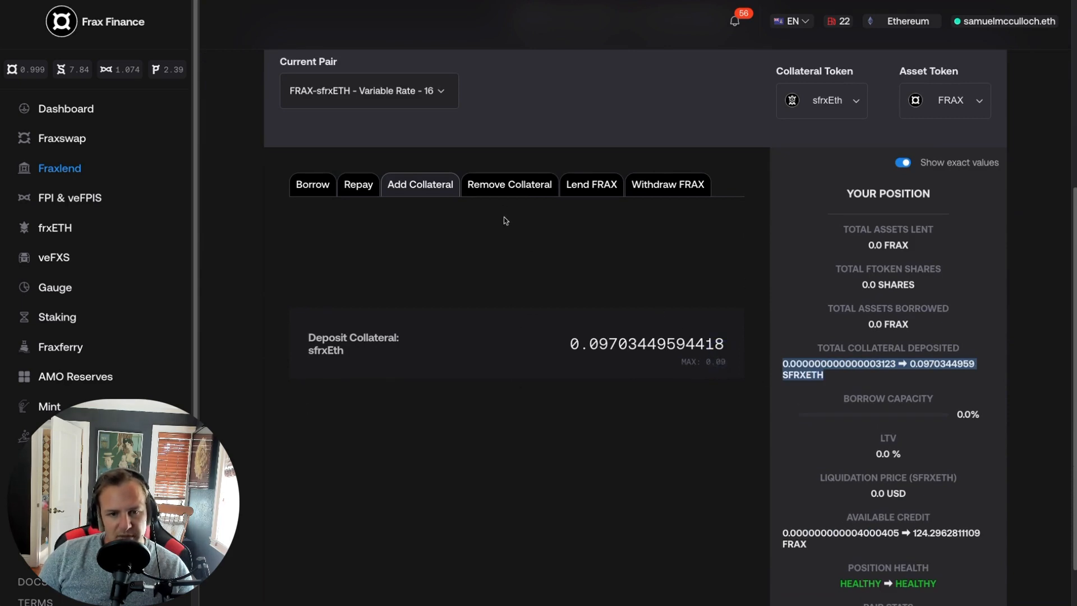
click(509, 184)
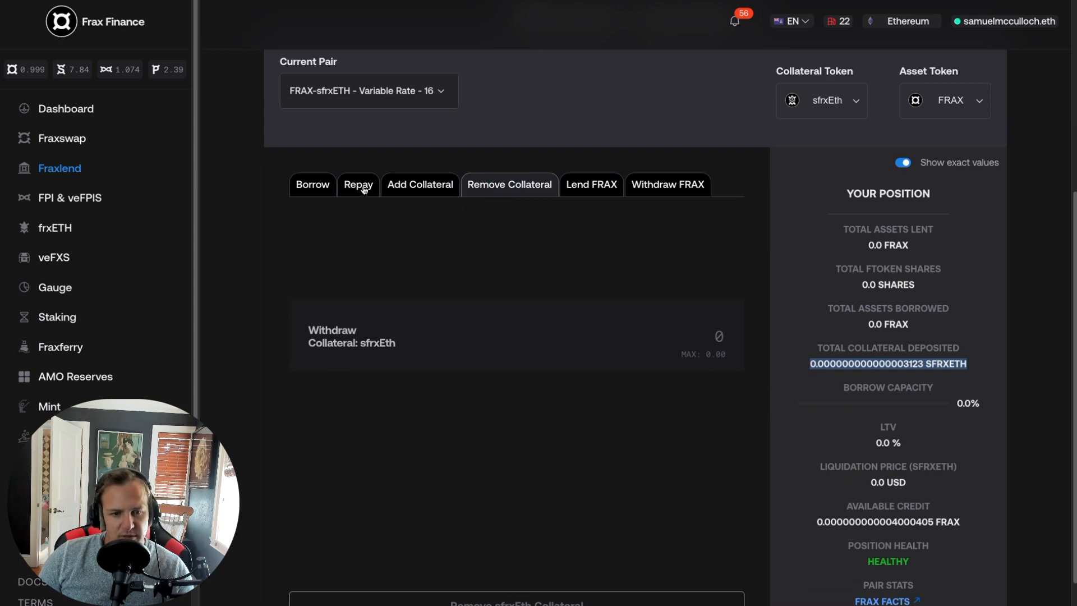
click(357, 184)
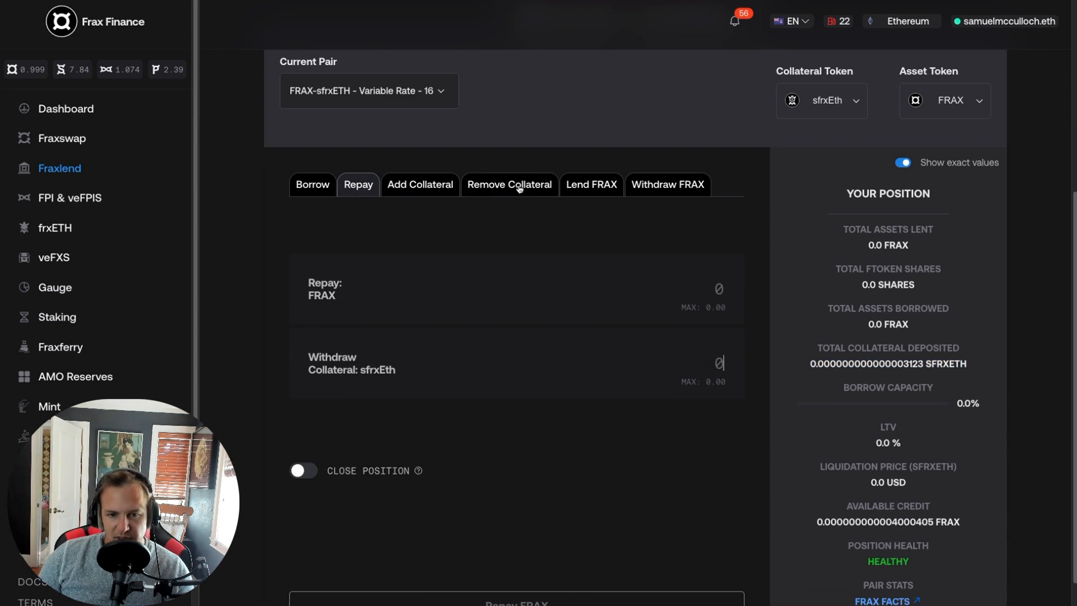
mouse_move(703, 364)
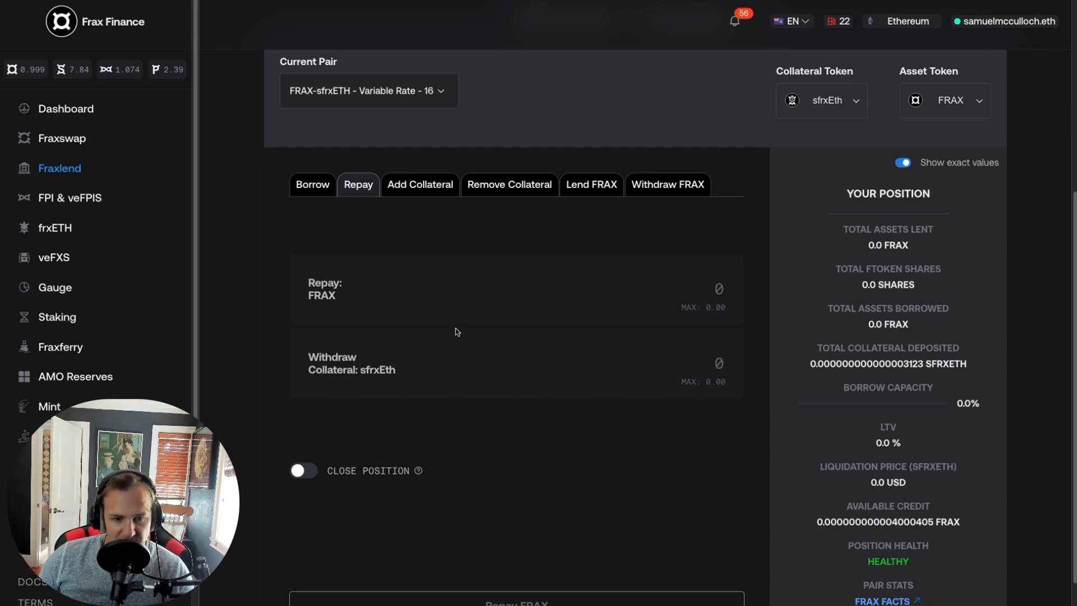
click(311, 183)
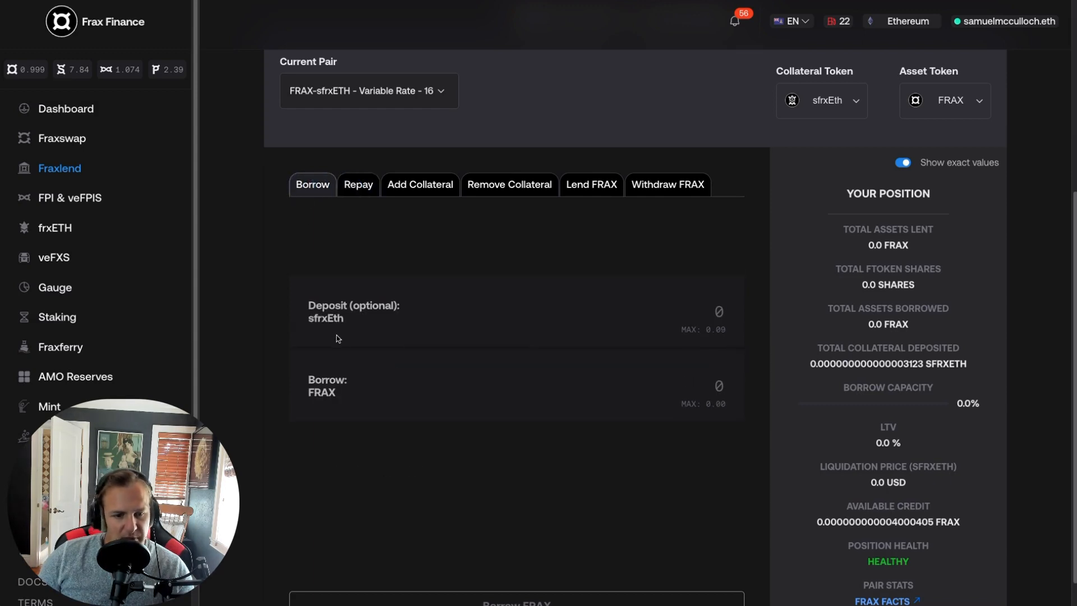
mouse_move(353, 264)
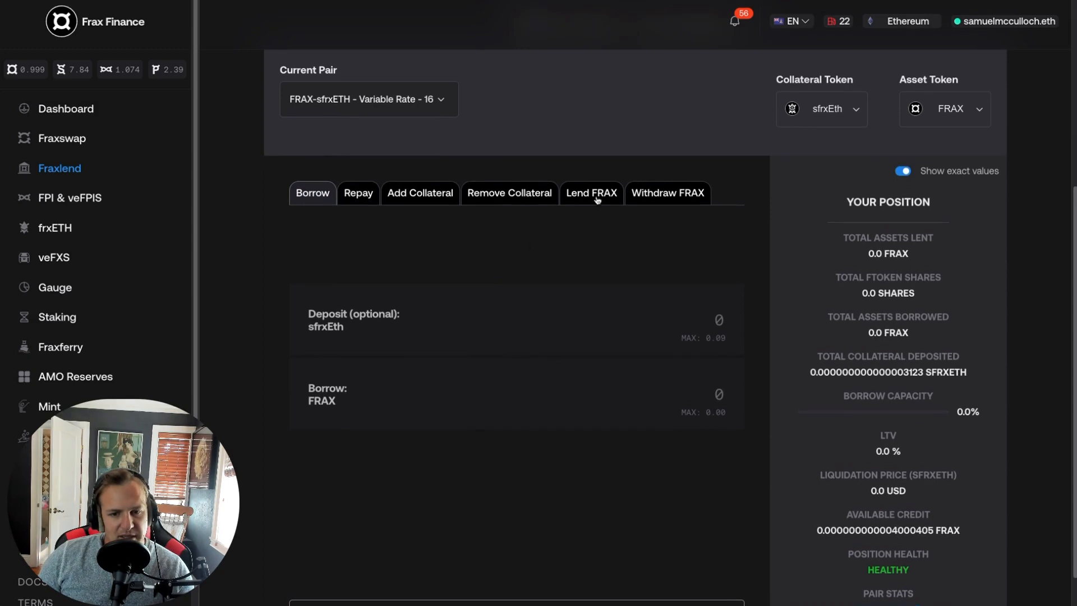
Check the Lend FRAX form, then preview a maximum borrow of 124.295 FRAX on 0.0970 sfrxETH.
click(590, 192)
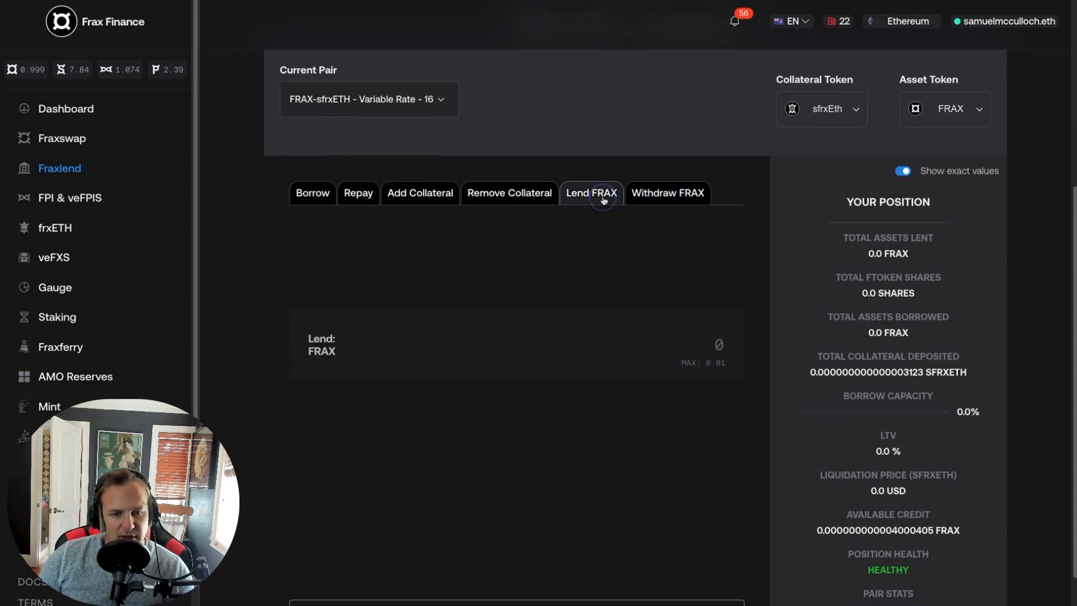
mouse_move(598, 207)
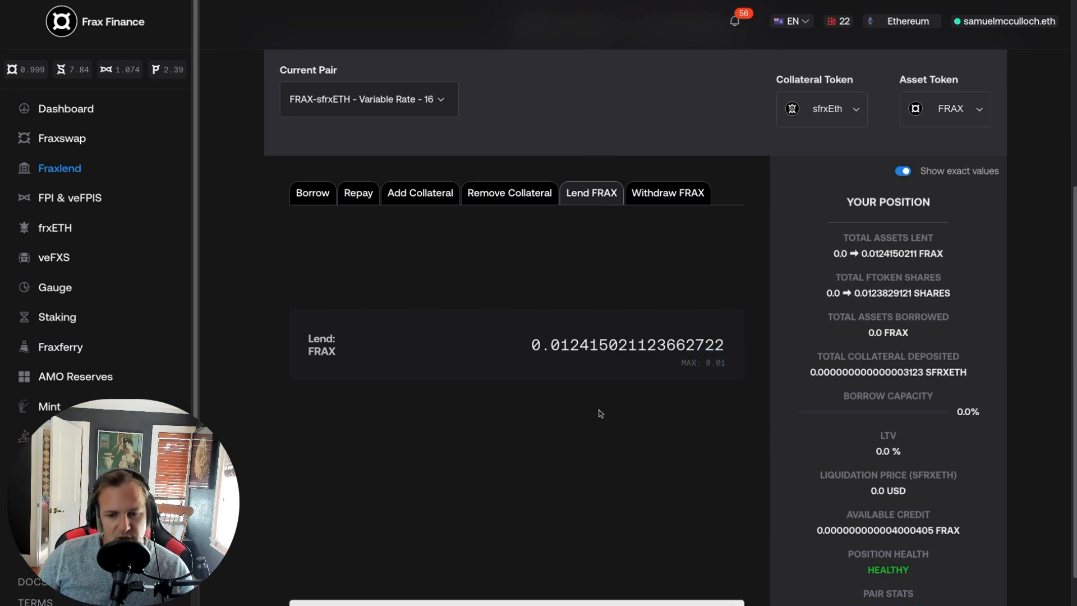
mouse_move(595, 236)
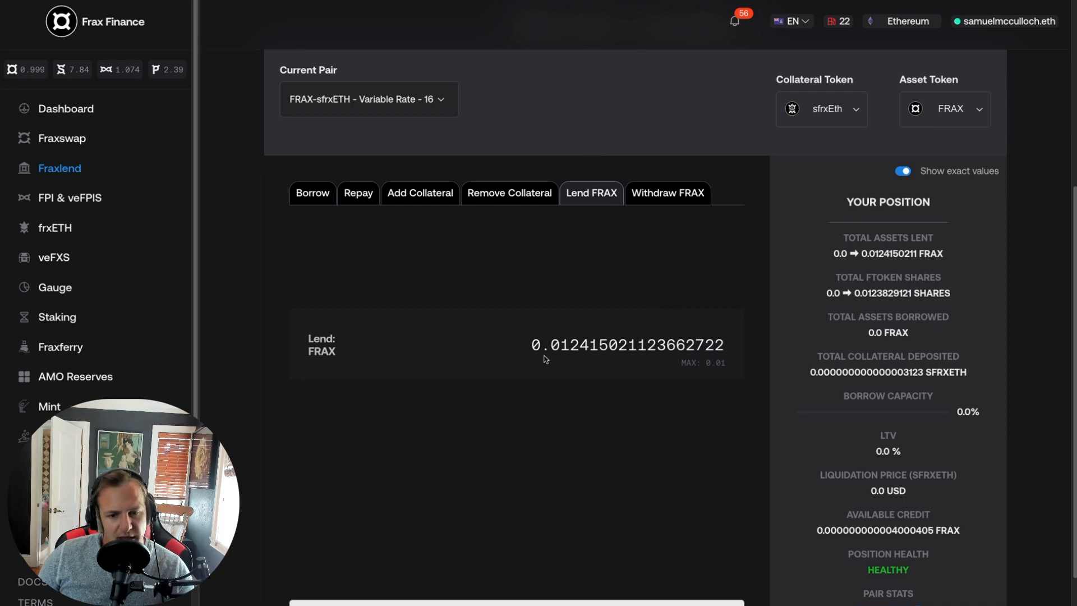
click(312, 193)
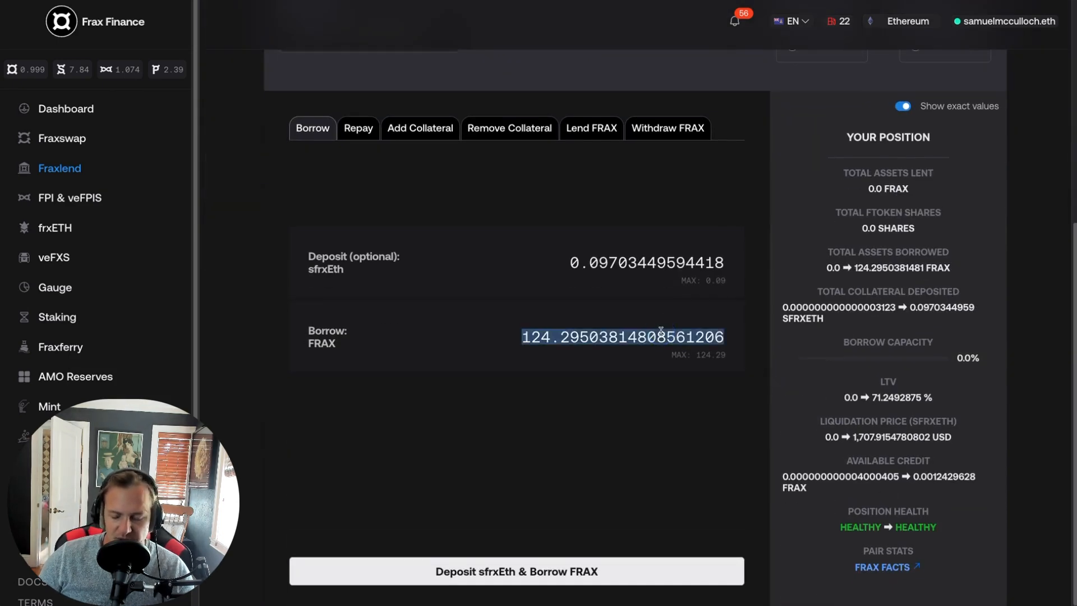
Borrow 100 FRAX against 0.097 sfrxETH, approving the spending cap and confirming in MetaMask.
text(100)
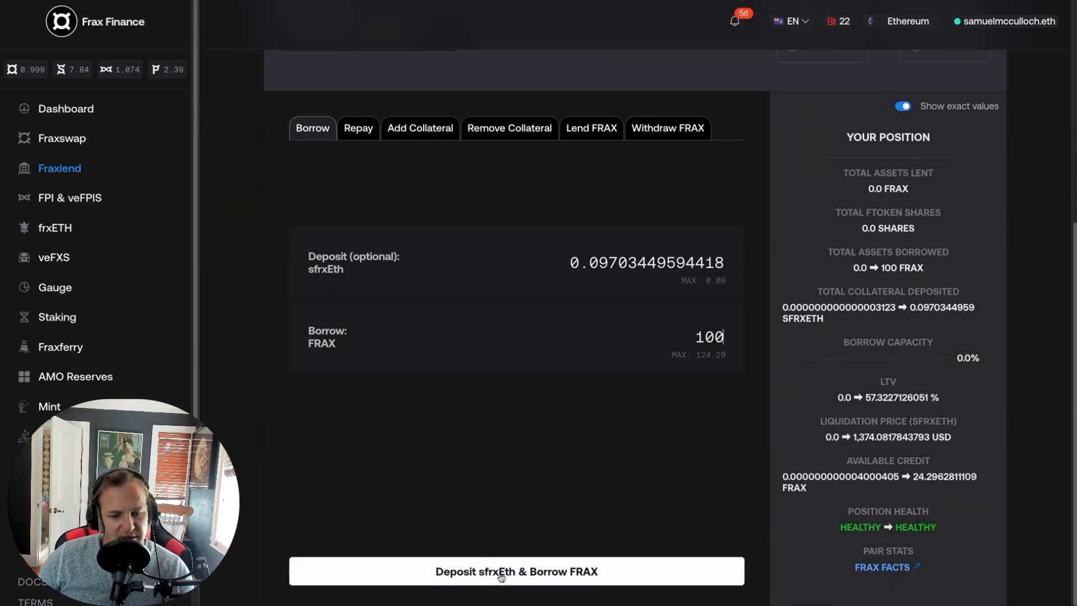
click(516, 570)
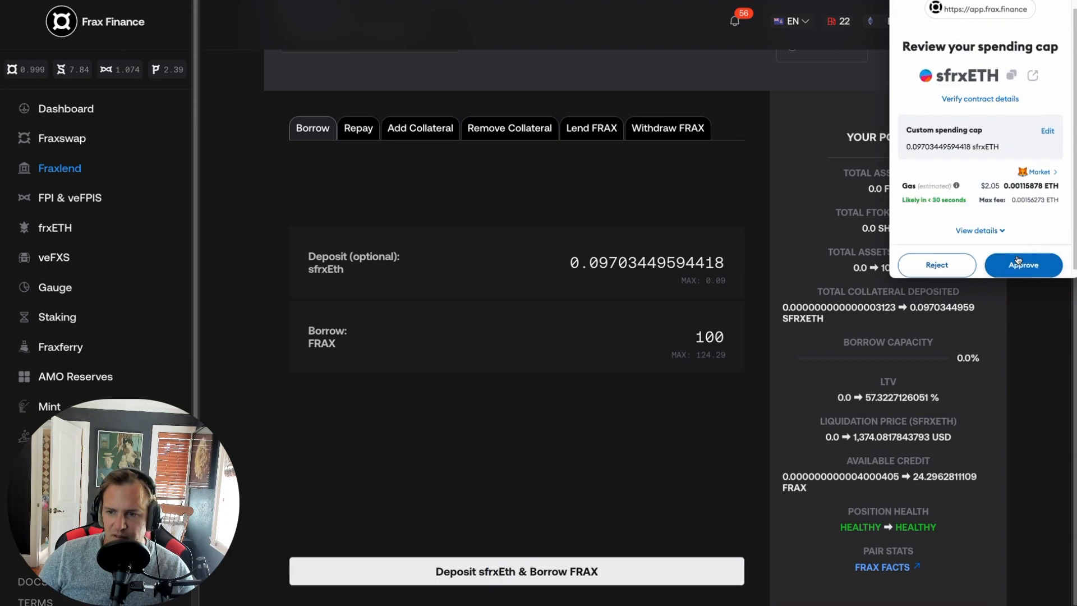
click(1022, 265)
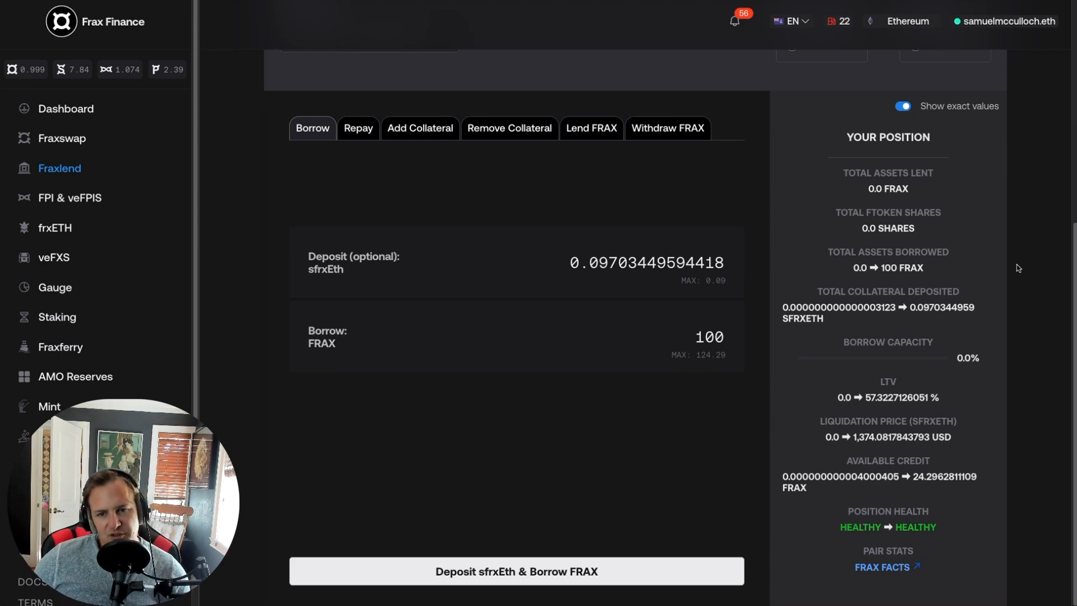
click(516, 571)
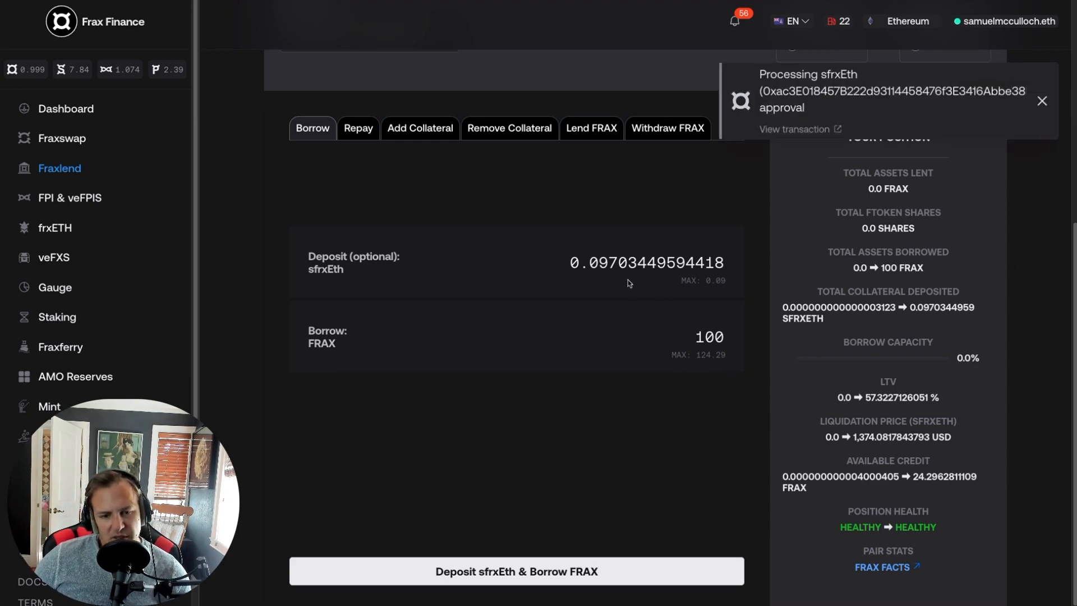
mouse_move(689, 365)
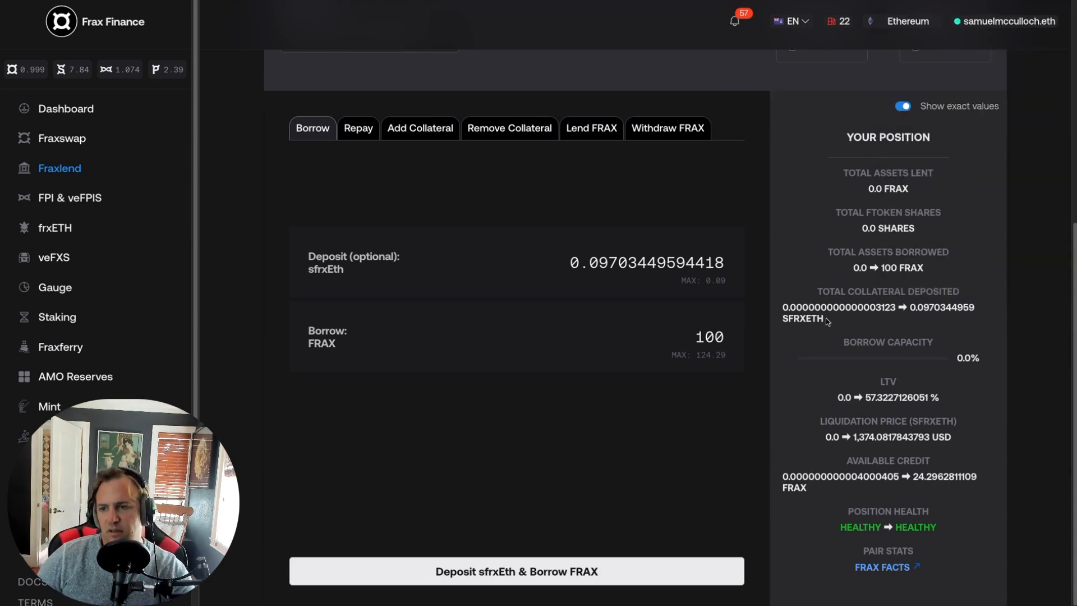
click(516, 571)
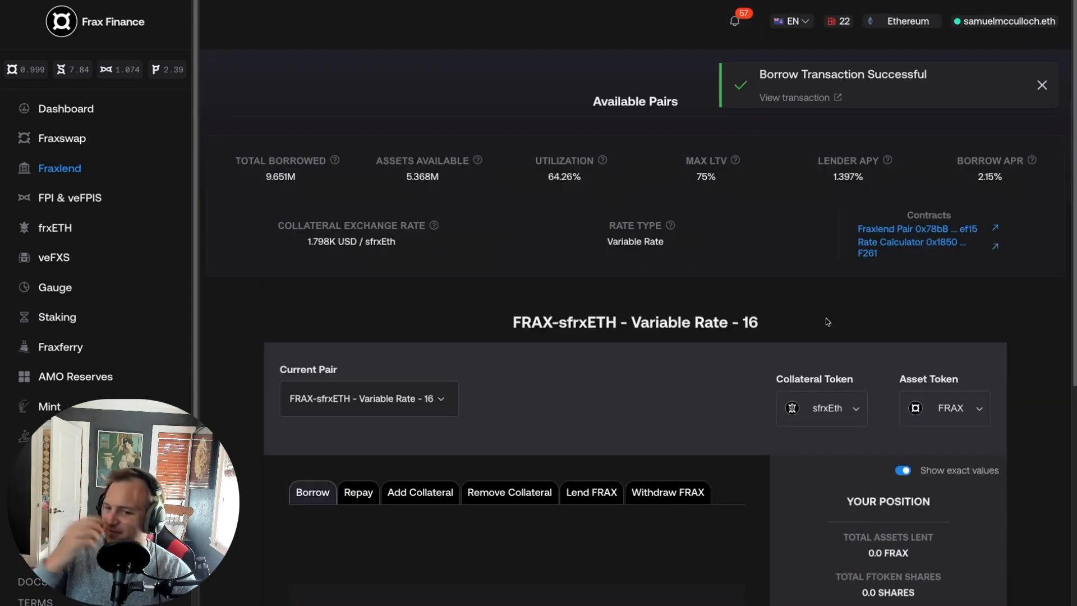
mouse_move(253, 193)
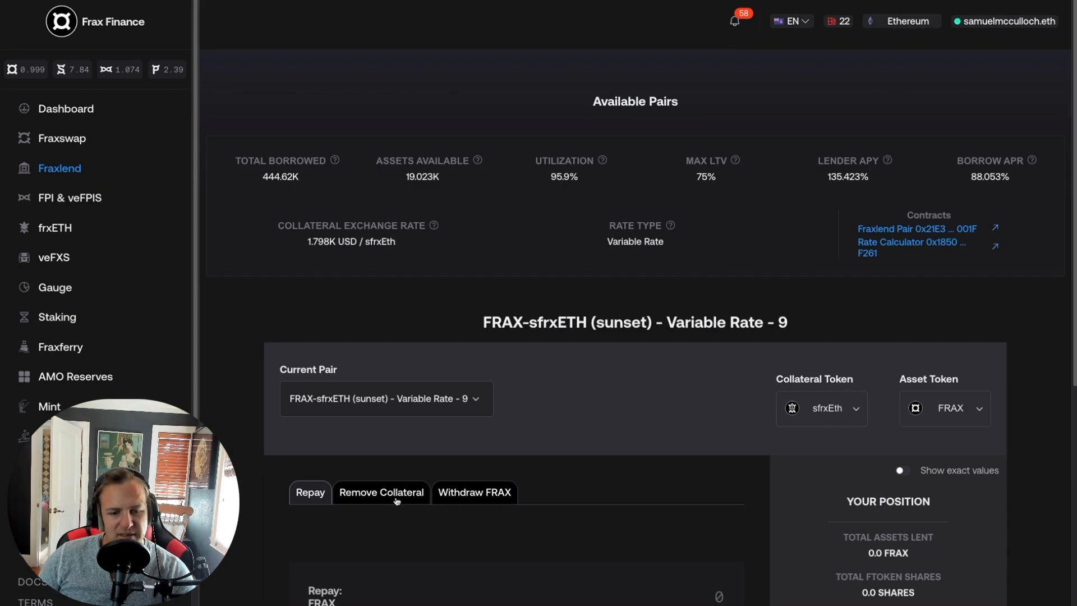
Briefly view the sunset FRAX-sfrxETH Variable Rate - 9 pair, returning to Available Pairs.
scroll(down, 3)
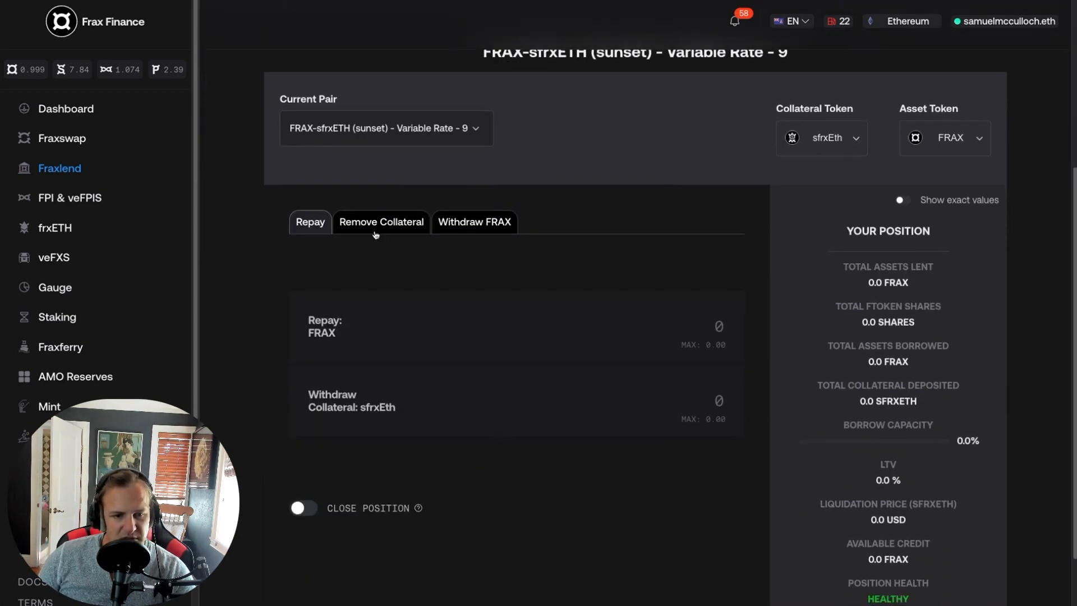
click(473, 222)
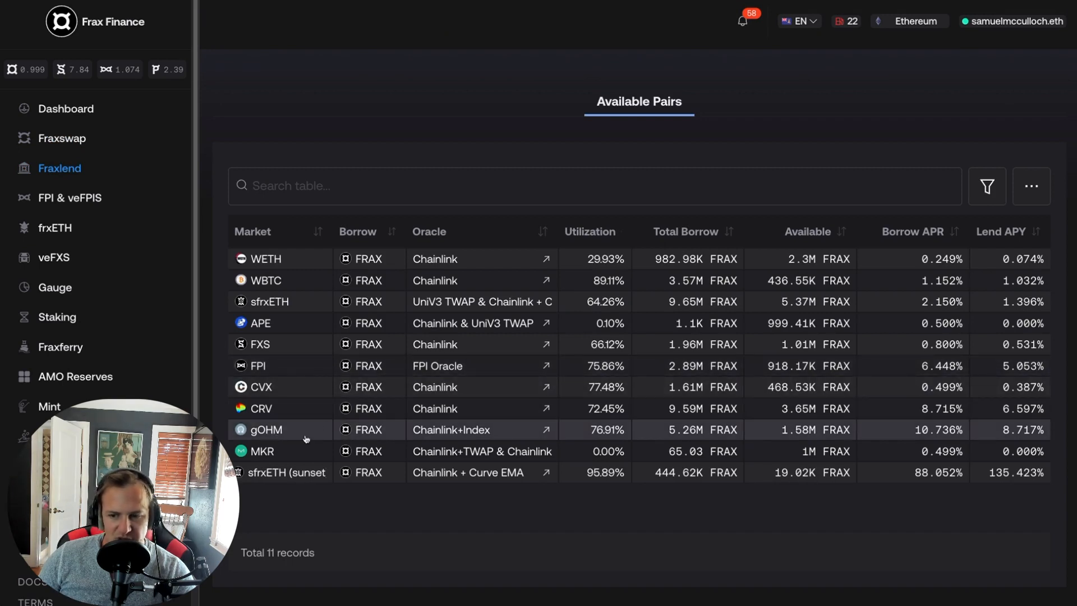
click(266, 429)
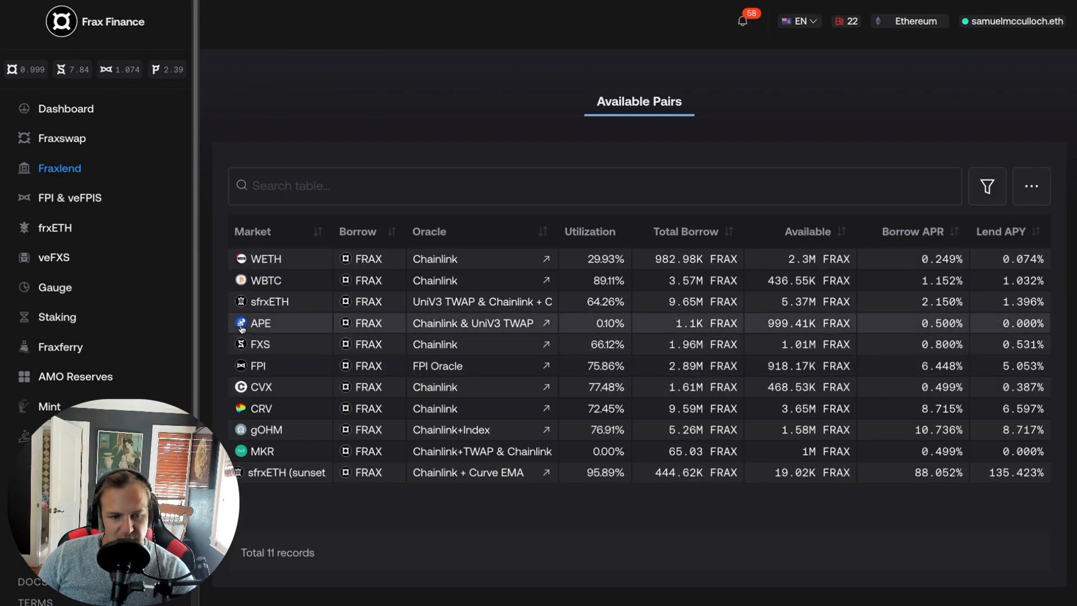
mouse_move(944, 303)
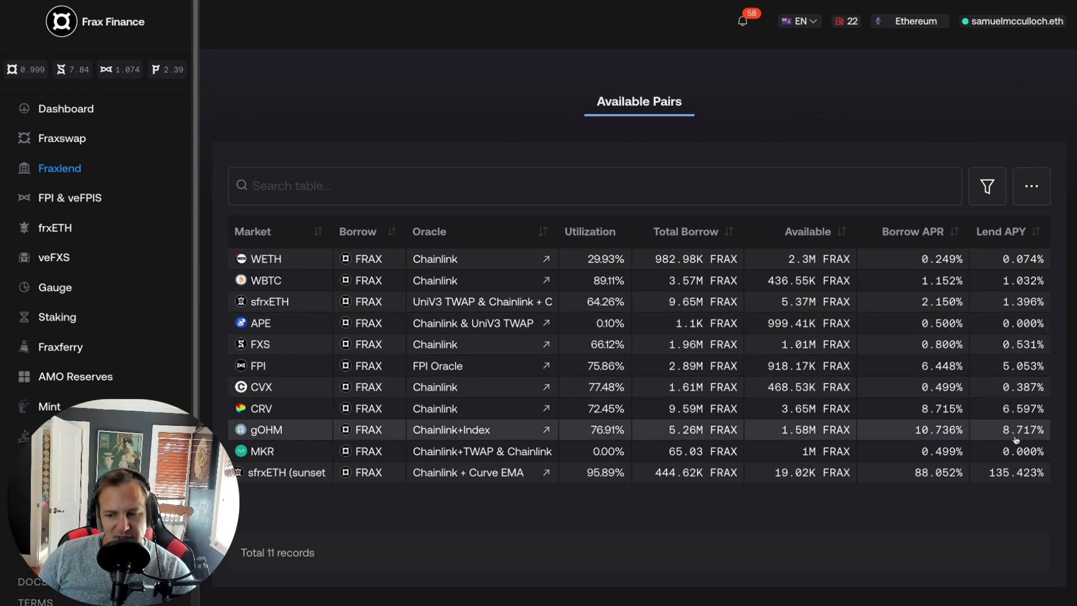
Open the FRAX-gOHM pair on its Lend FRAX form.
click(265, 429)
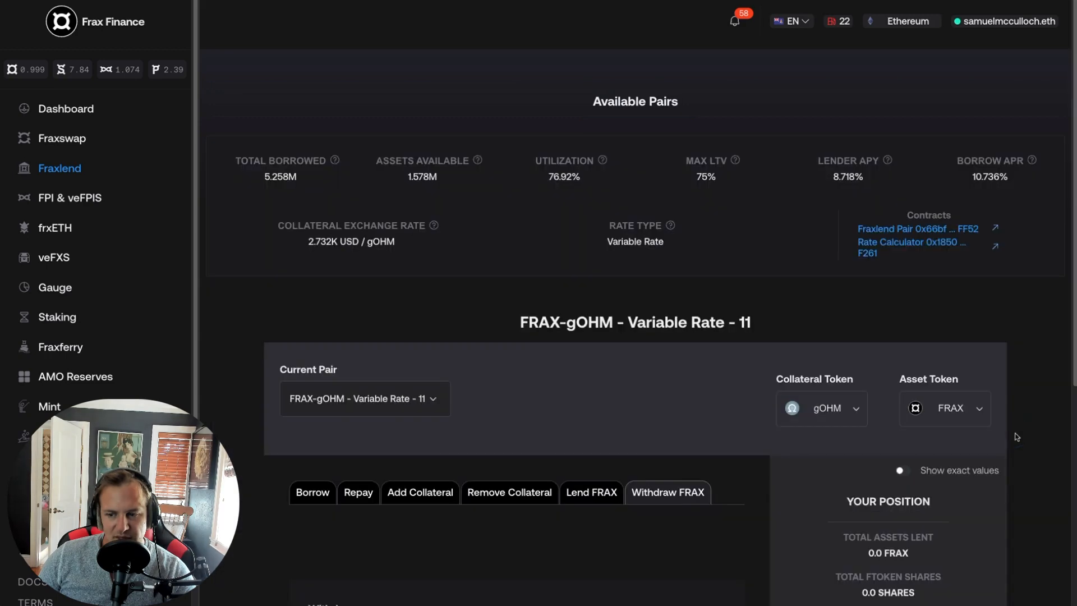
scroll(down, 3)
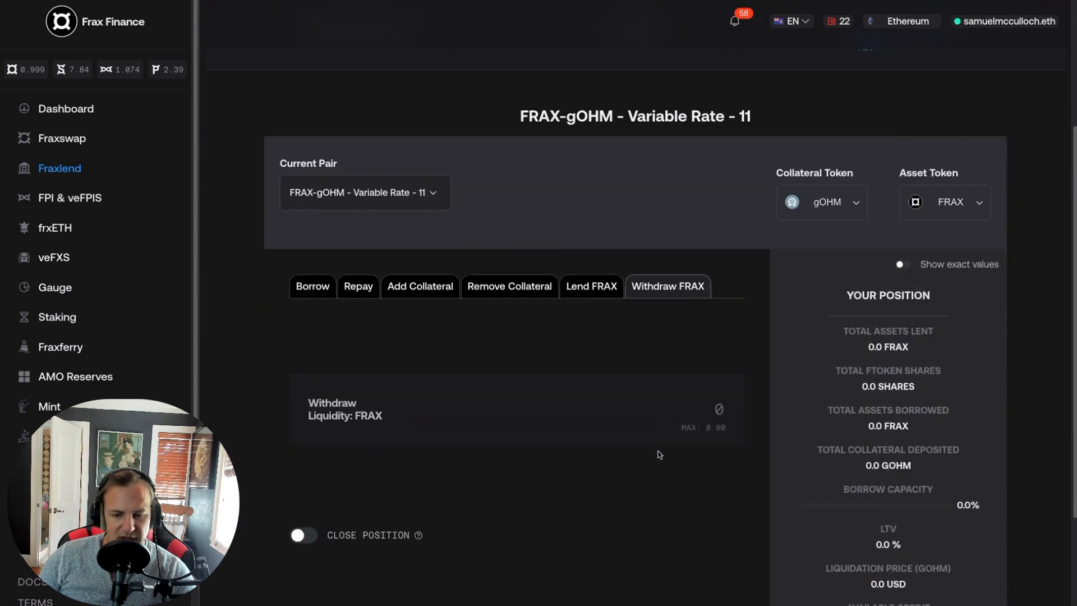
scroll(down, 3)
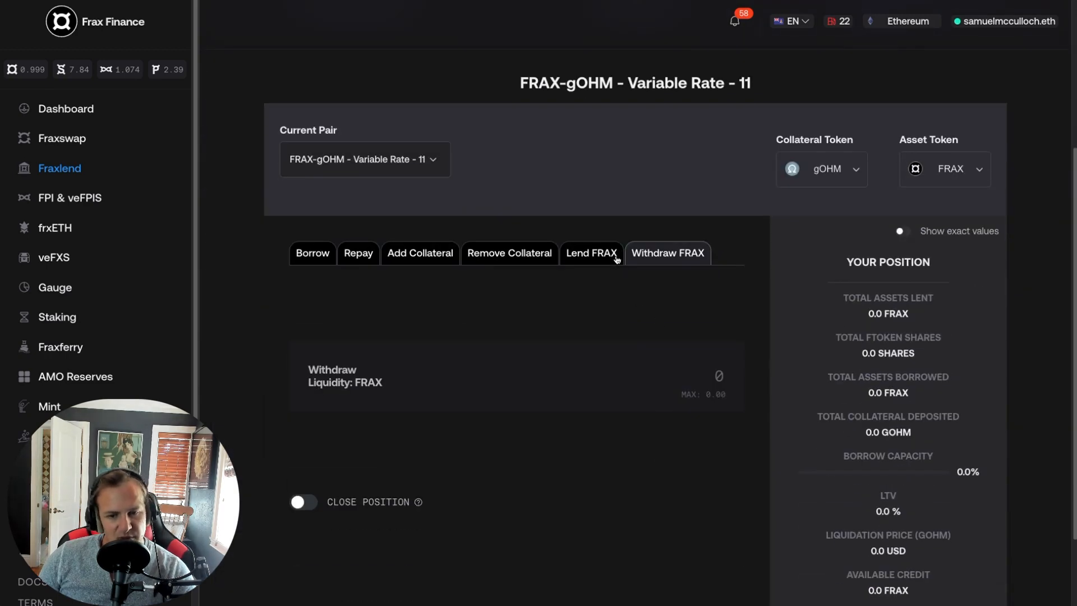
click(590, 253)
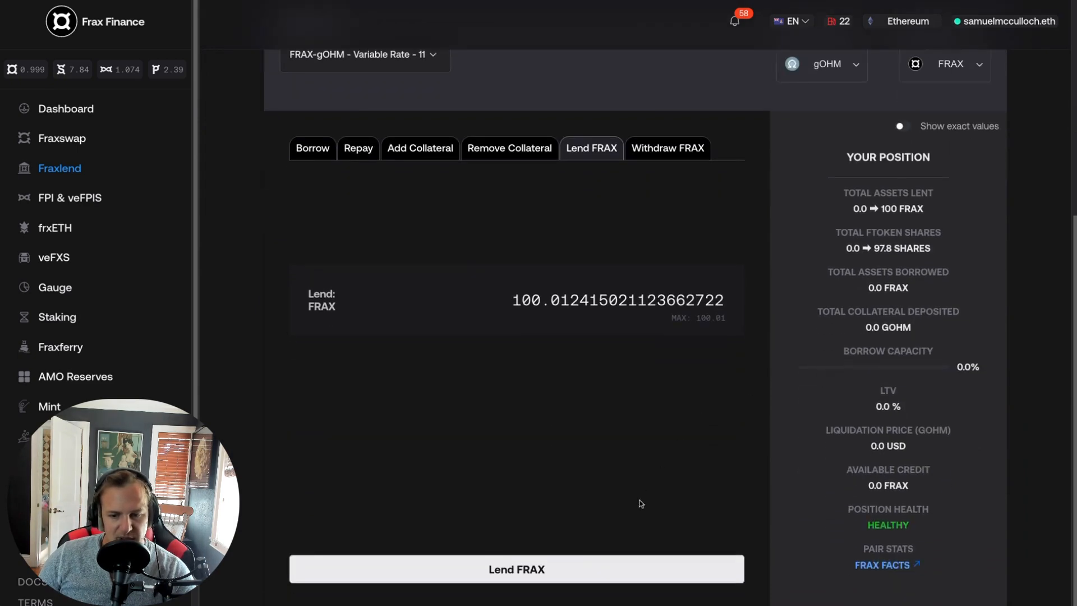
Lend 100 FRAX, approving the FRAX spending cap and confirming the transaction in MetaMask.
click(516, 569)
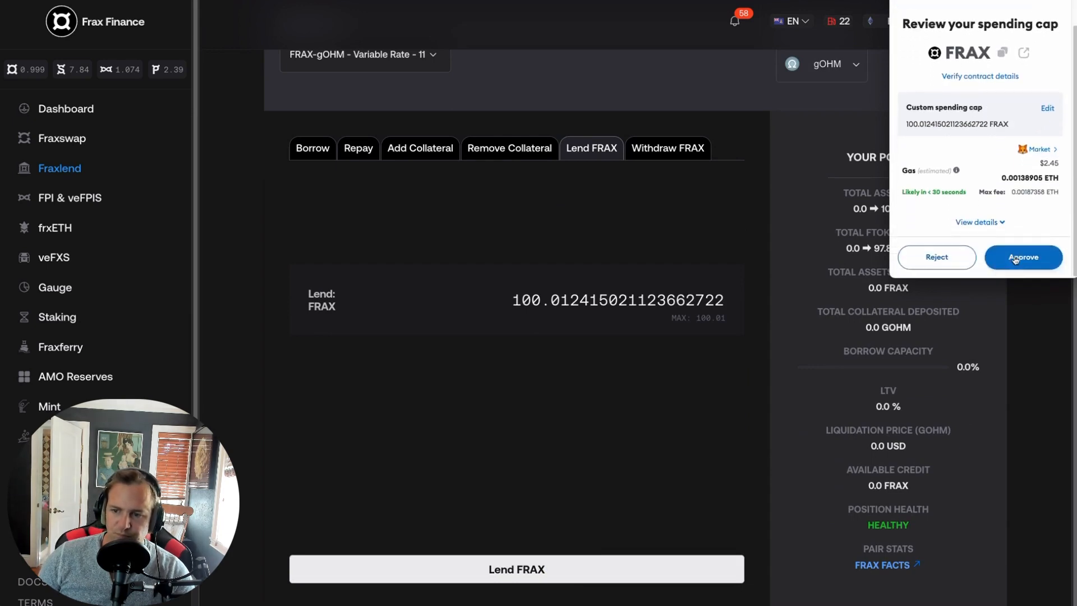
click(1022, 257)
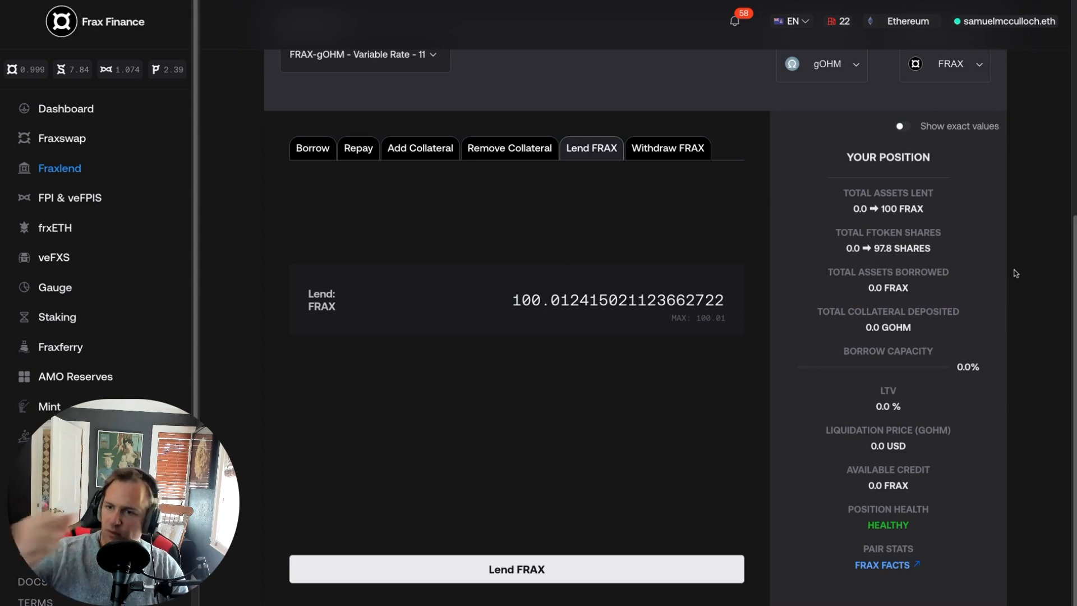
click(516, 568)
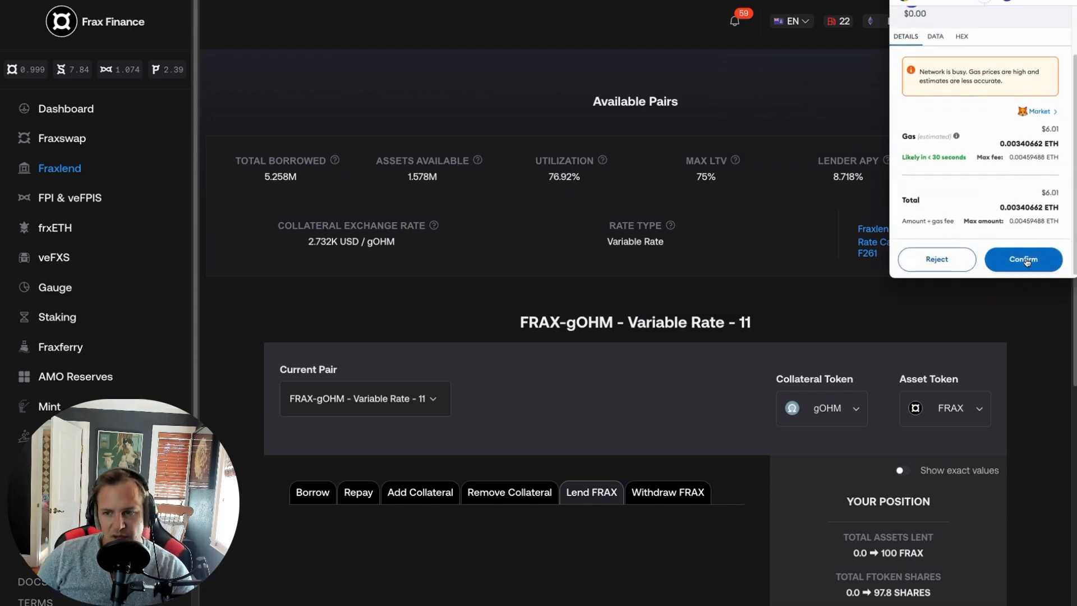
click(1022, 259)
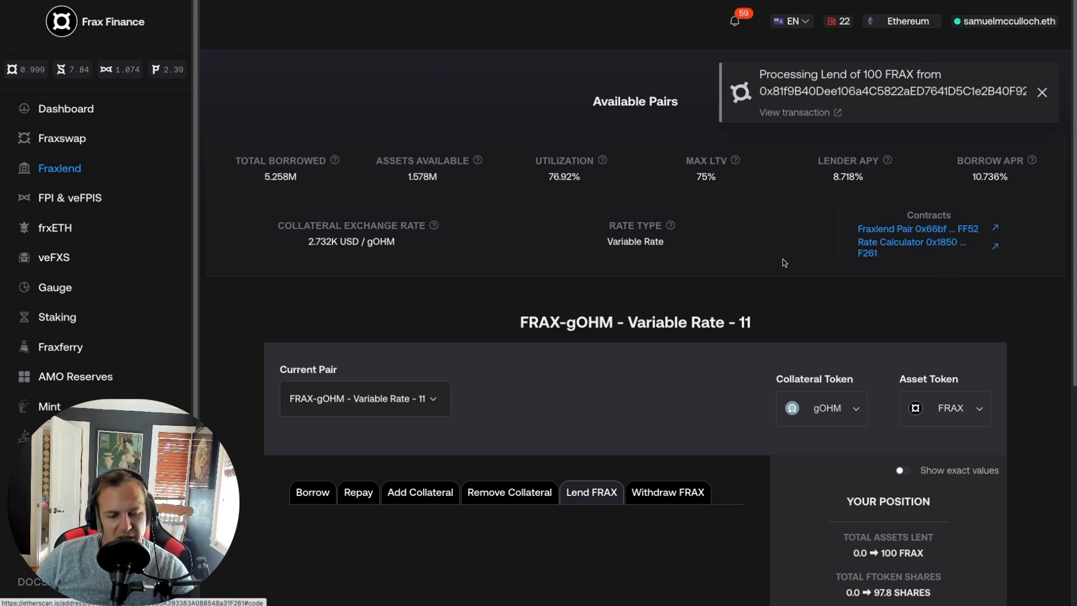
mouse_move(888, 161)
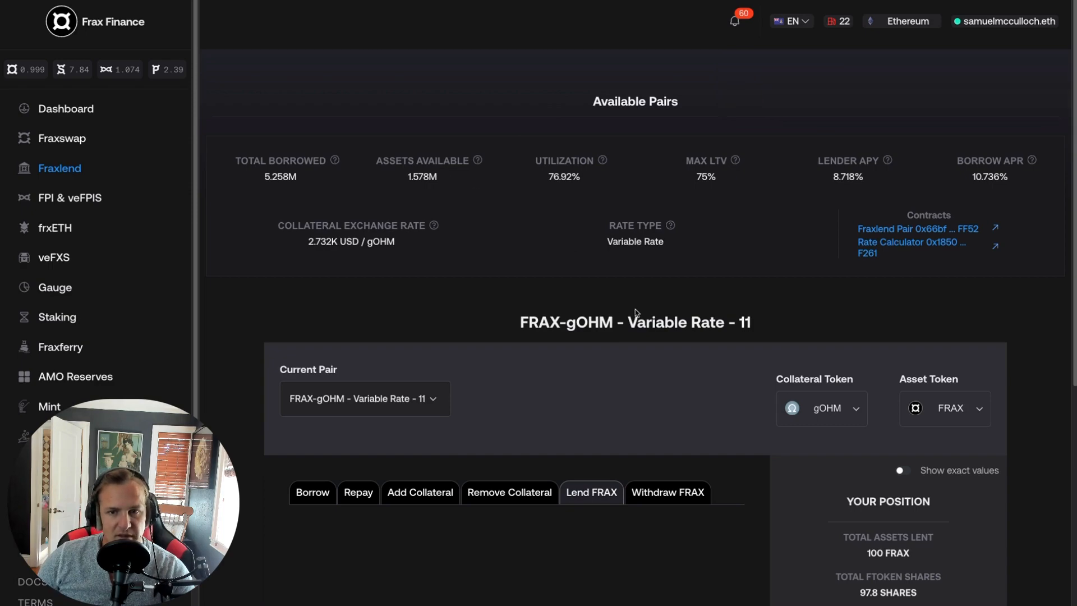
Check exact values (100 FRAX lent for 97.8 shares), then return to FRAX-sfrxETH Variable Rate - 16.
scroll(down, 3)
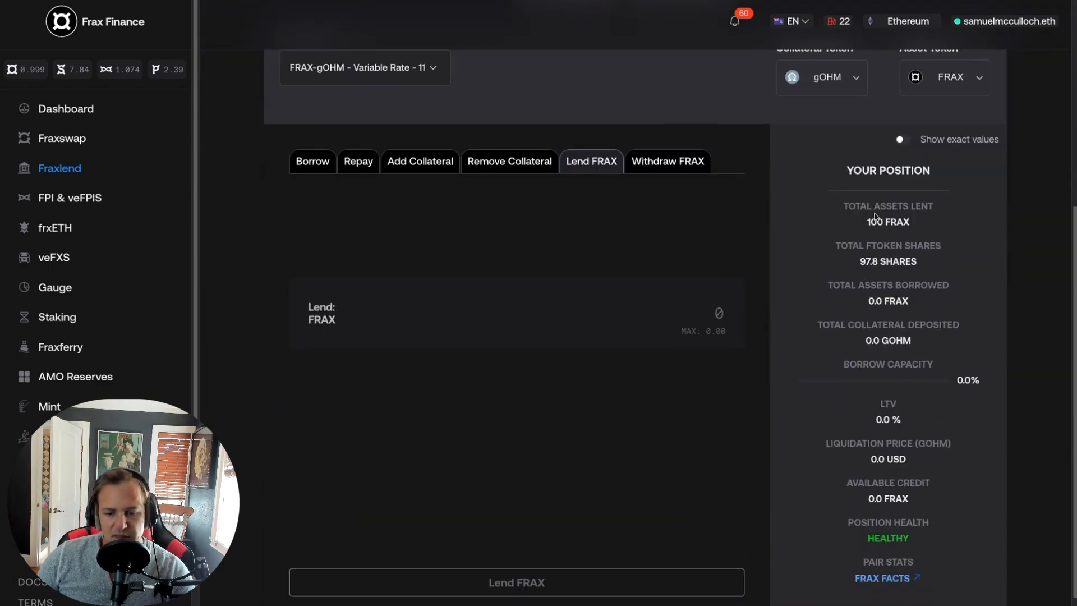
click(899, 139)
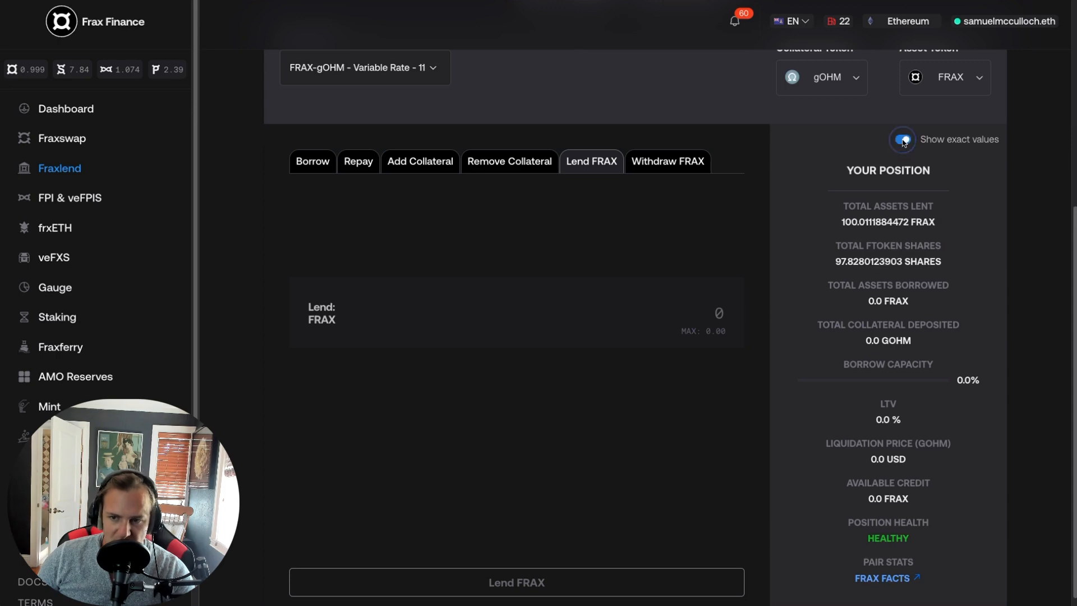
click(902, 140)
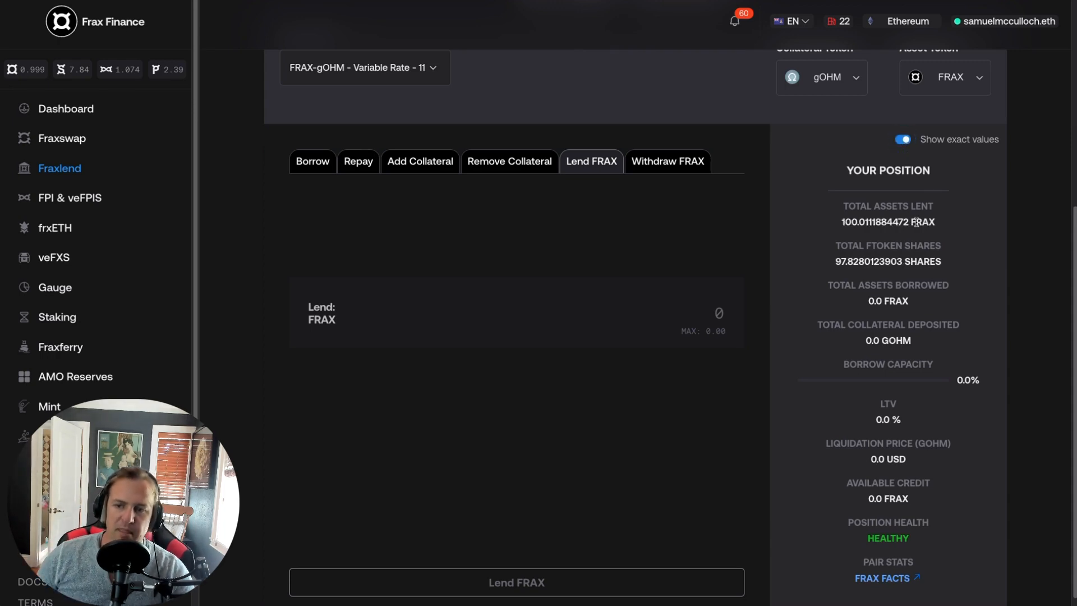
click(902, 140)
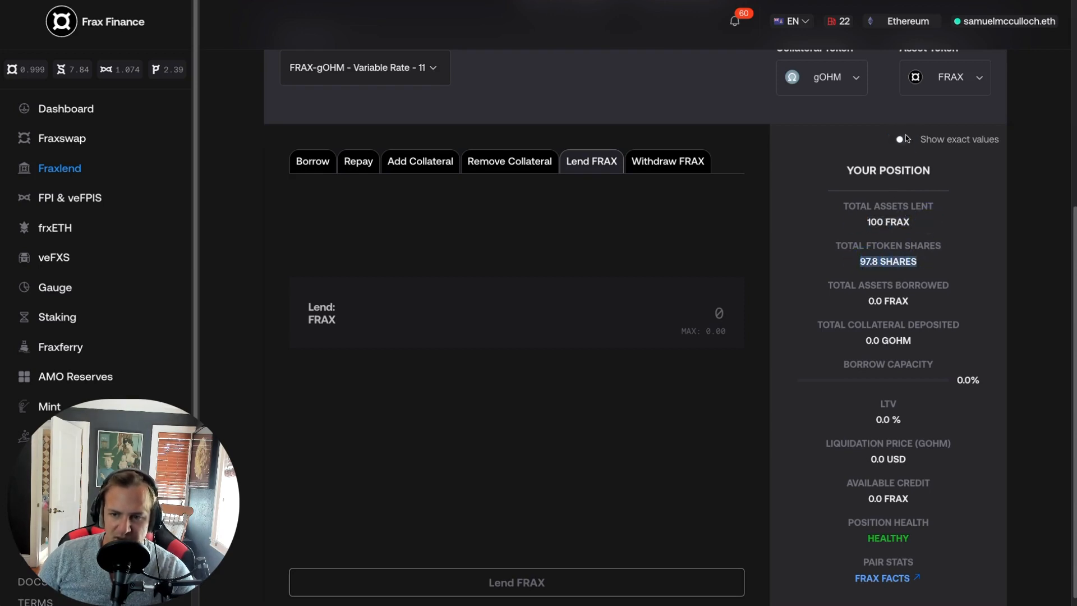
click(901, 138)
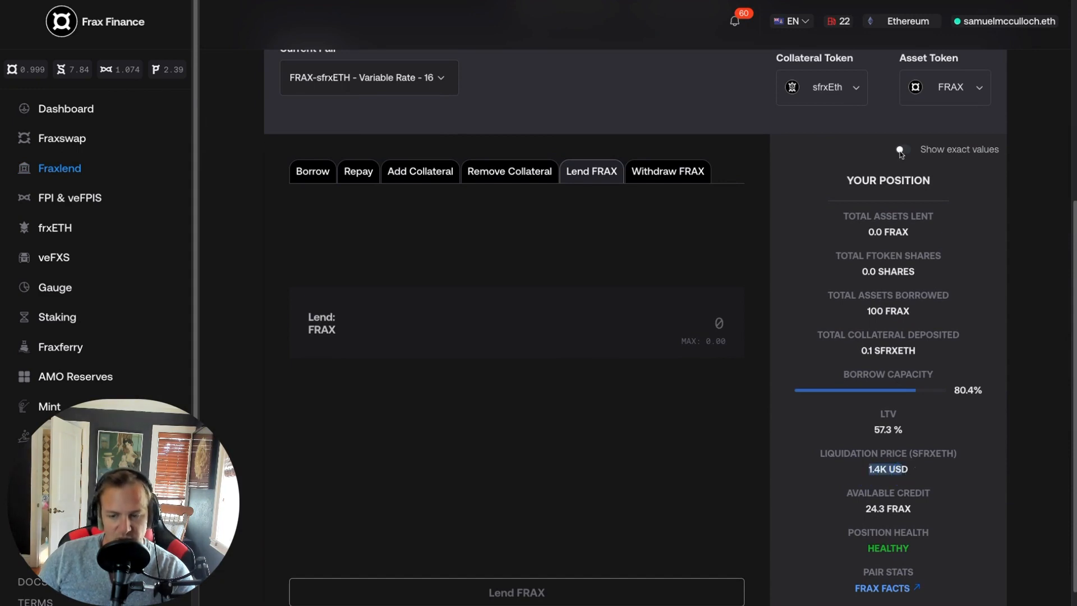
Show exact values: 99.9996647006 FRAX borrowed, 57.32% LTV, liquidation price about 1,374.08 USD.
click(902, 149)
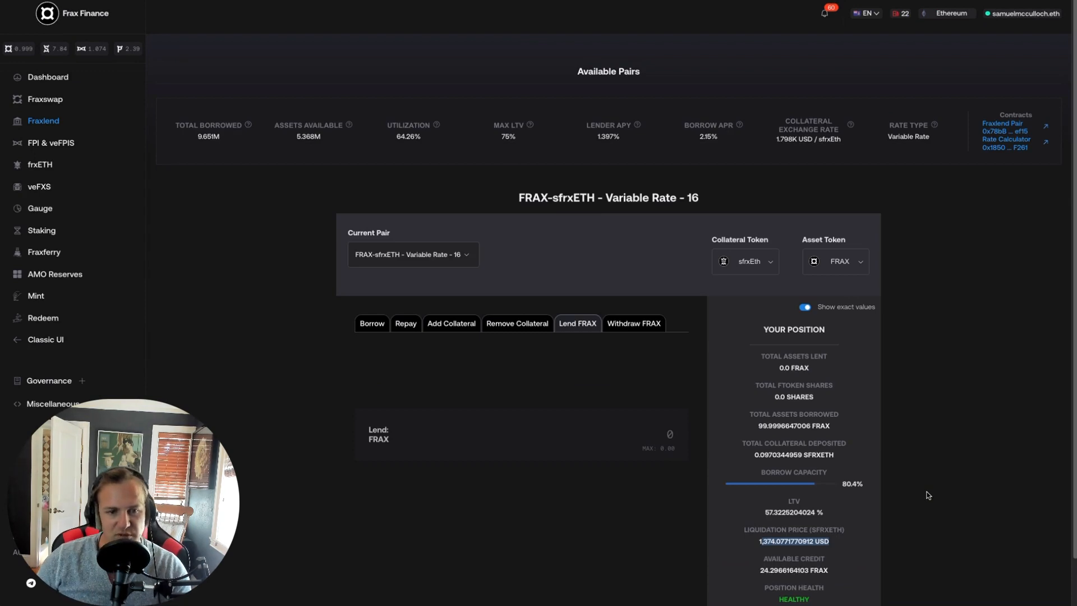
scroll(down, 3)
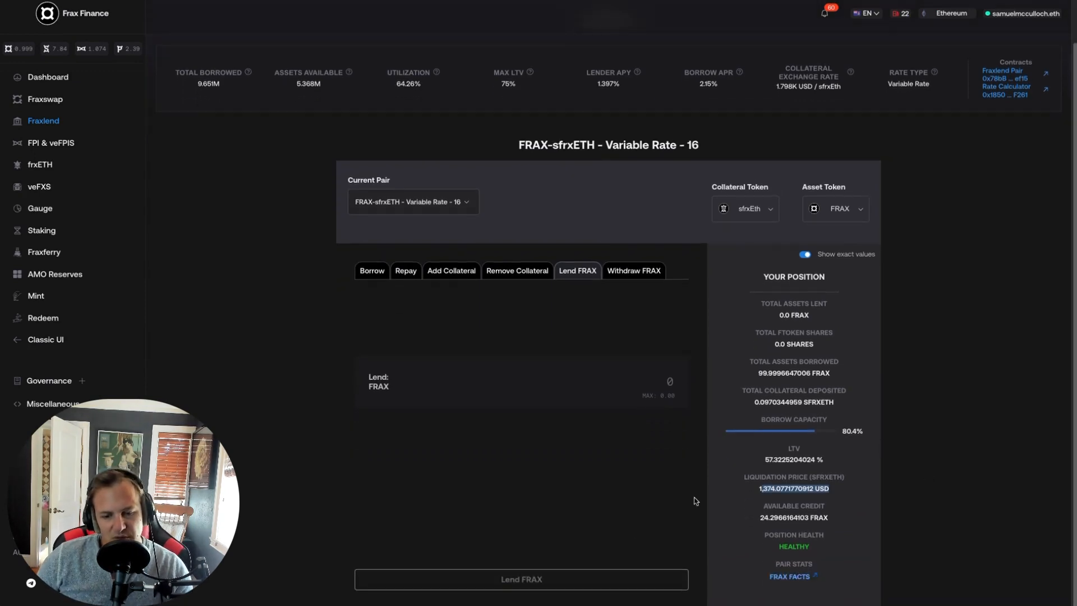
mouse_move(960, 245)
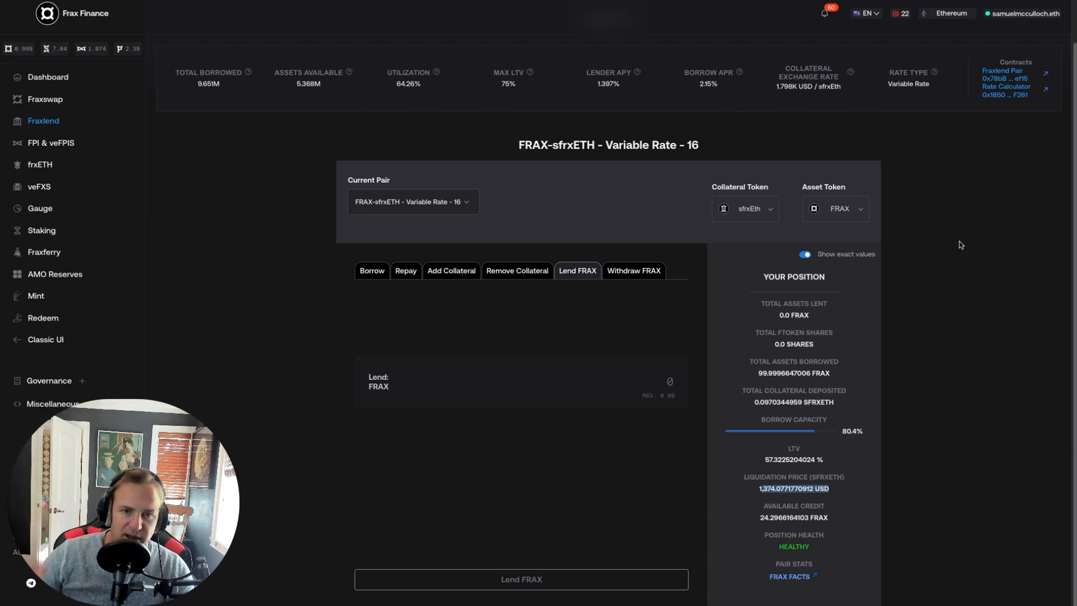
mouse_move(848, 451)
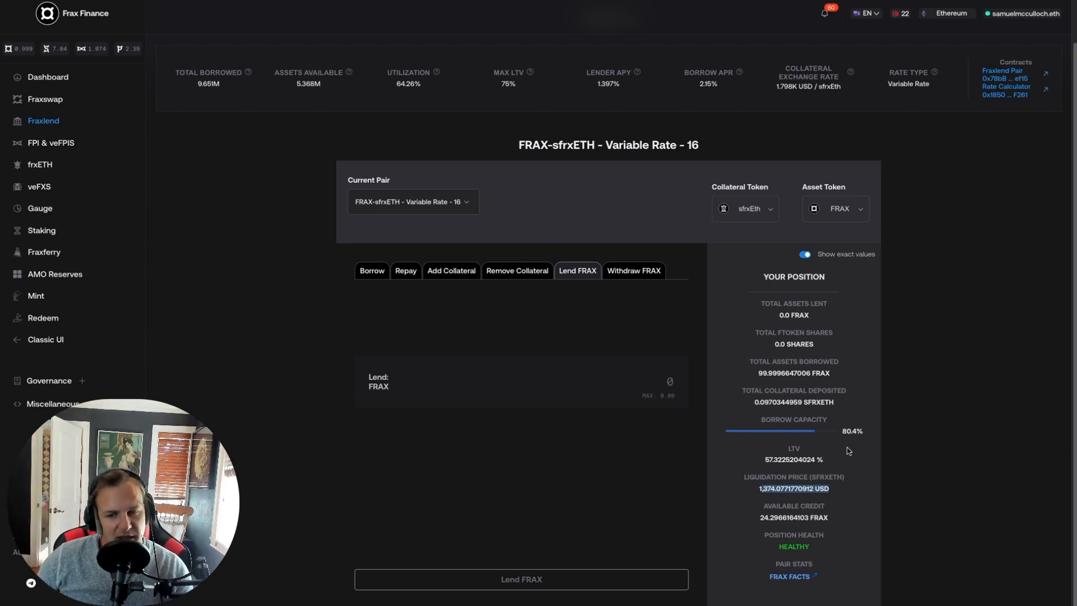
mouse_move(229, 286)
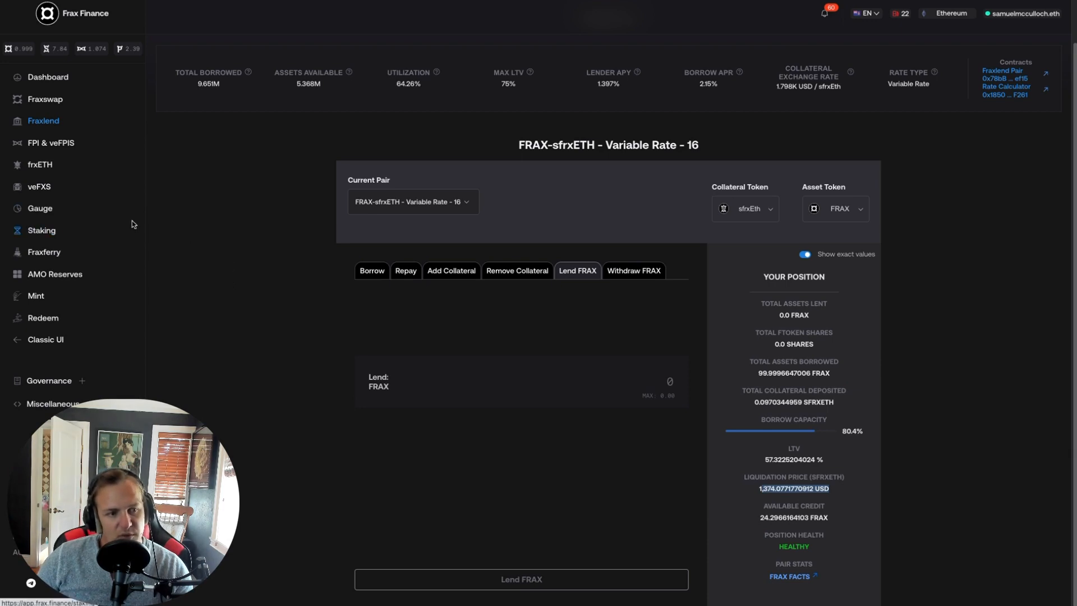
mouse_move(203, 158)
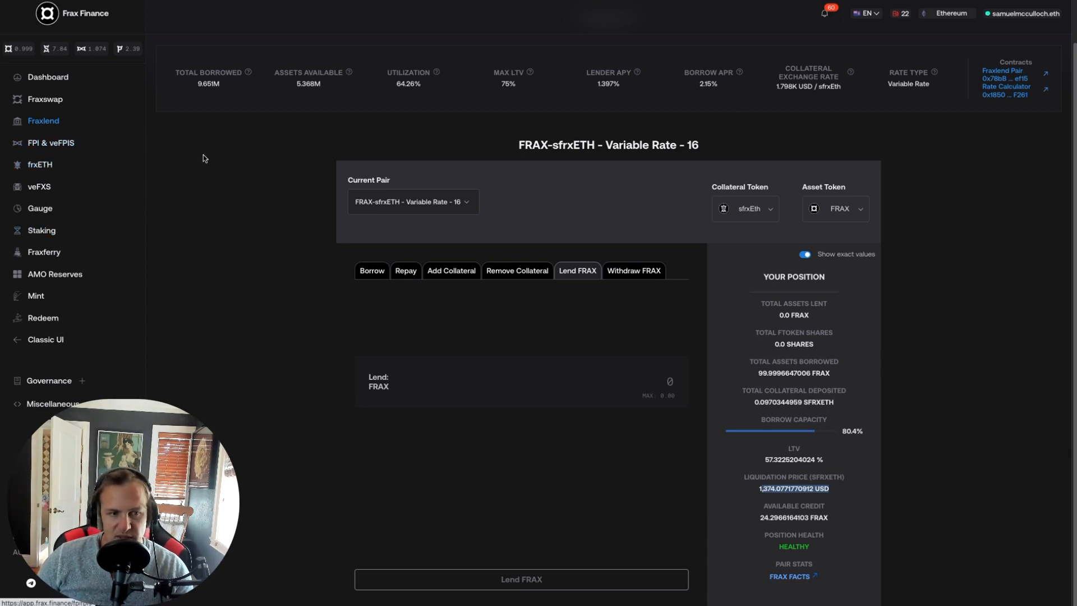
mouse_move(945, 165)
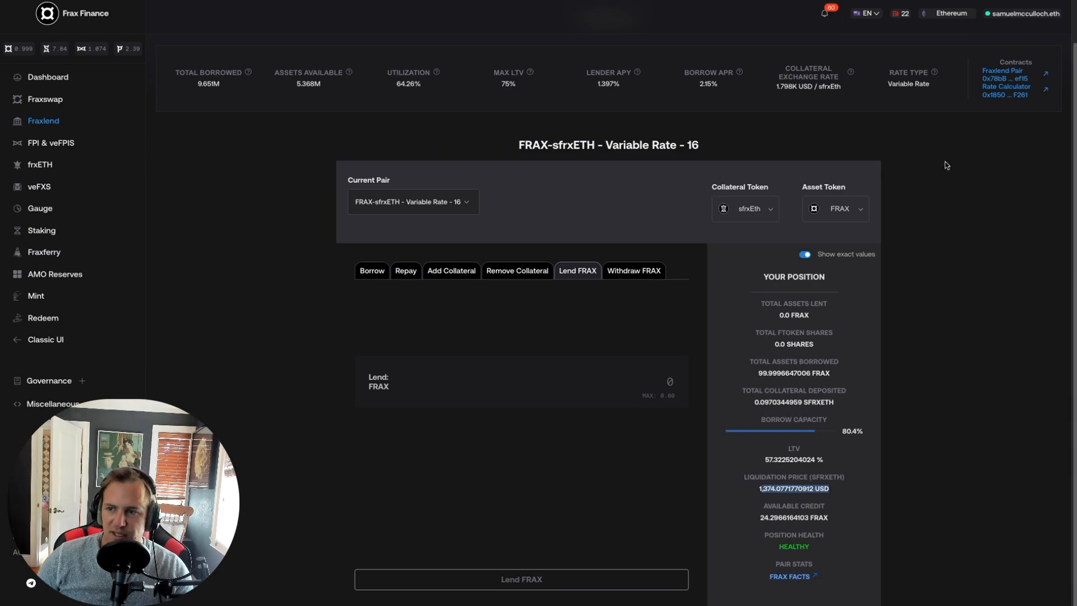